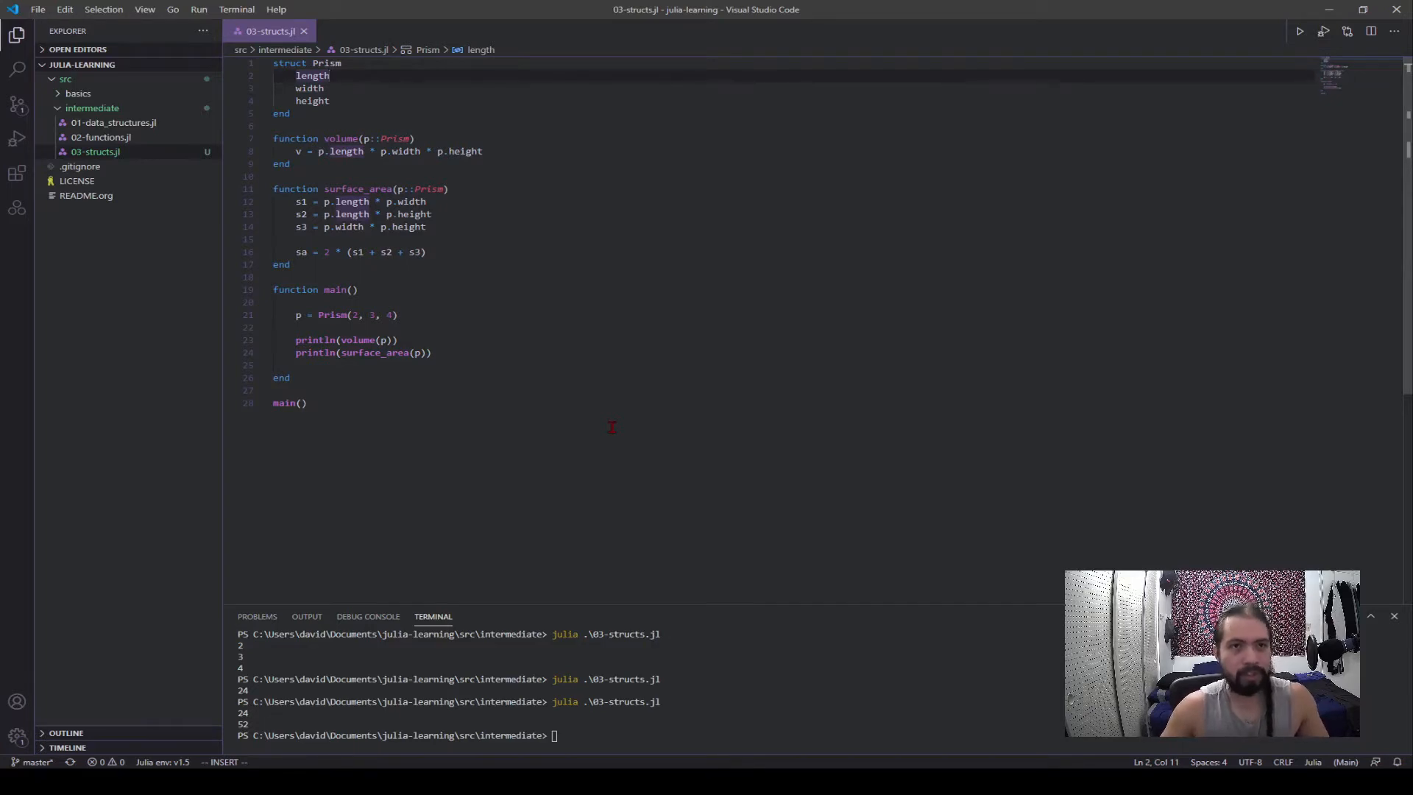
- Annotate Prism's length, width and height as ::Real and leave blank lines before end
type("::")
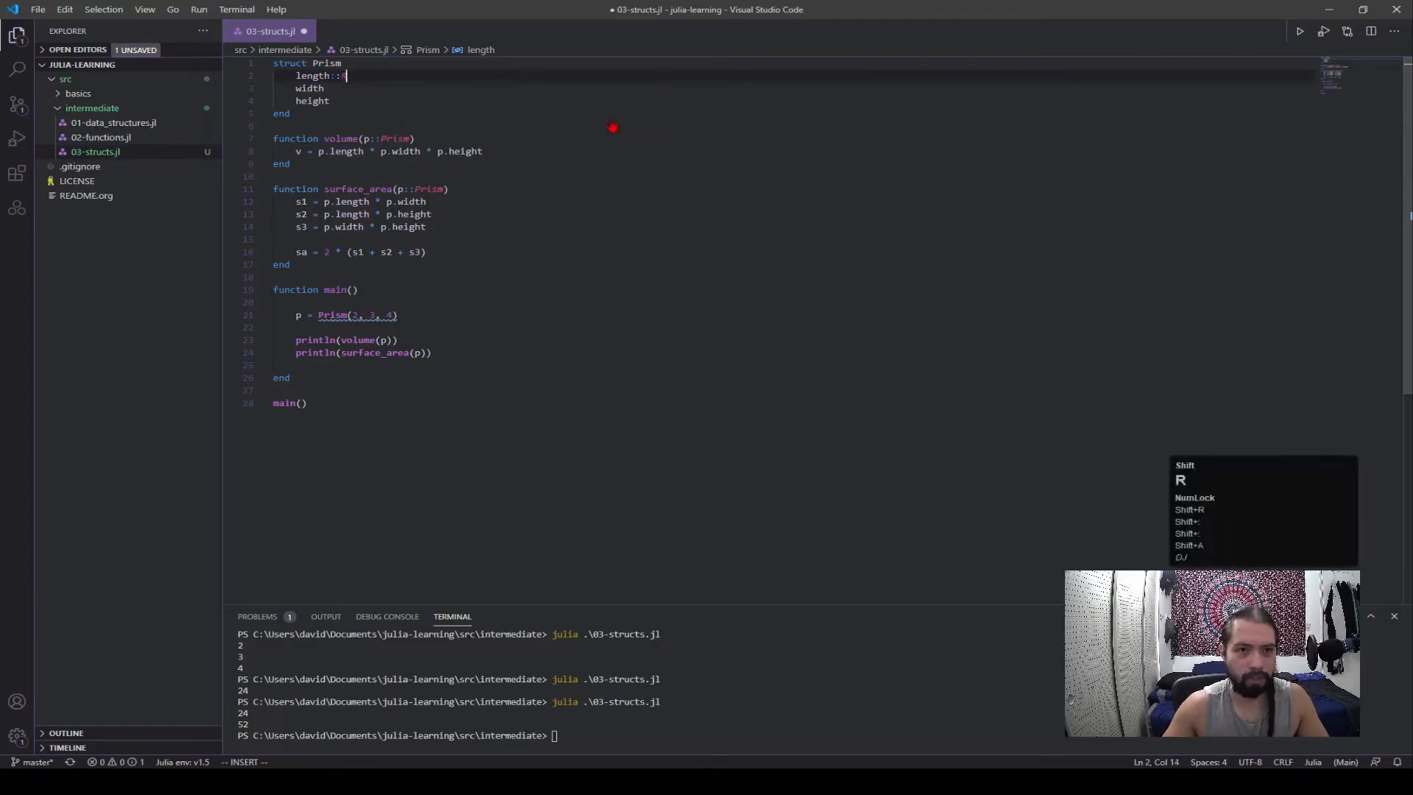
type("Real")
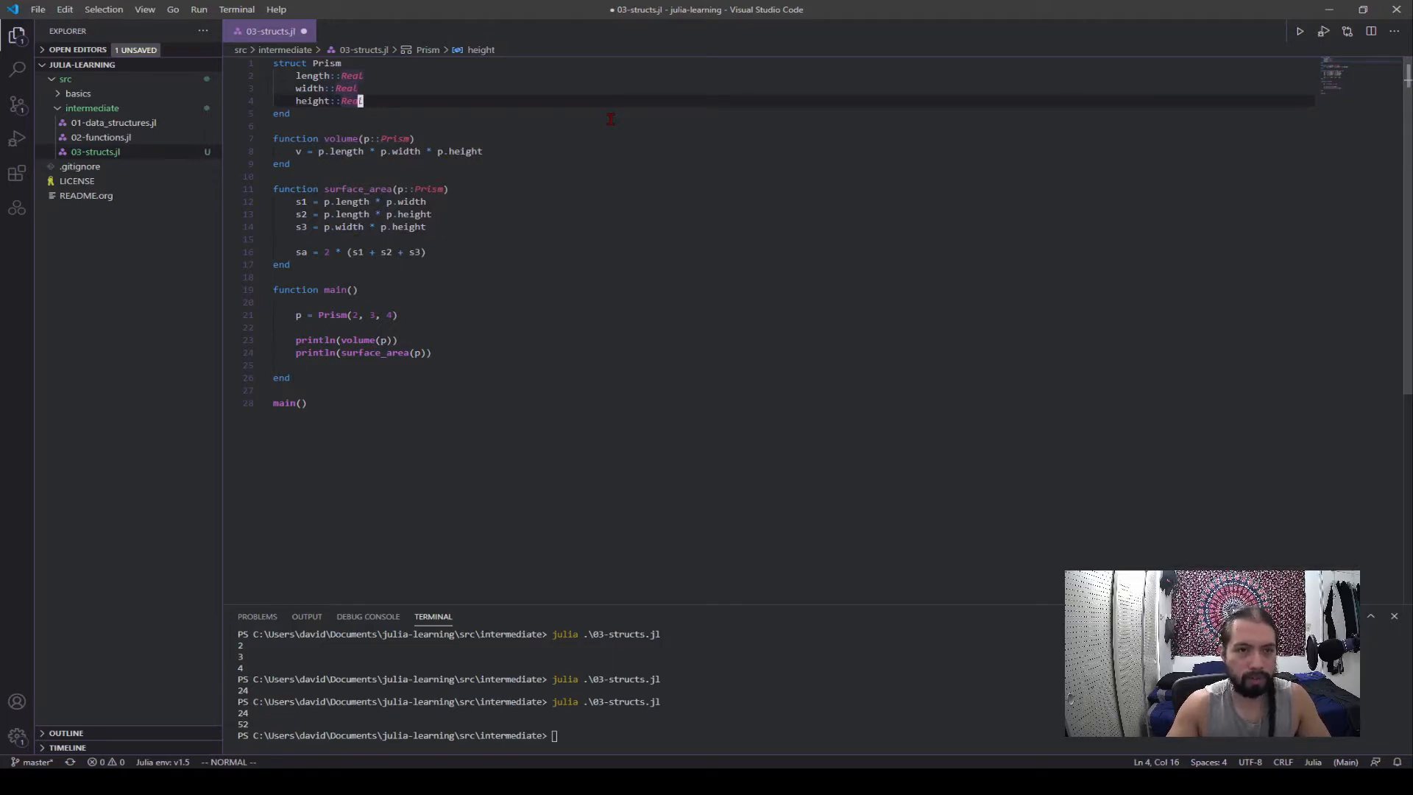
key("Enter")
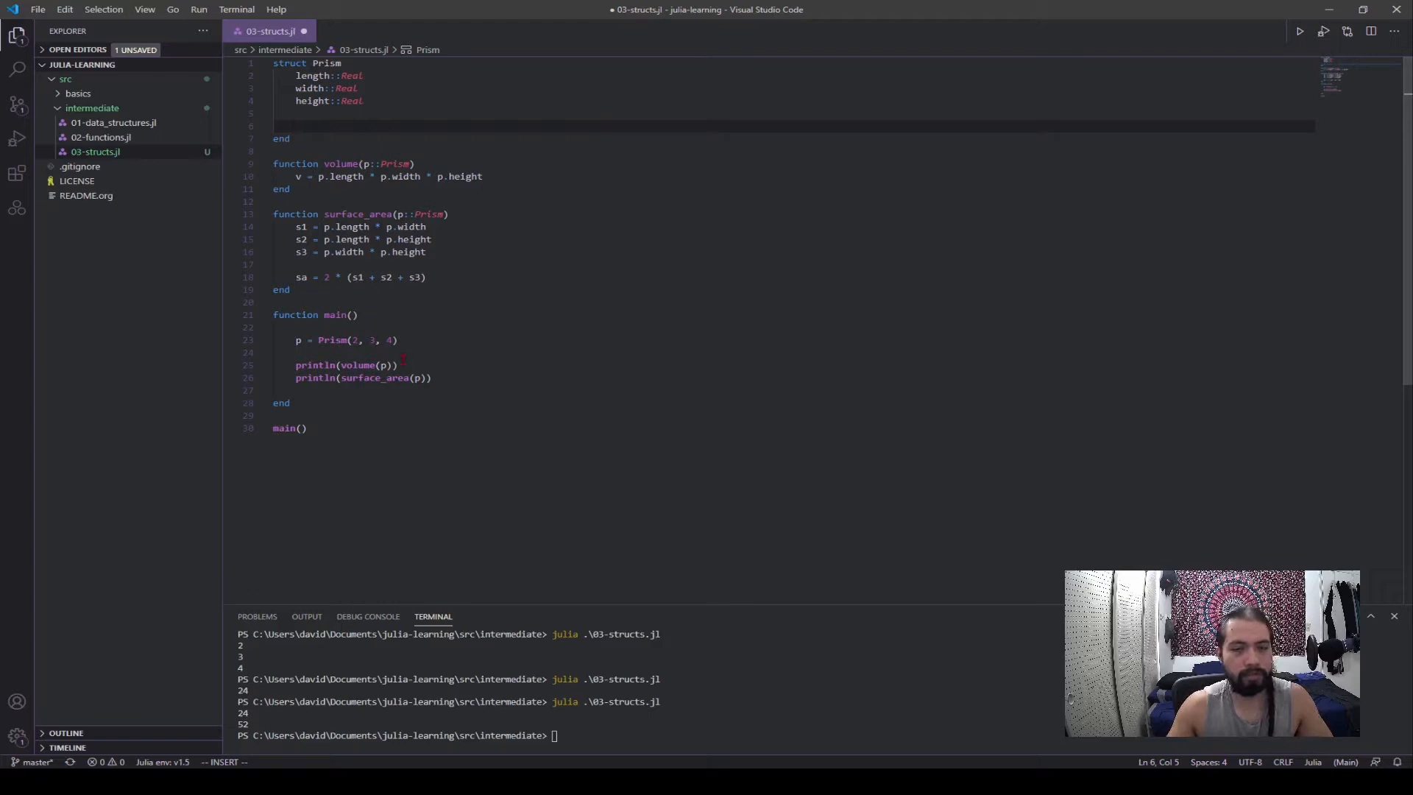
double_click(333, 340)
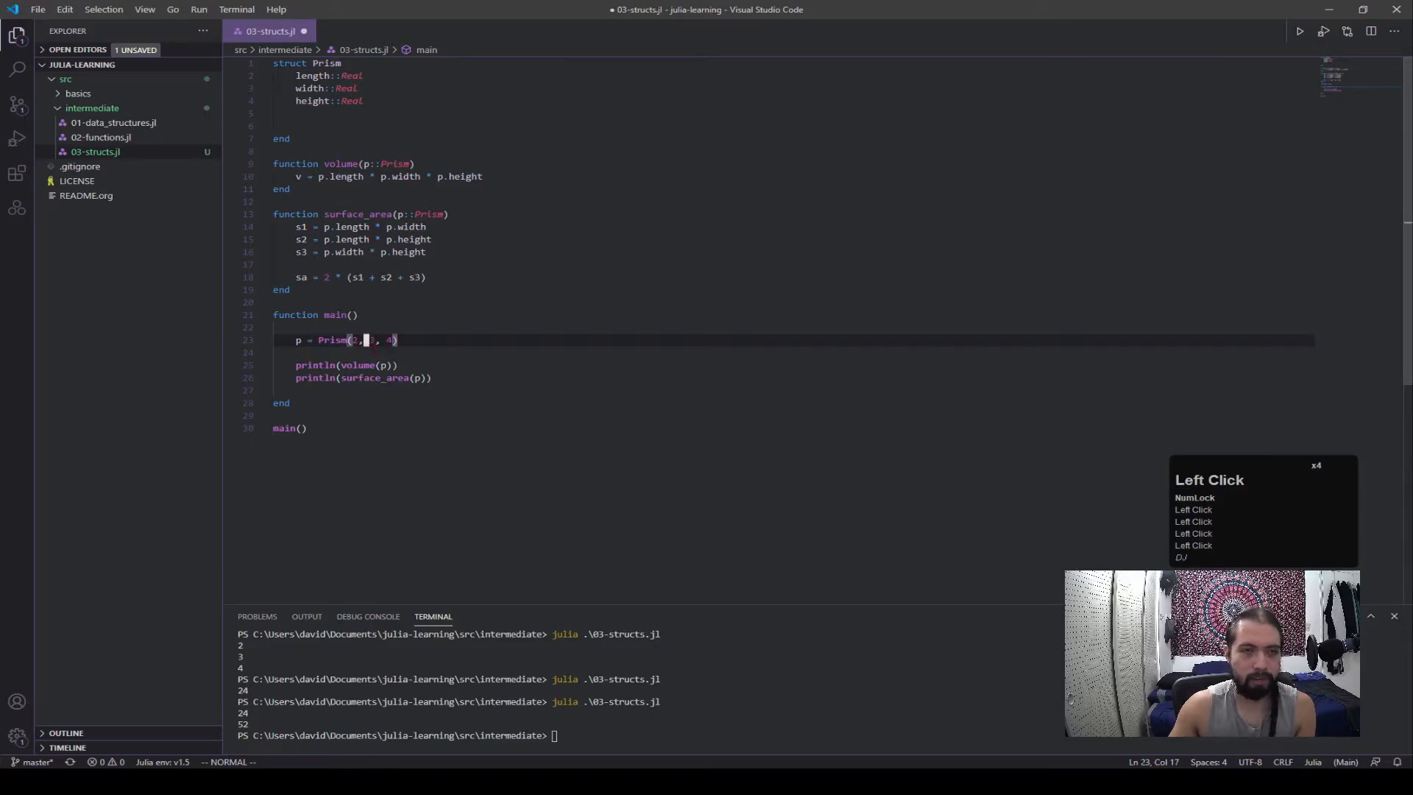
left_click(313, 88)
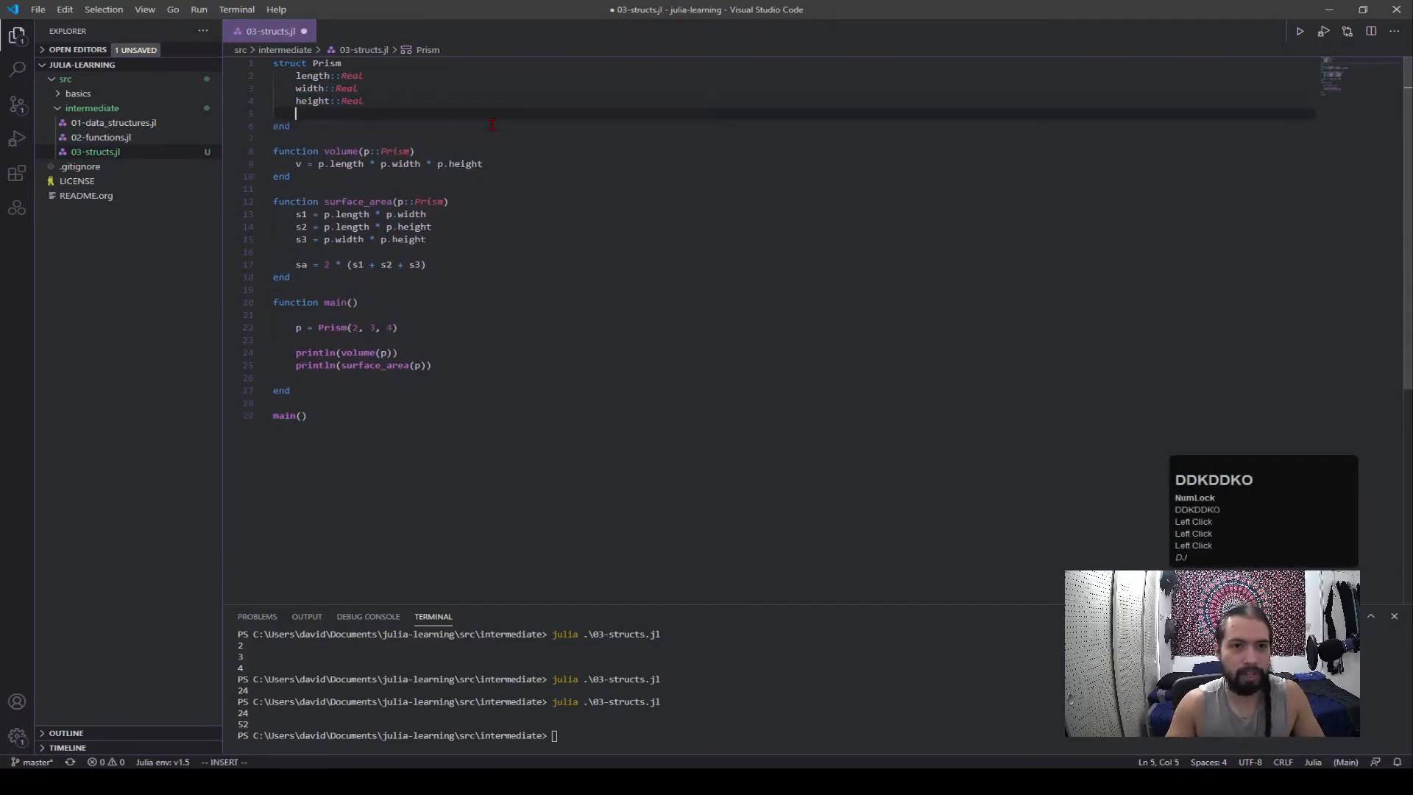
key("Enter")
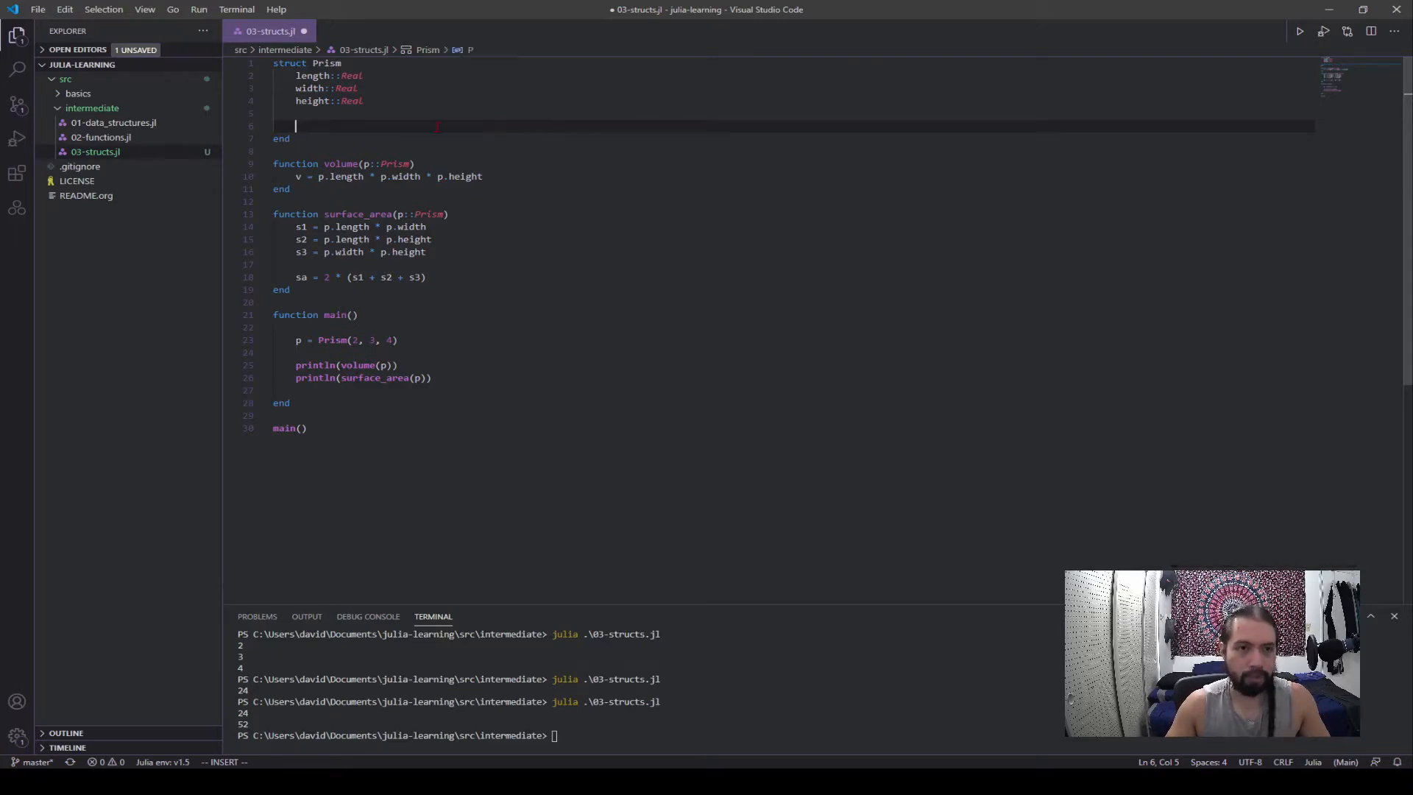
- Declare an inner constructor function Prism() inside the struct
type("function")
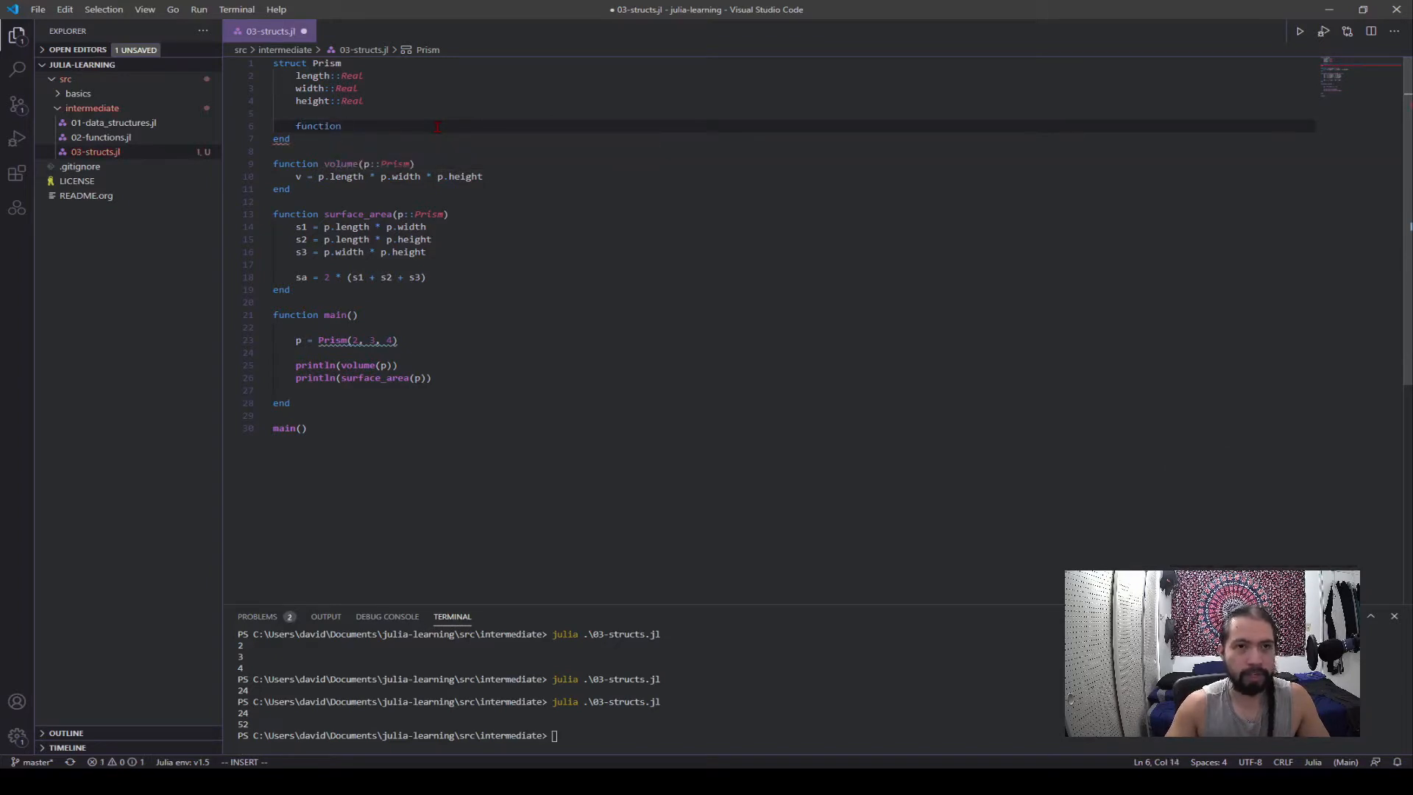
type("Prism")
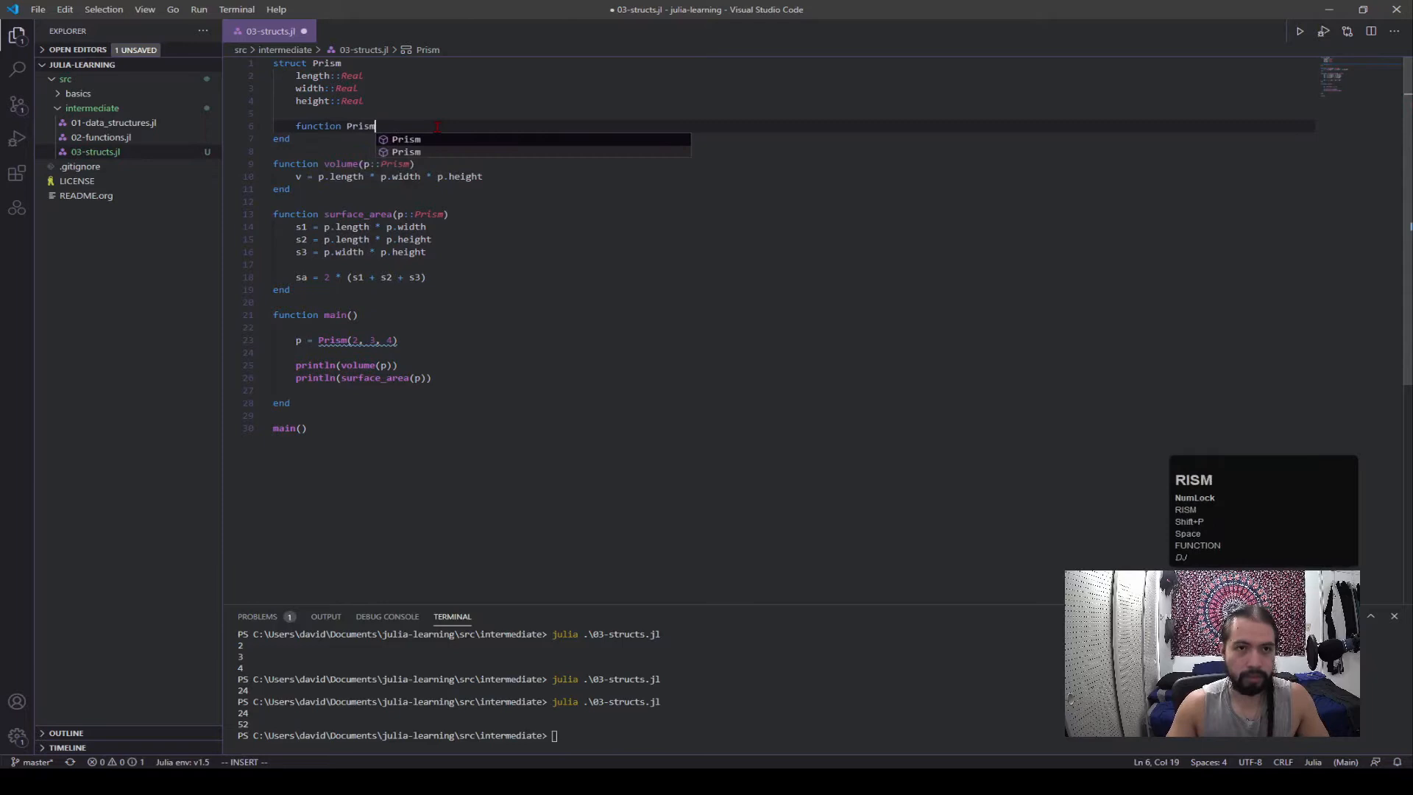
type("()")
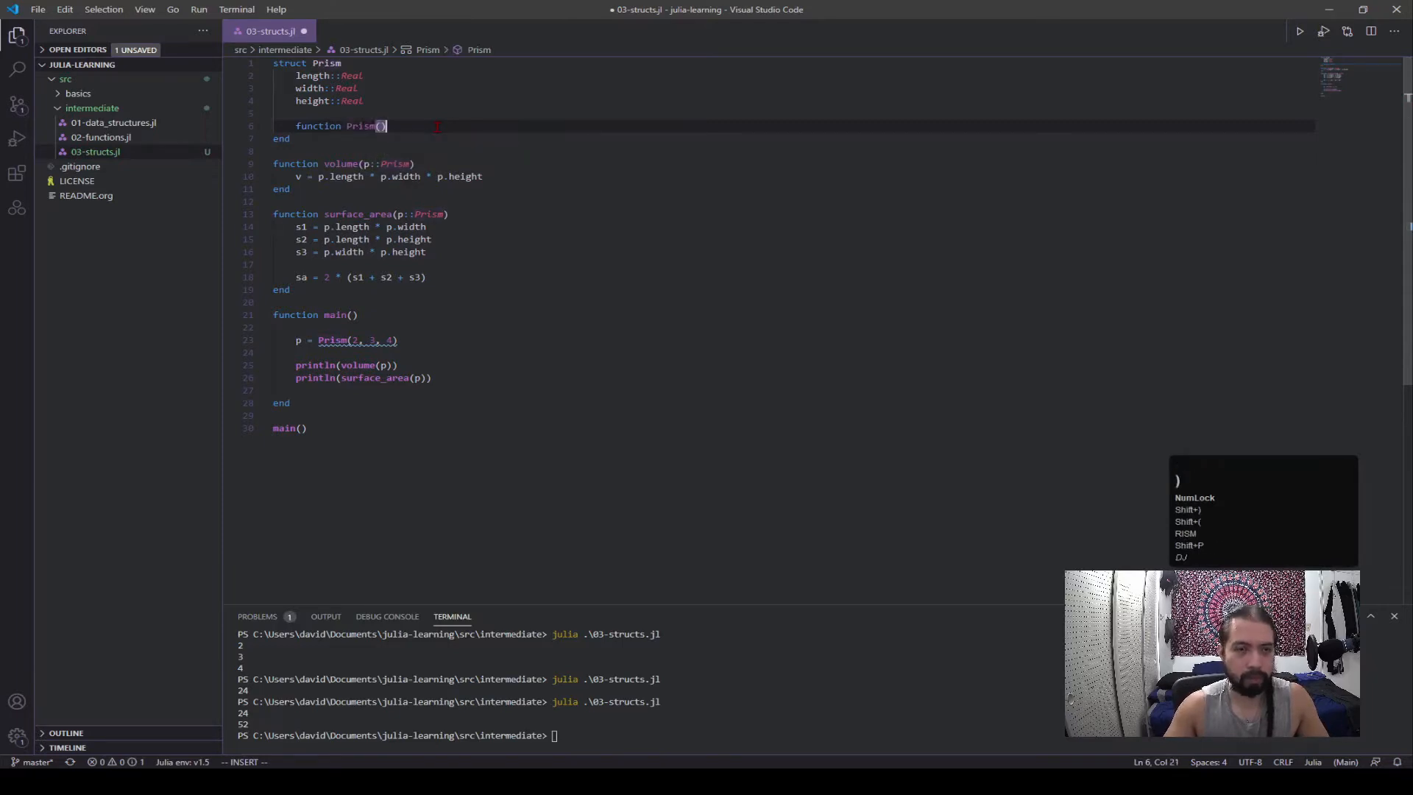
key("Enter")
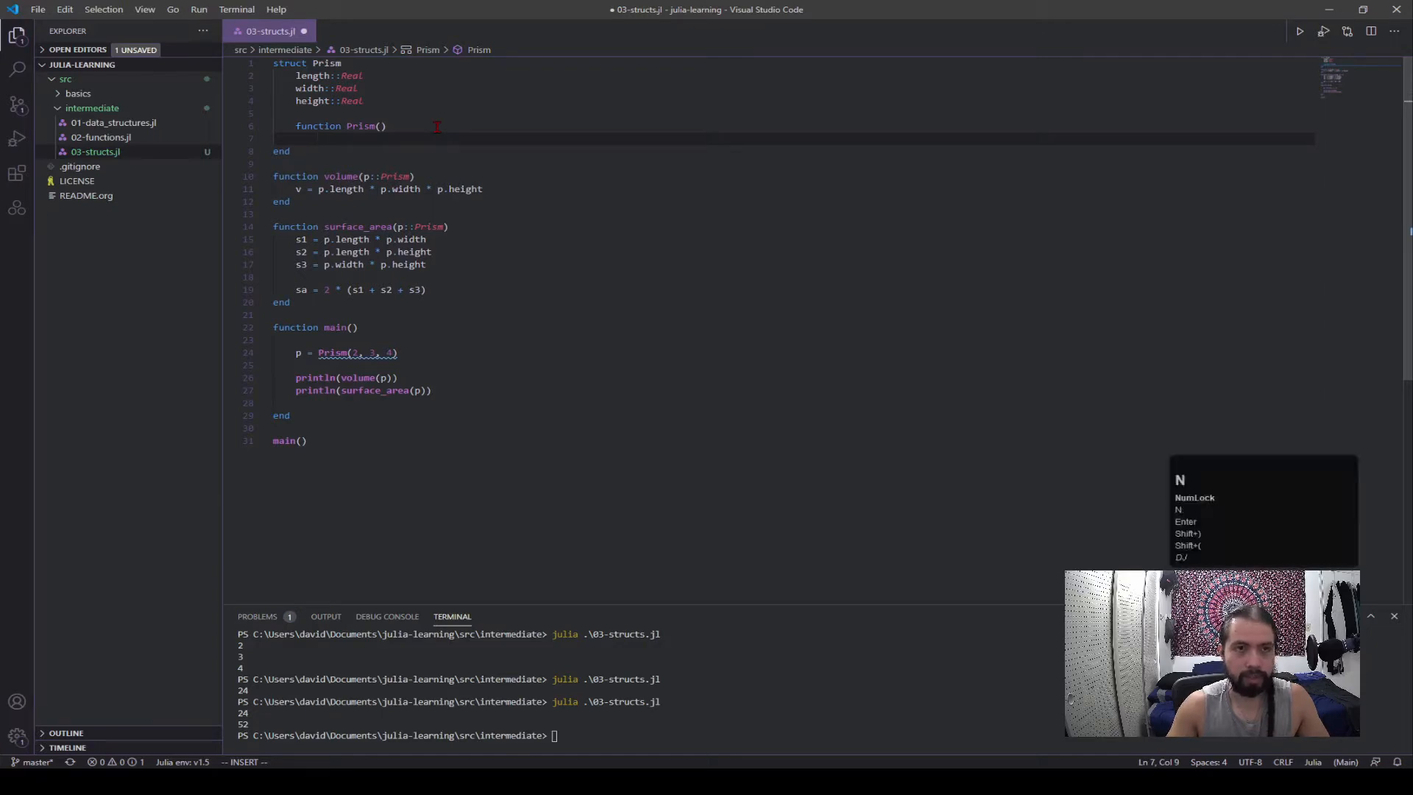
- Have Prism() return new(1, 1, 1), close it with end, and save the file
type("new()")
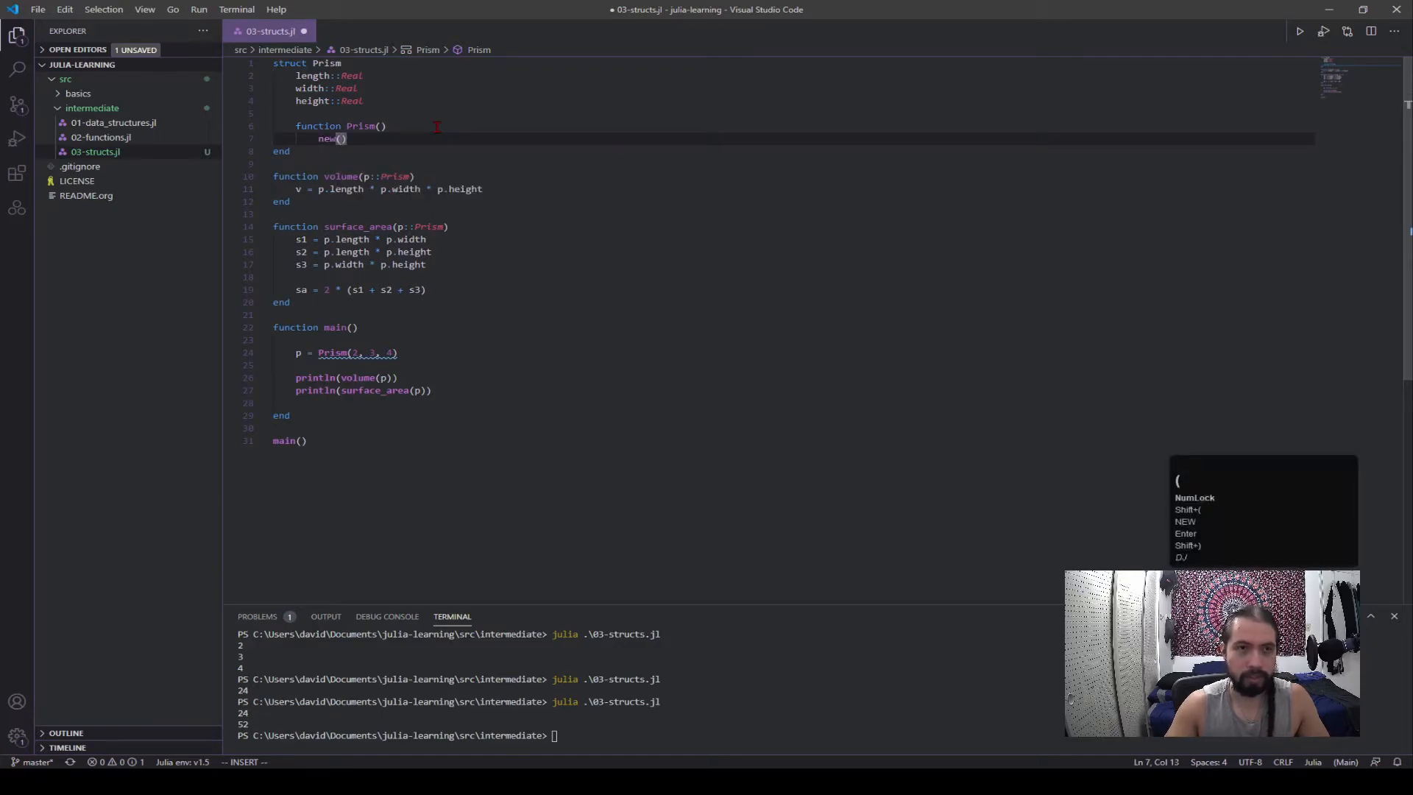
type("1, 1,")
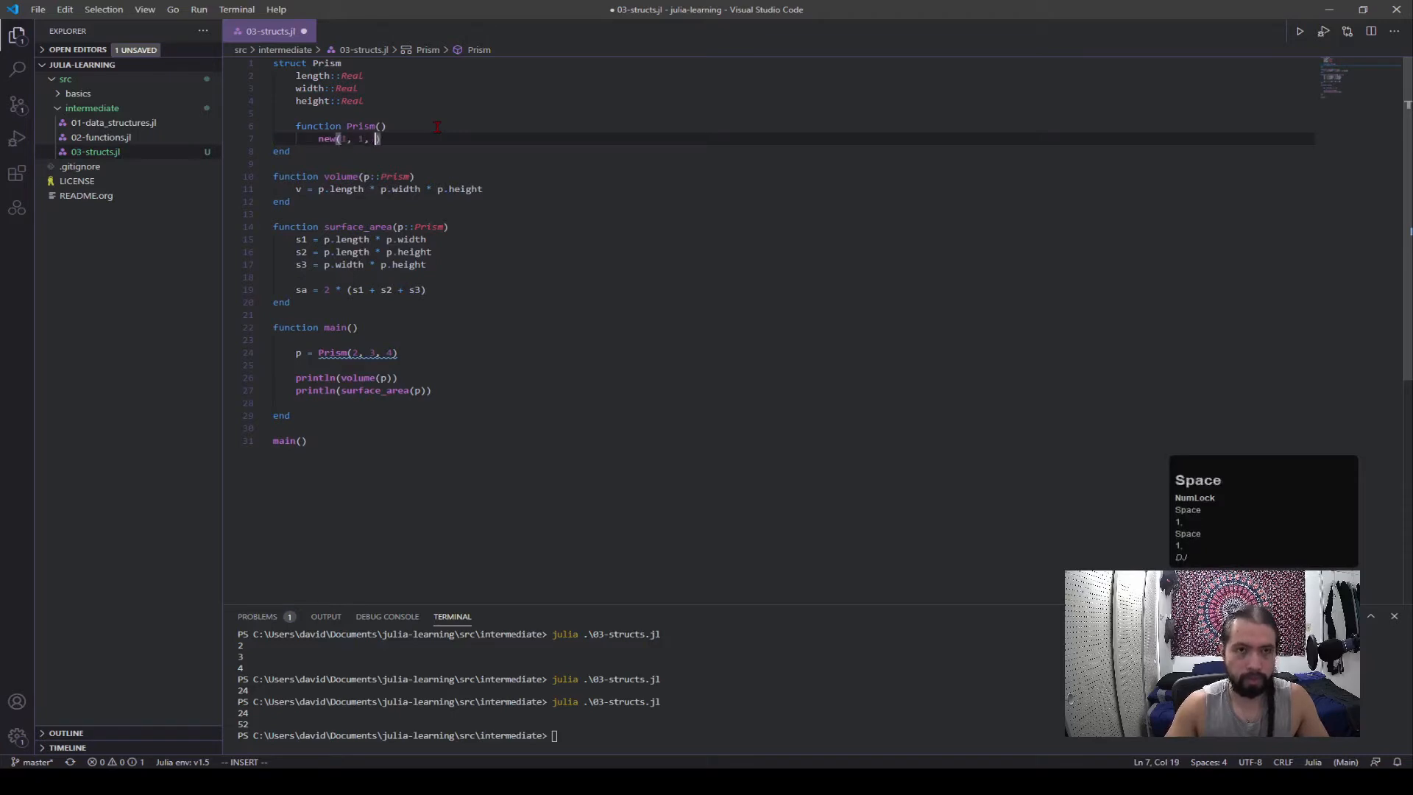
type("end")
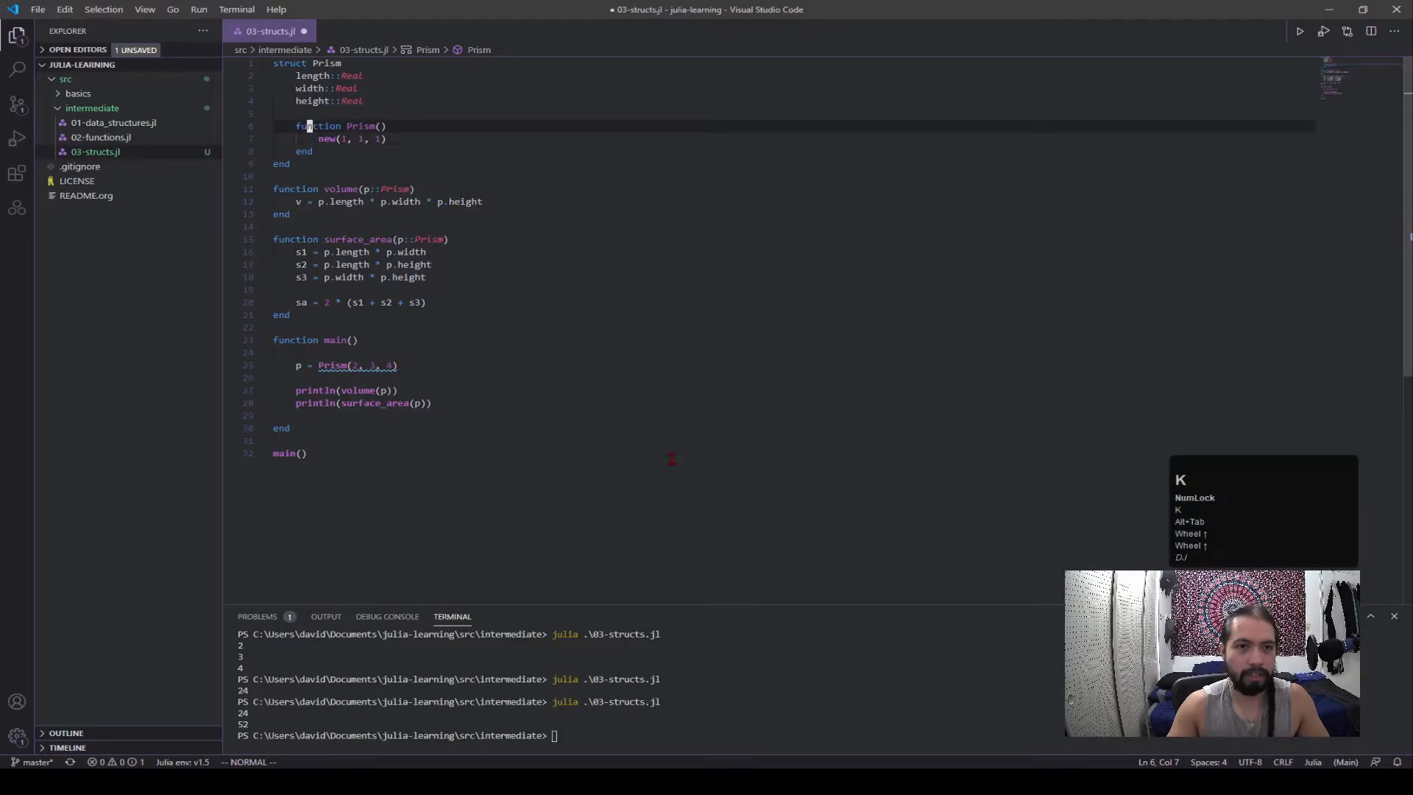
key("j")
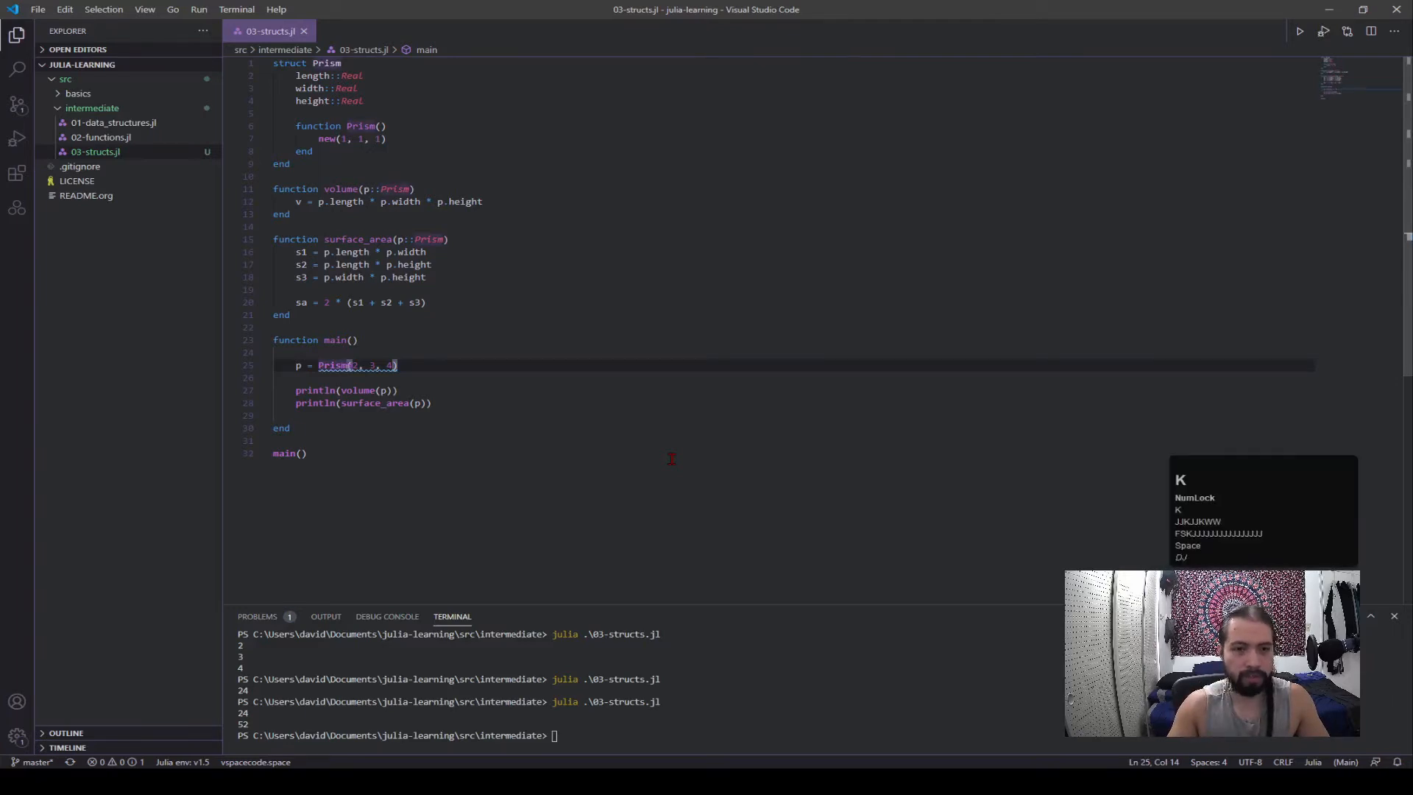
- Call Prism() with no arguments in main and rerun julia .\03-structs.jl, printing 1 and 6
key("J")
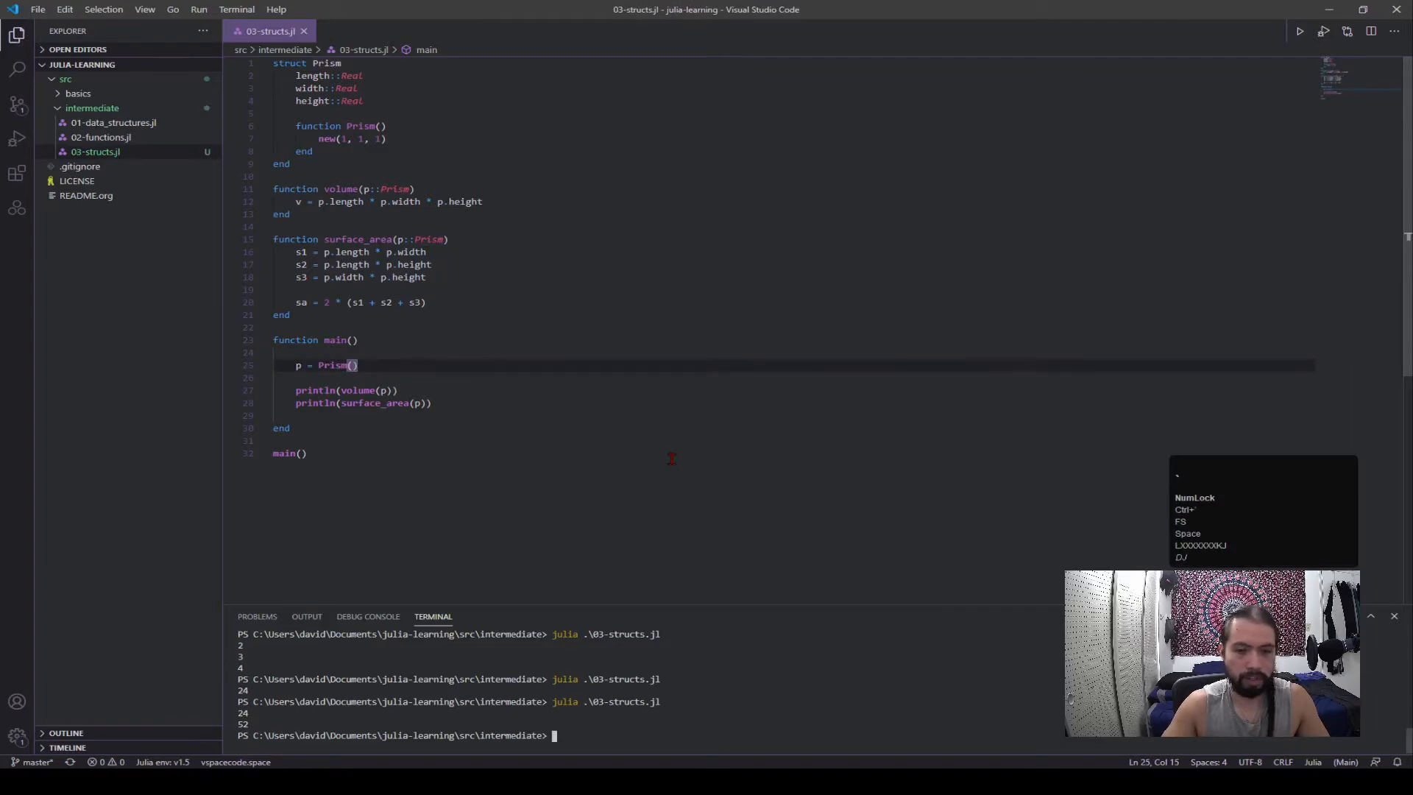
key("Enter")
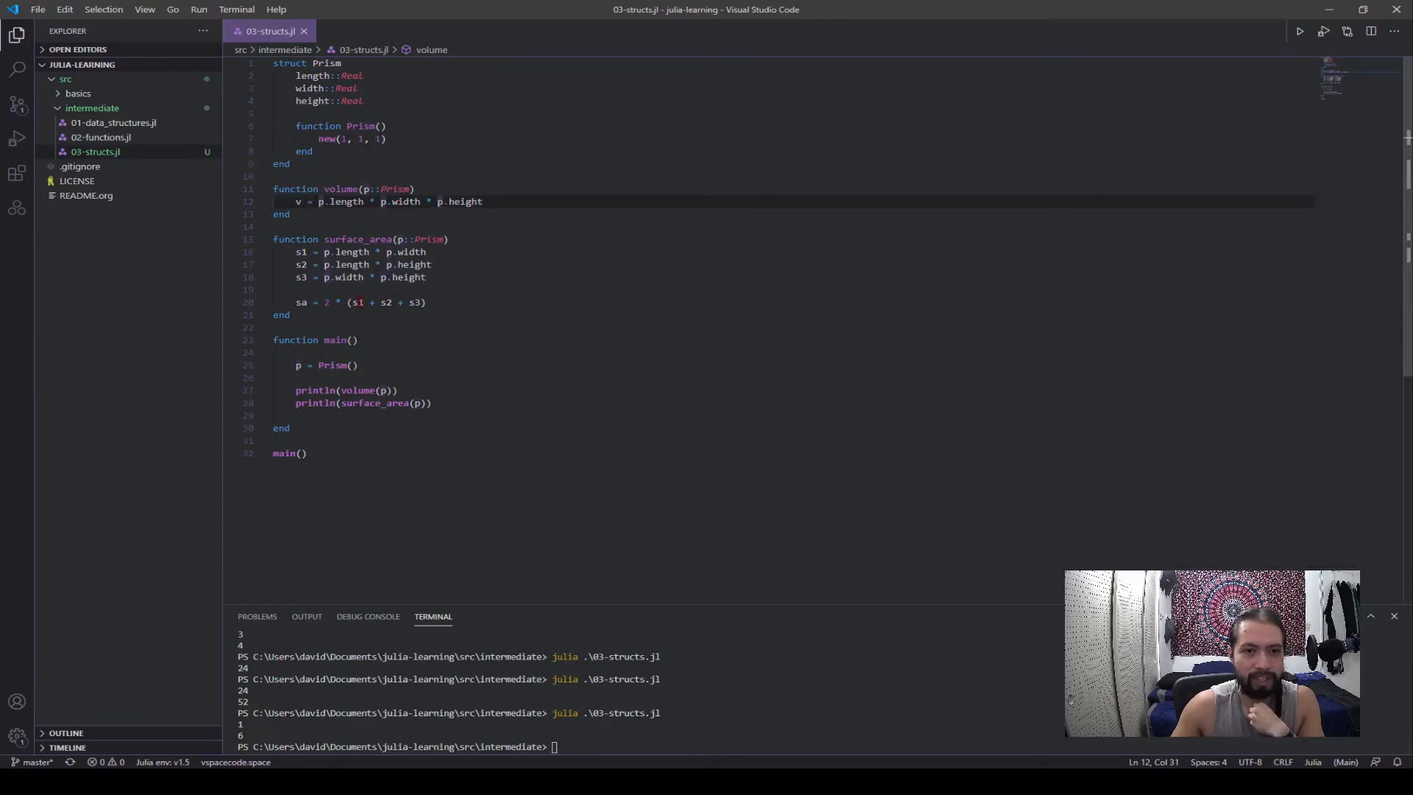
- Start a second function Prism( below the no-argument constructor
left_click(329, 252)
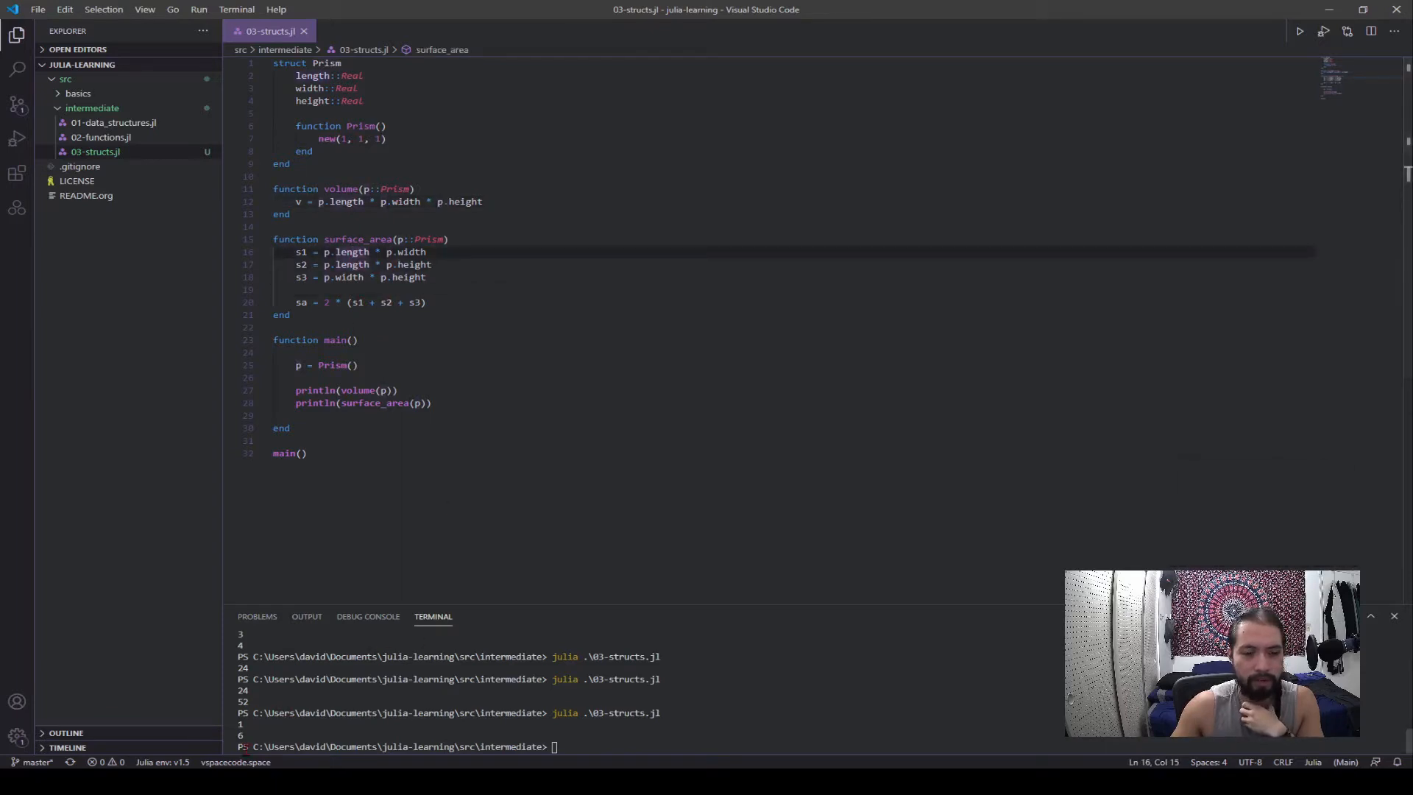
left_click(310, 150)
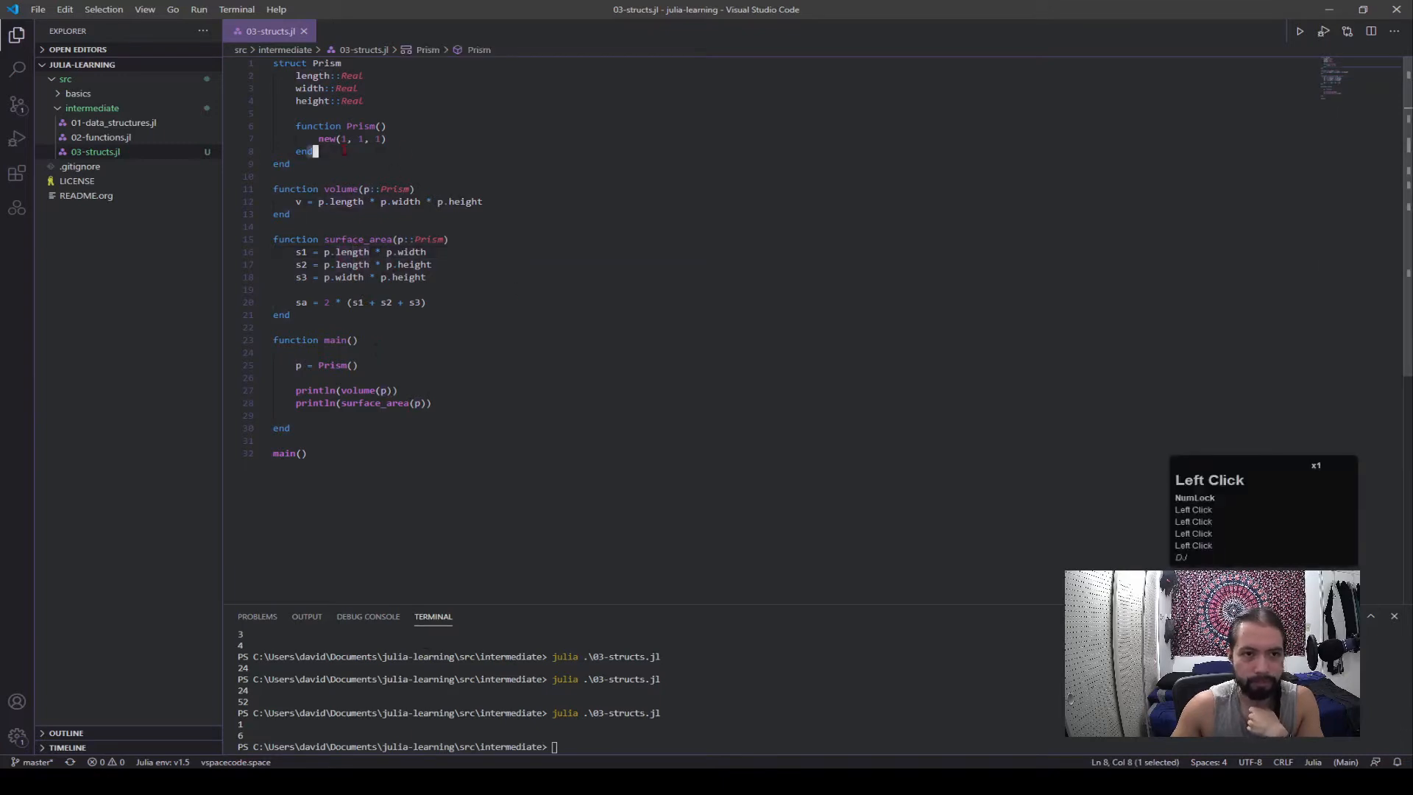
key("Enter")
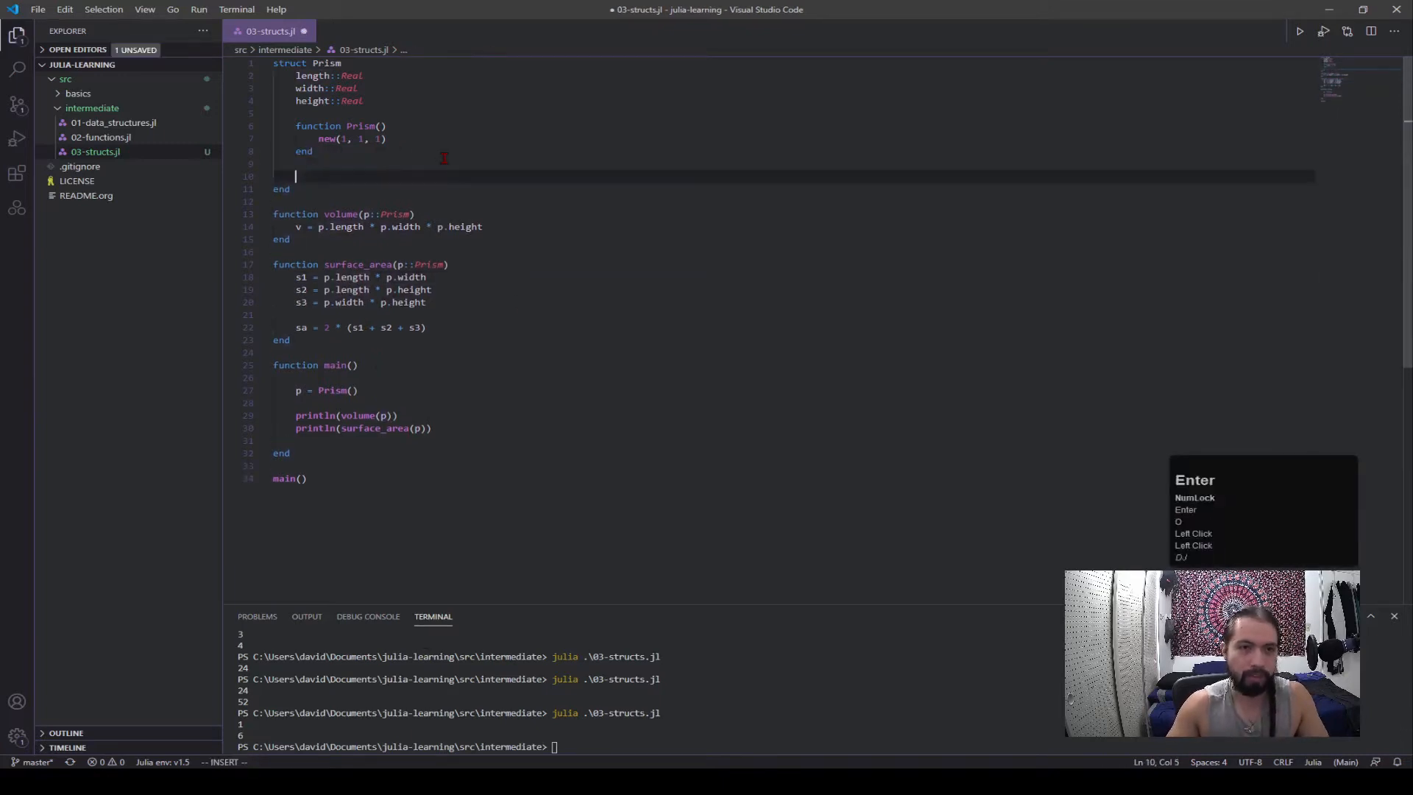
type("function")
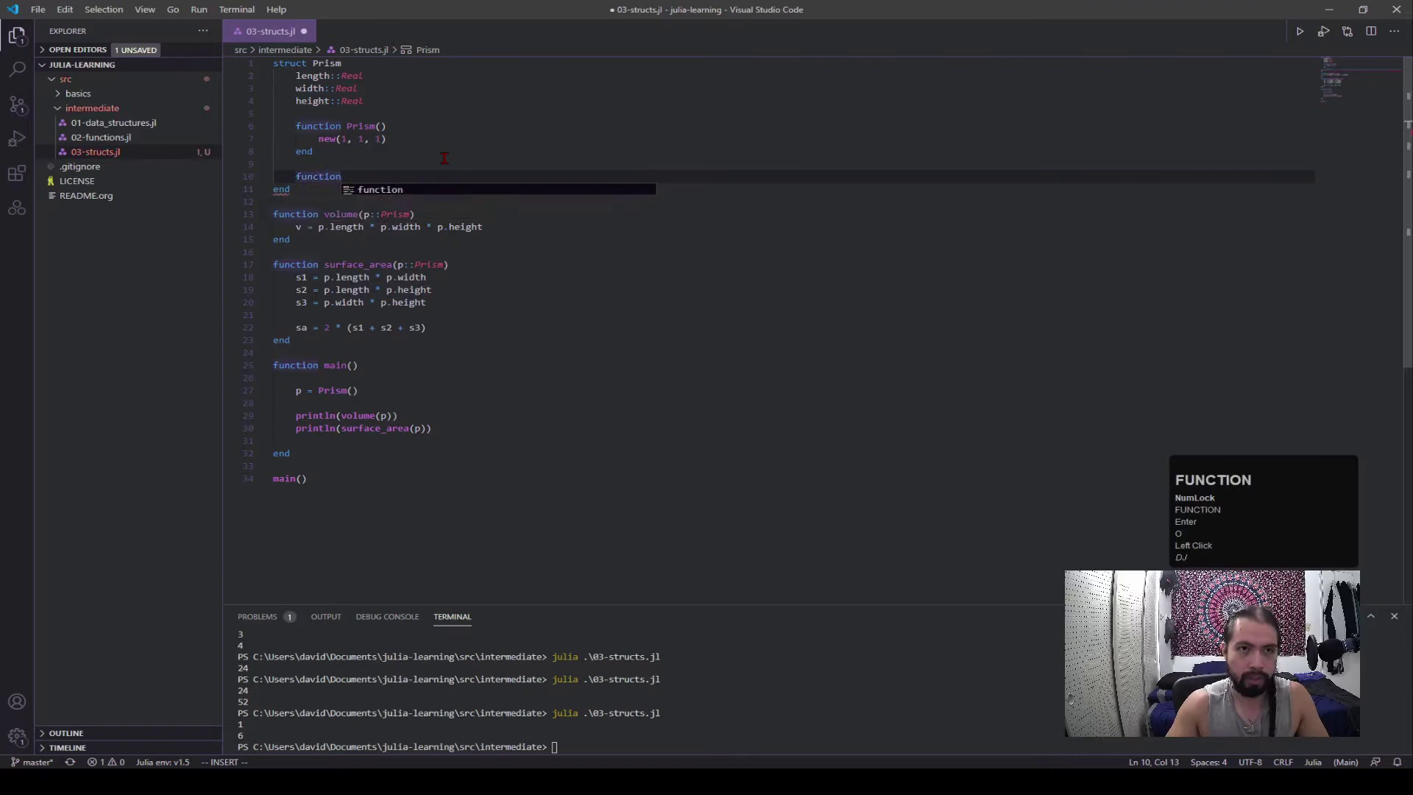
type("Prism")
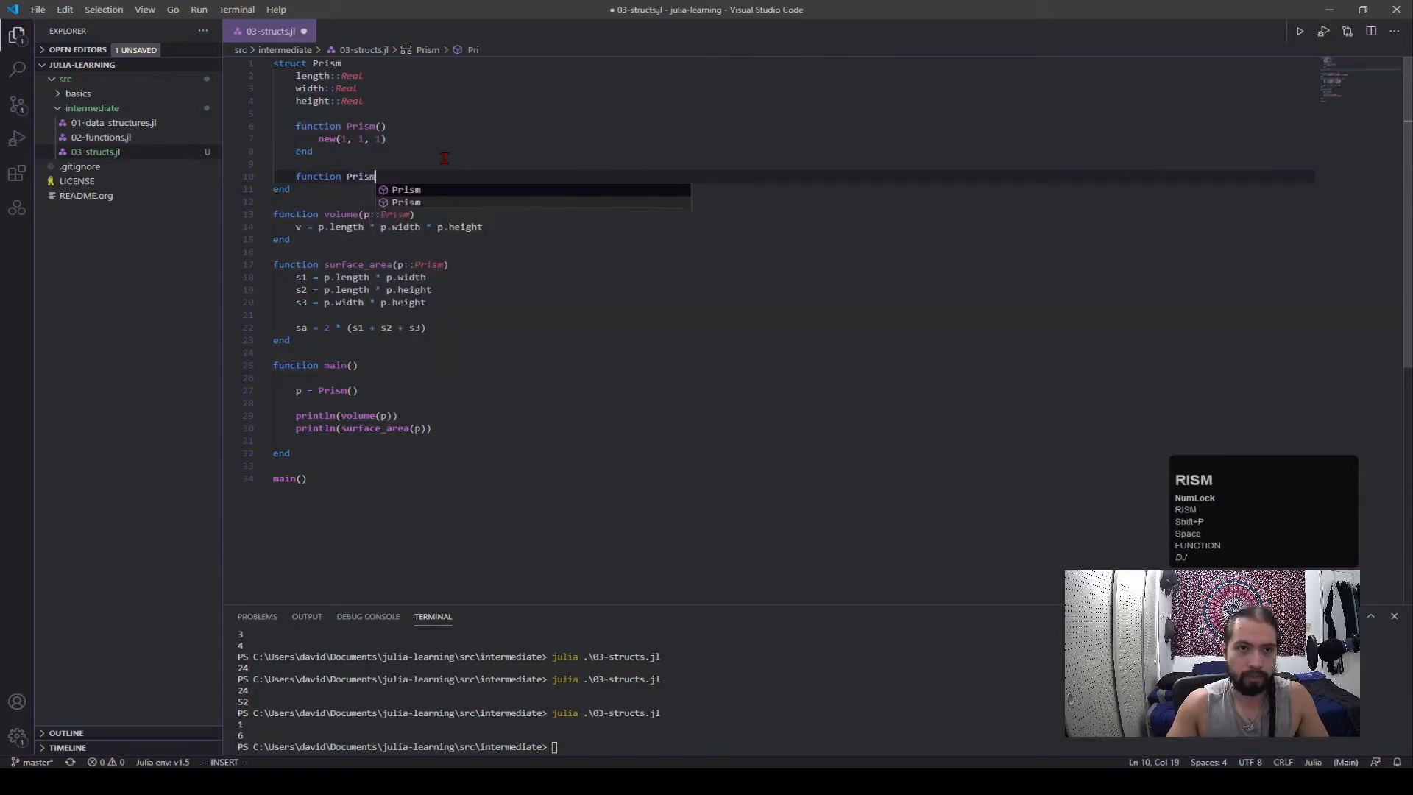
type("()")
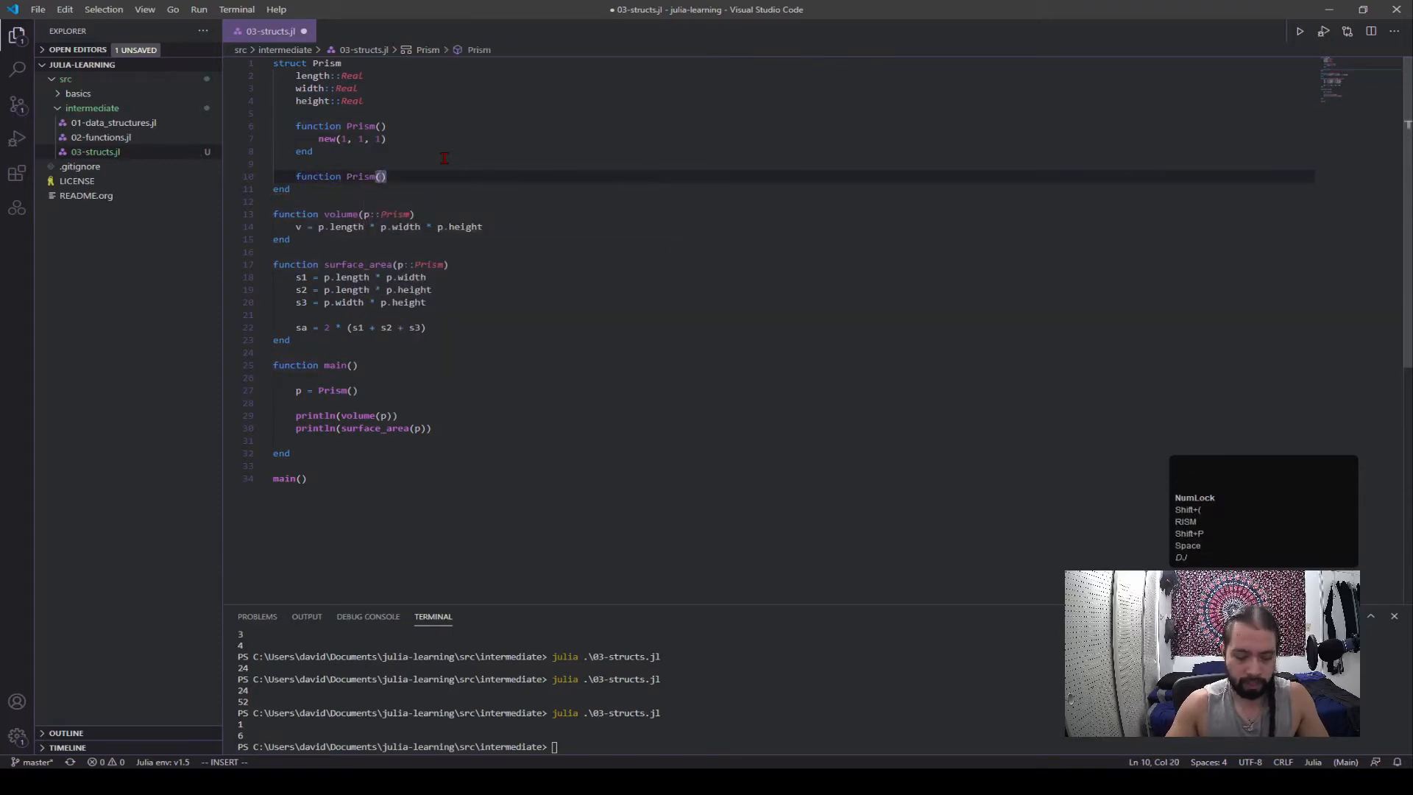
- Give the new constructor parameters l::Real, w::Real, h::Real
type("l:")
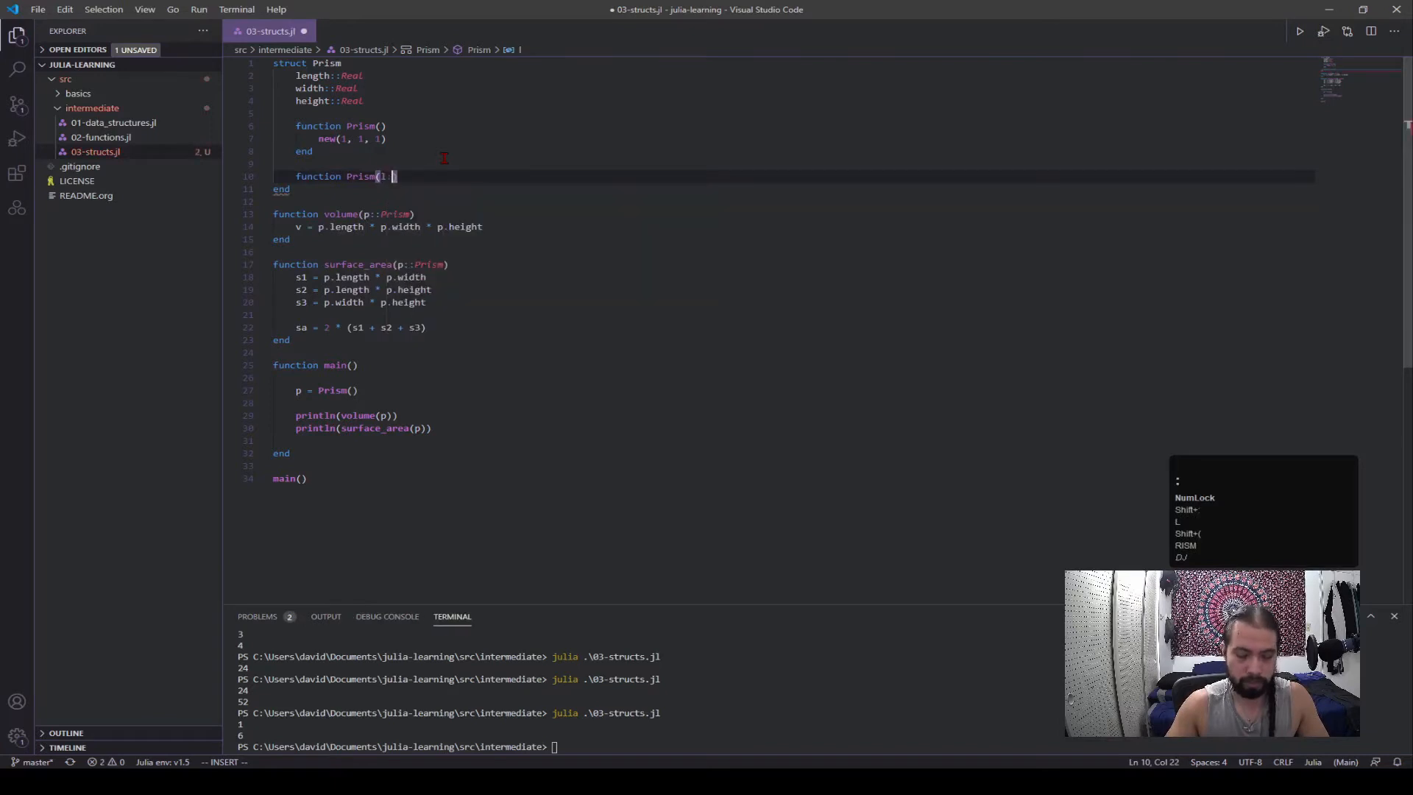
type("l::Real")
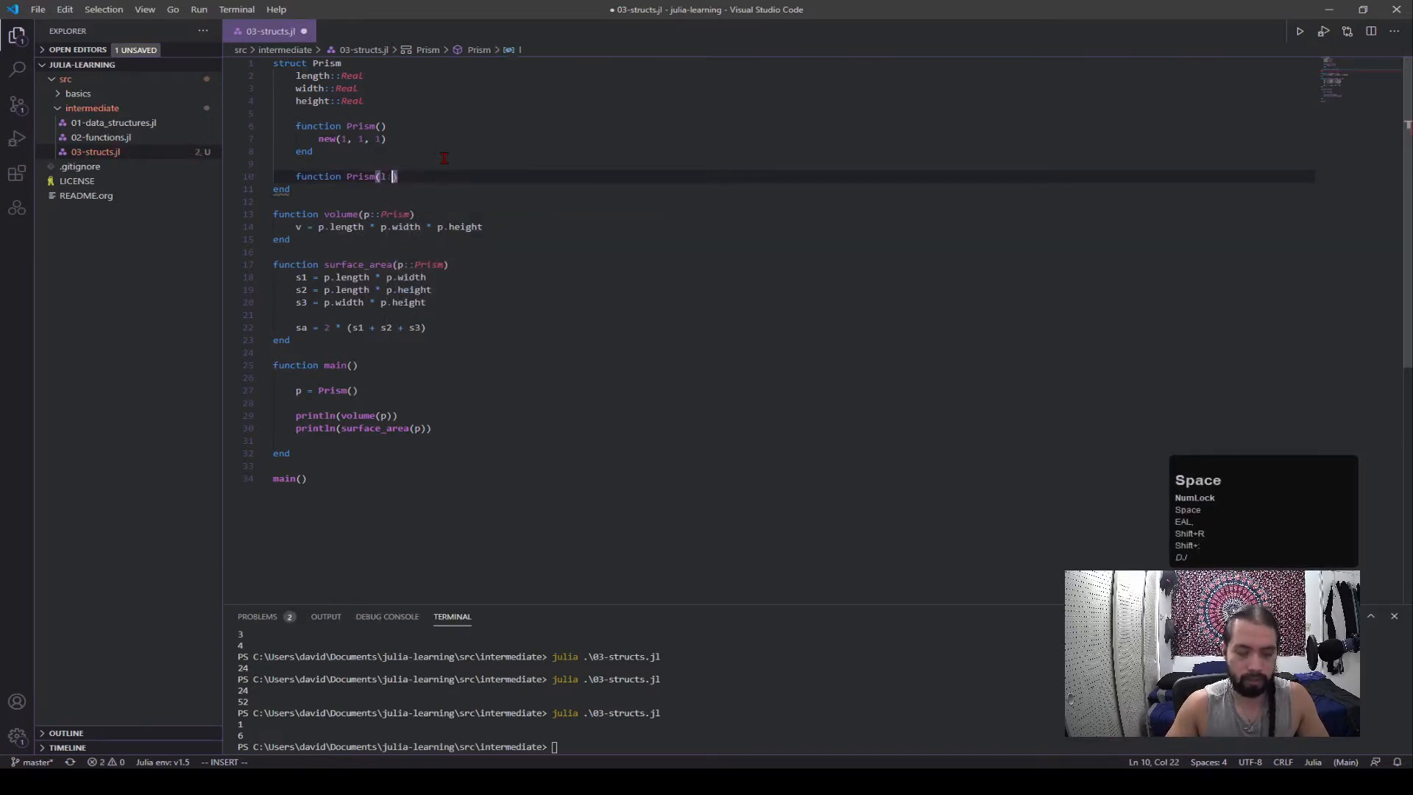
type("::Real,")
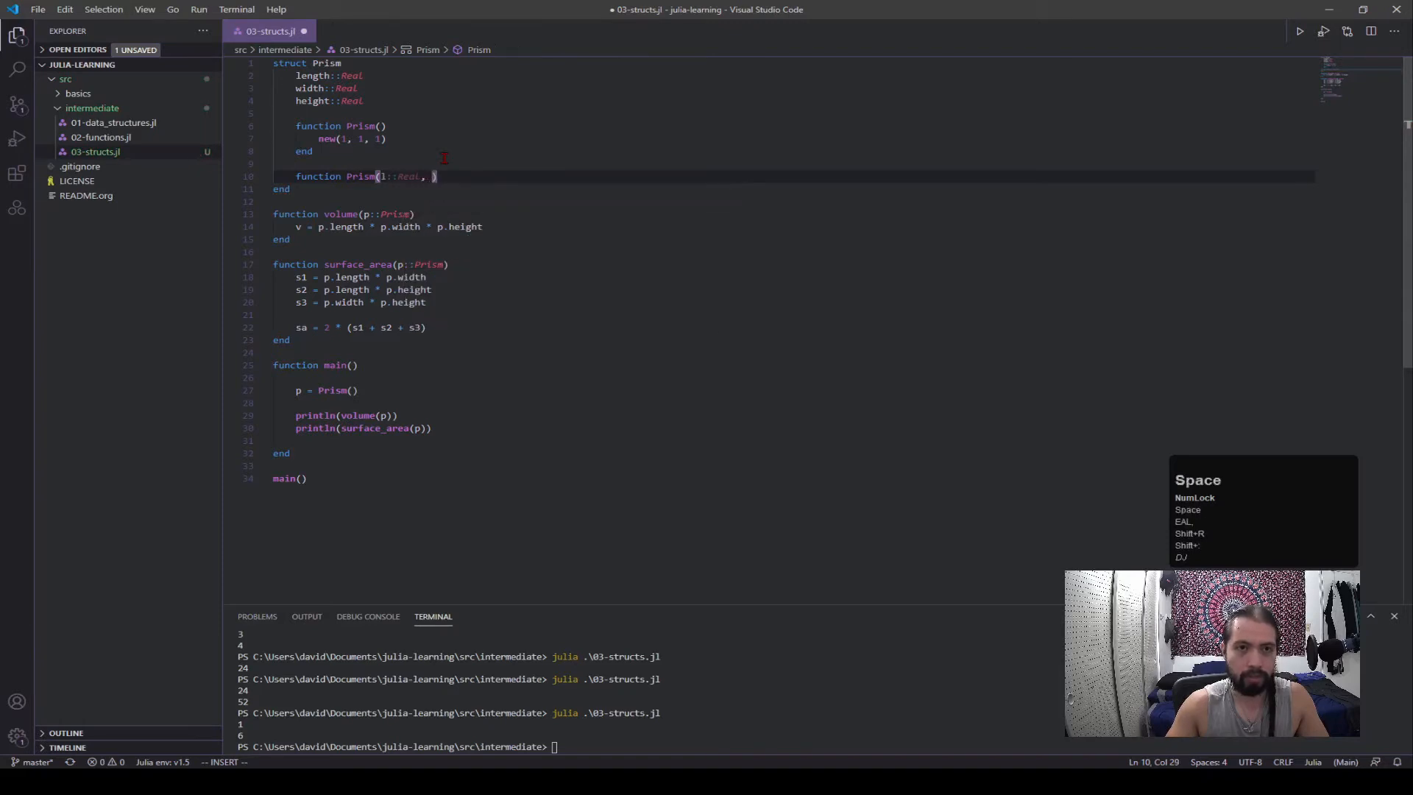
type("w::Real,")
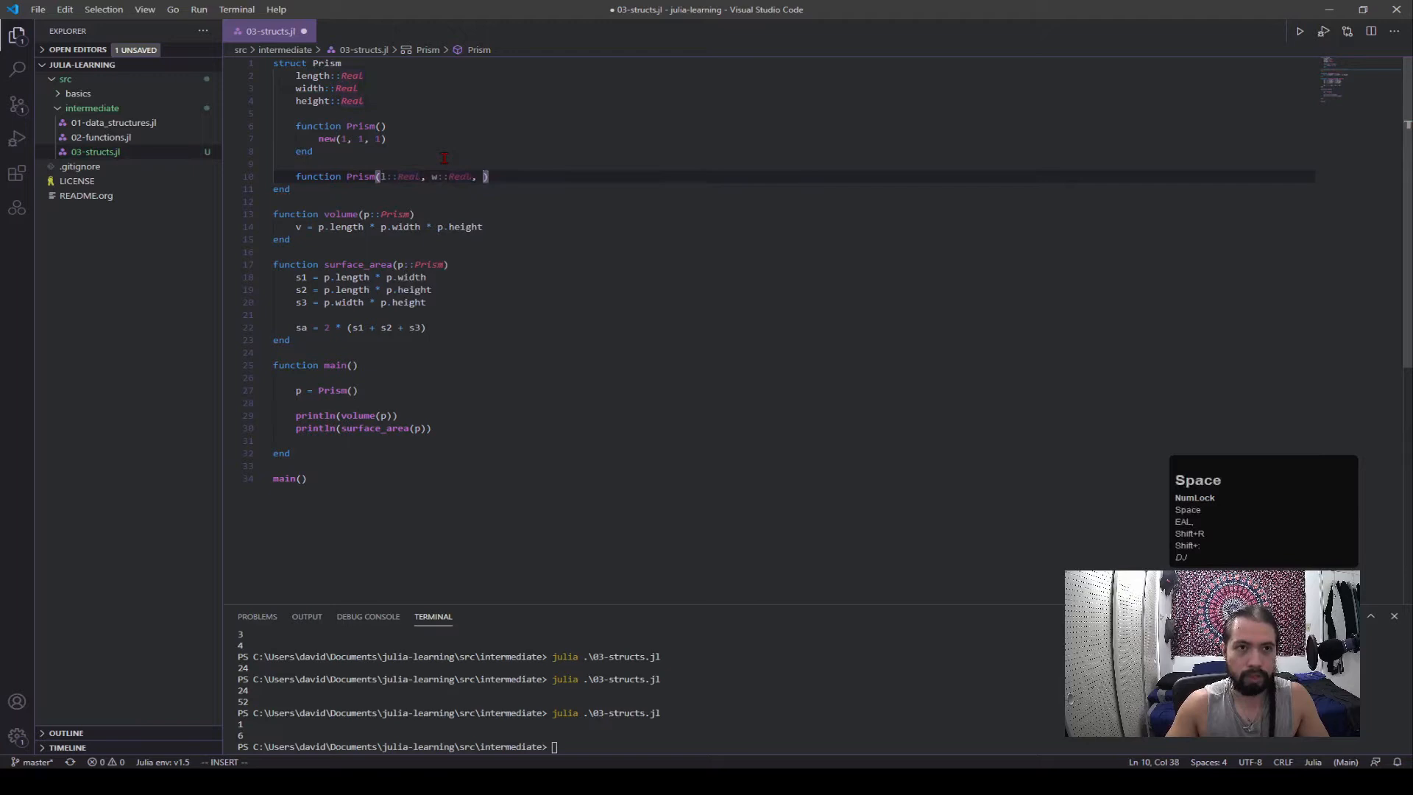
type("h::Real")
type("if l")
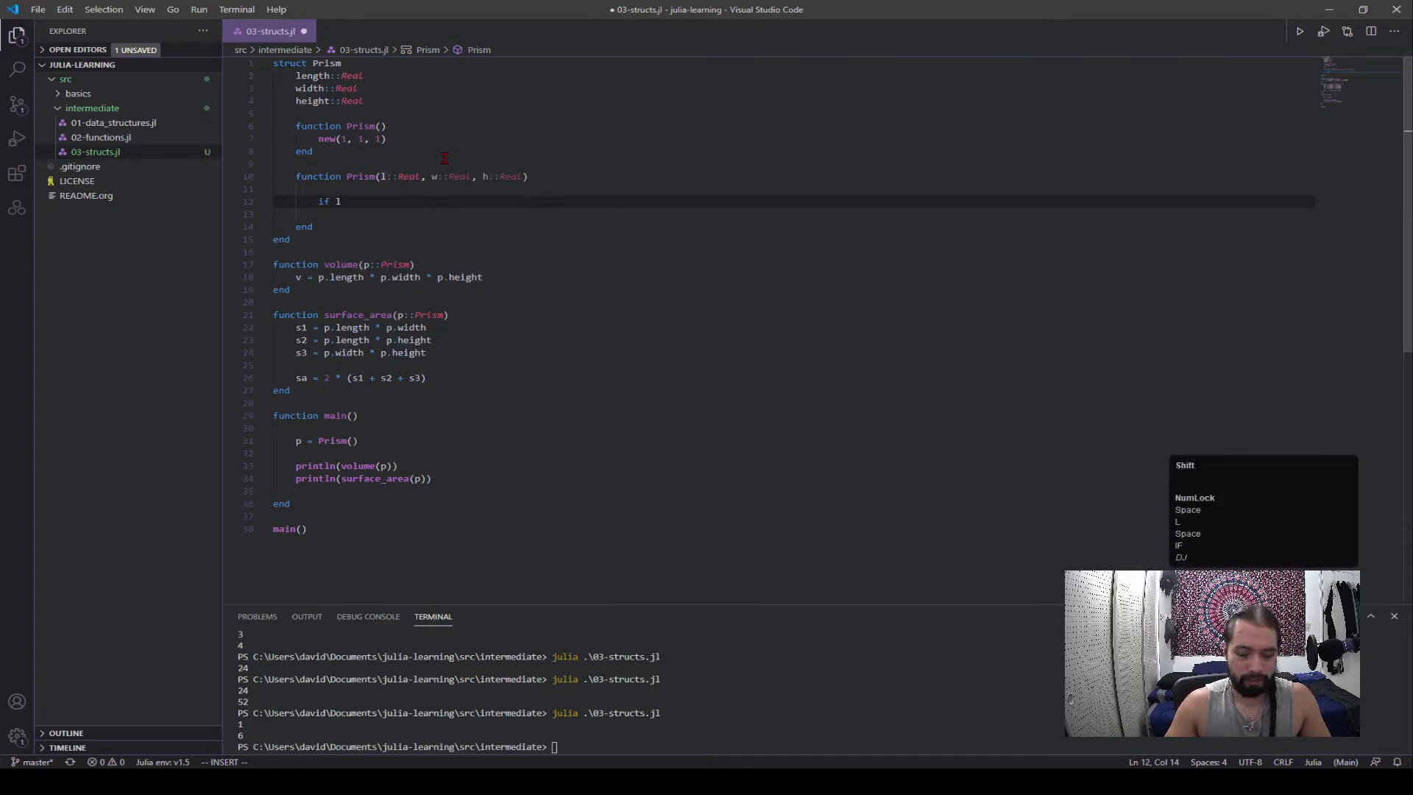
- Add an if branch that errors 'Can't have negative values for lengths' when a dimension is < 0
type("< 0 || w < 0 ||")
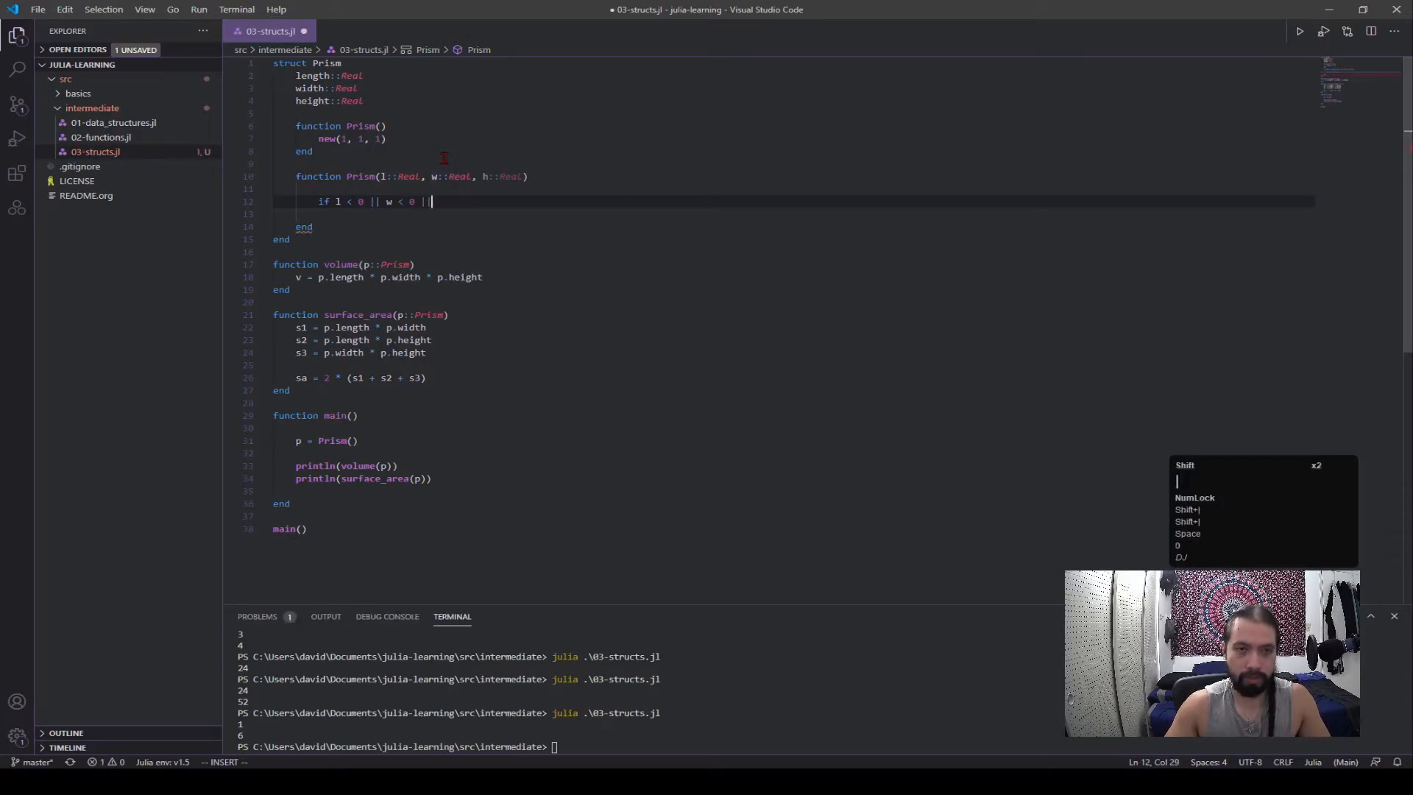
type("h < 0")
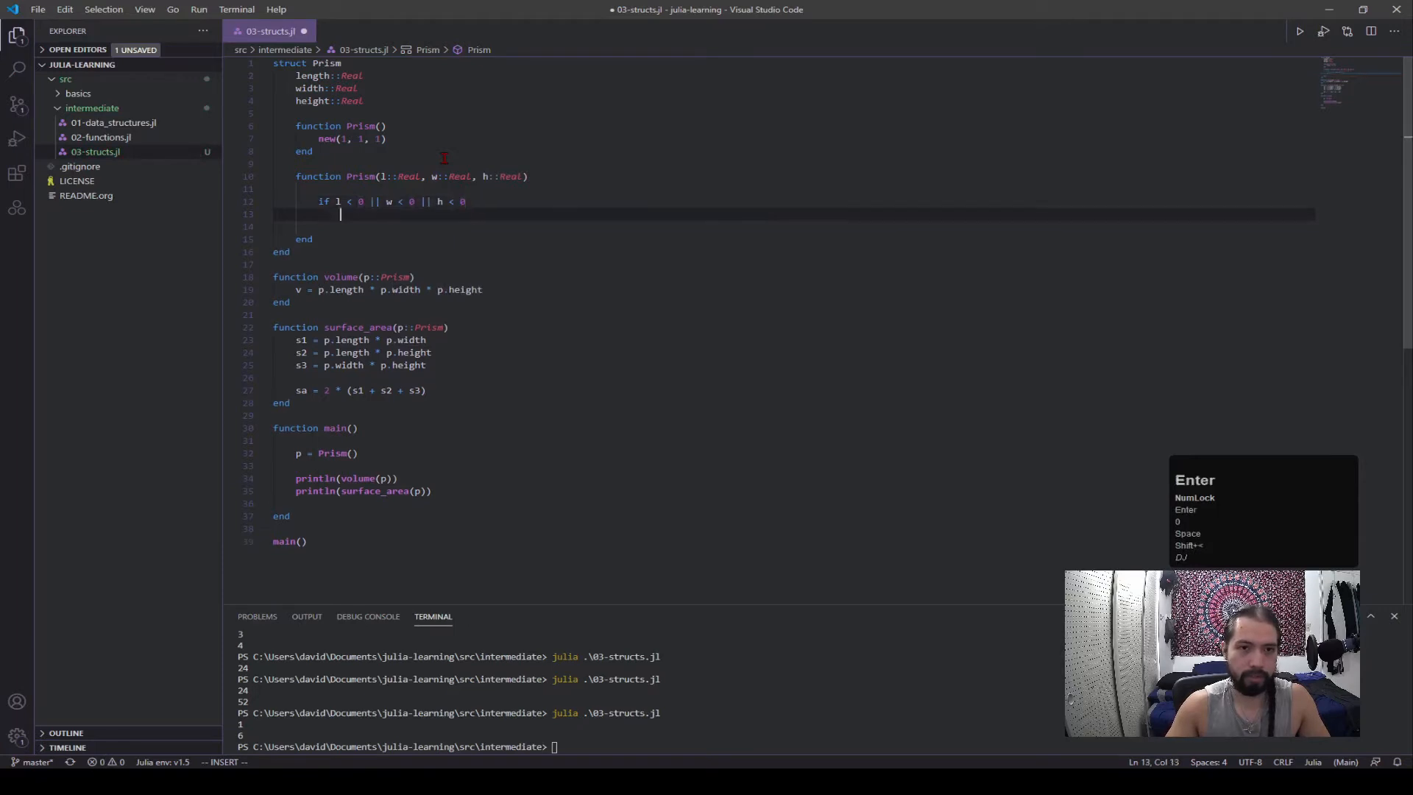
type("error(\"Can")
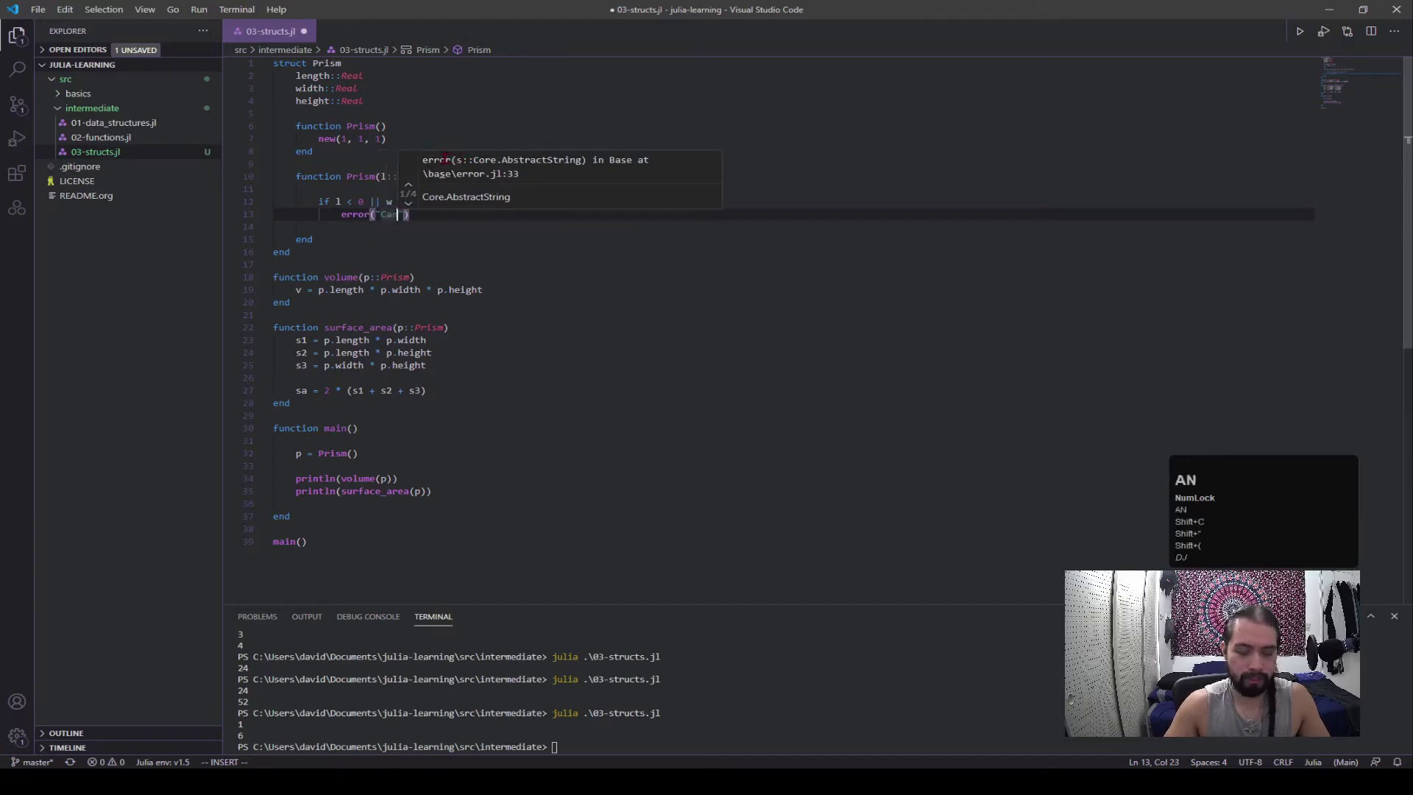
type("Can't have negative values")
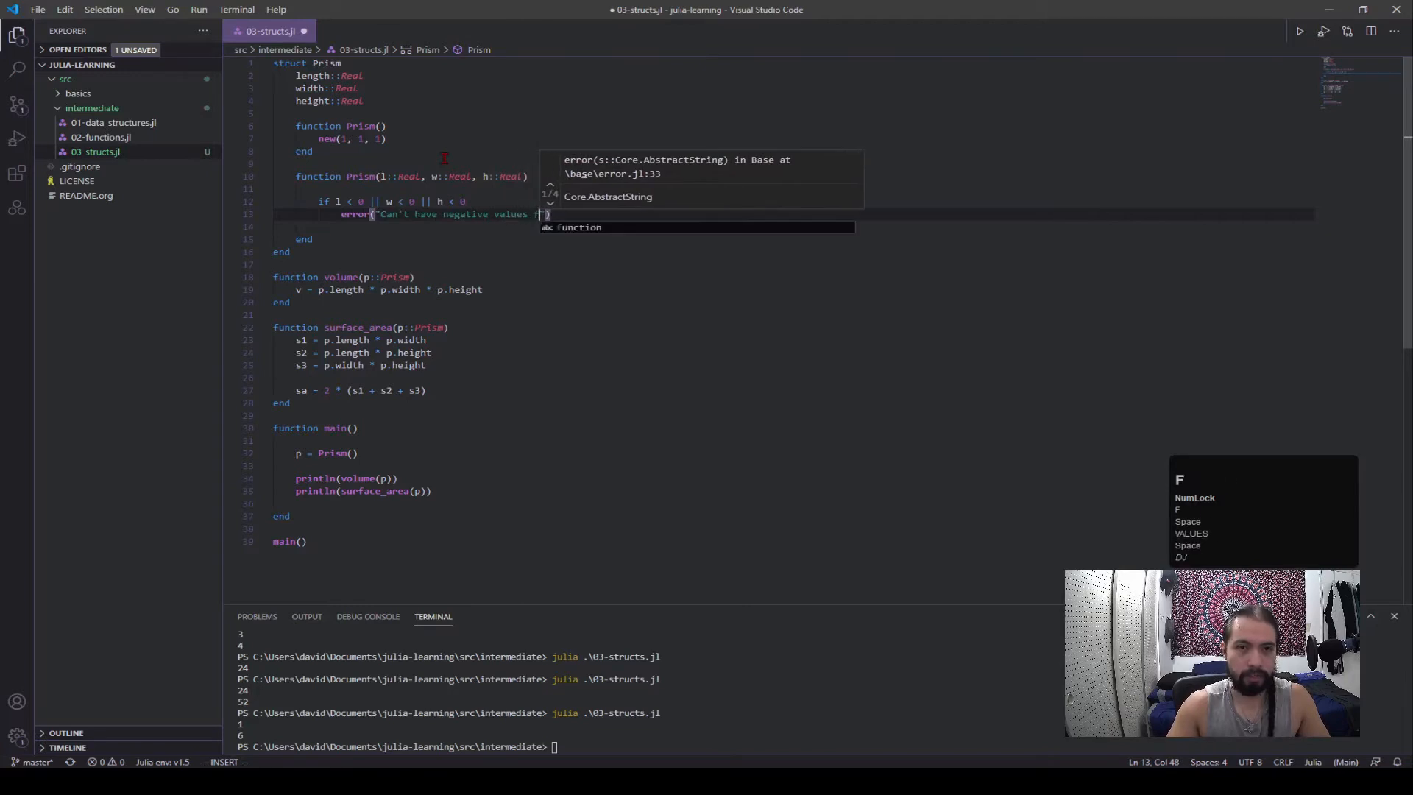
type("for")
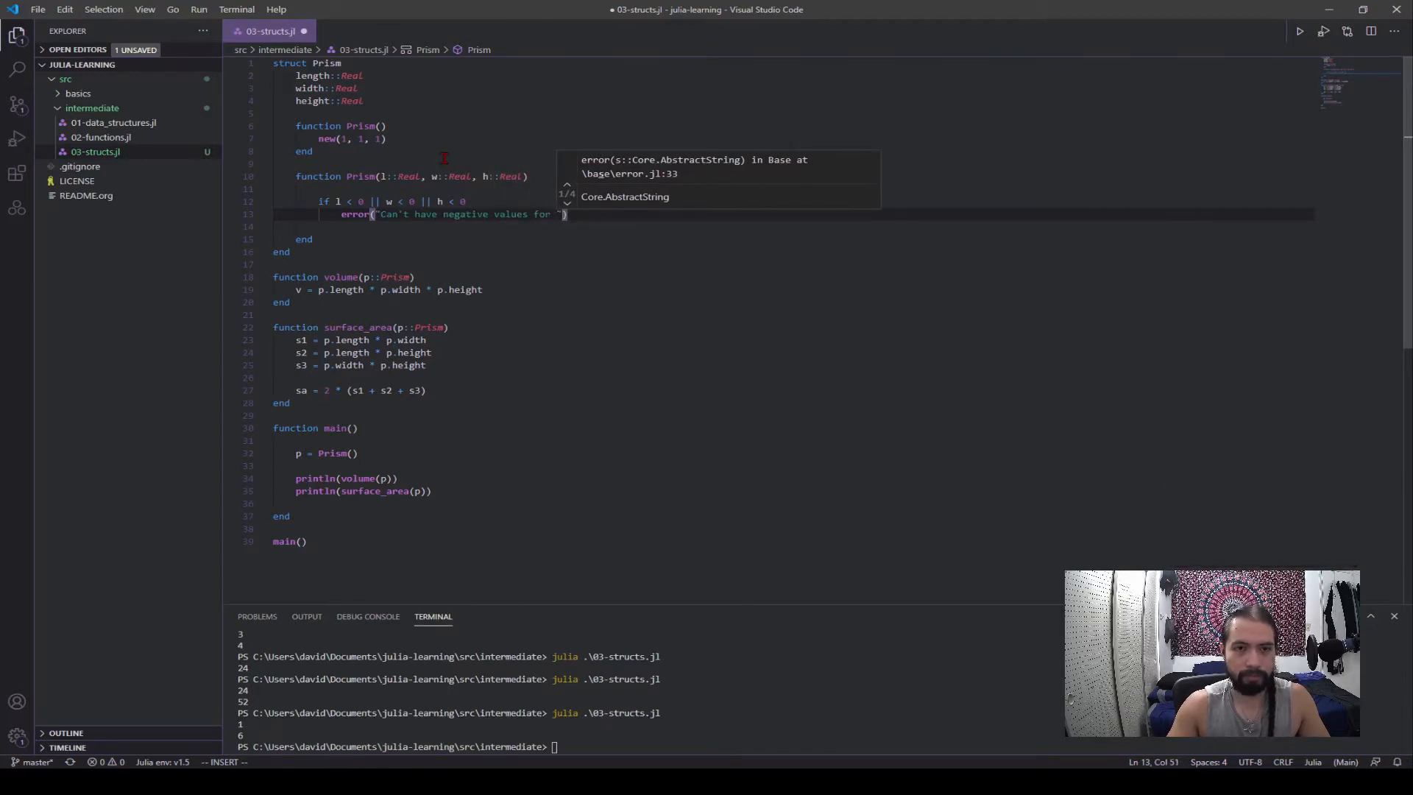
type("lengths.")
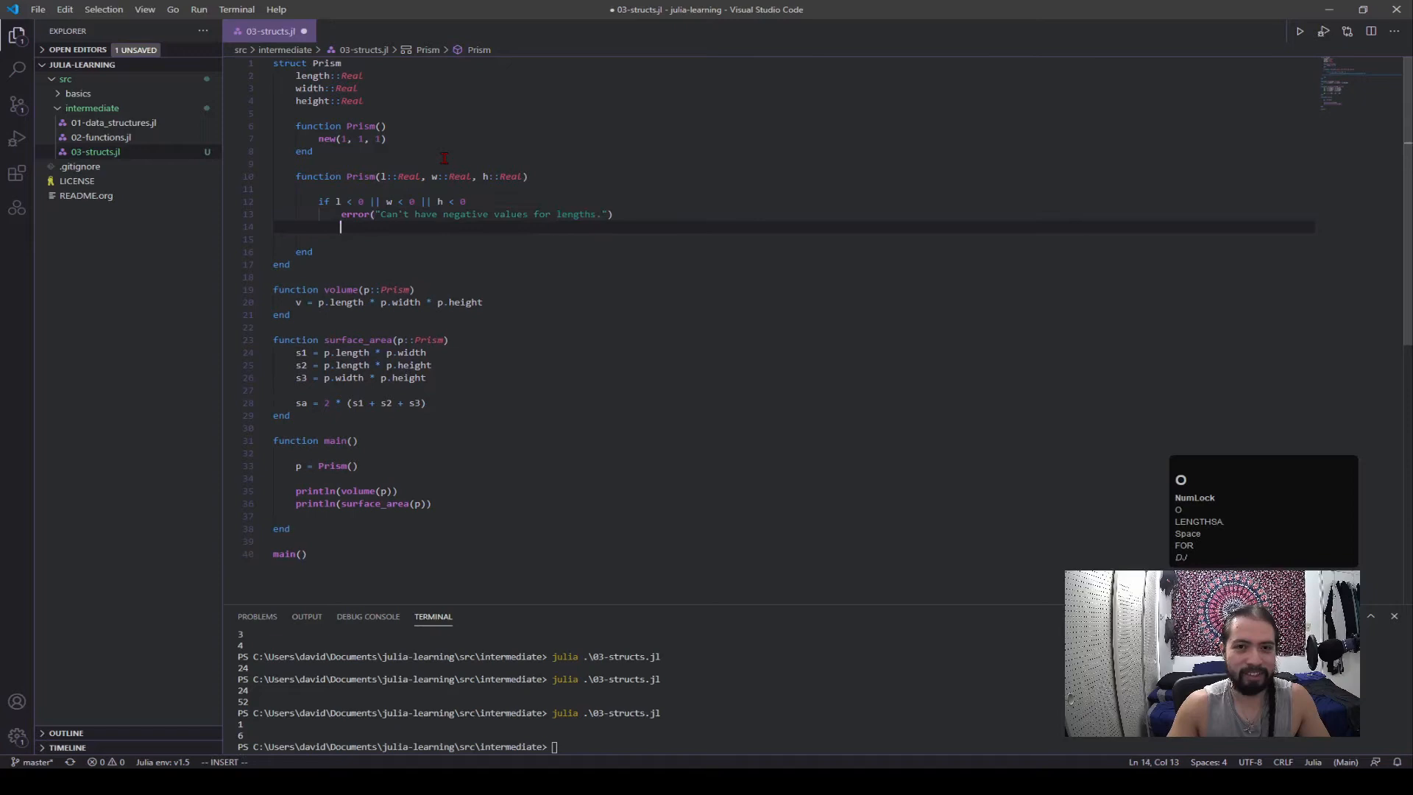
- Add an elseif branch erroring when width is shorter than length
type("e")
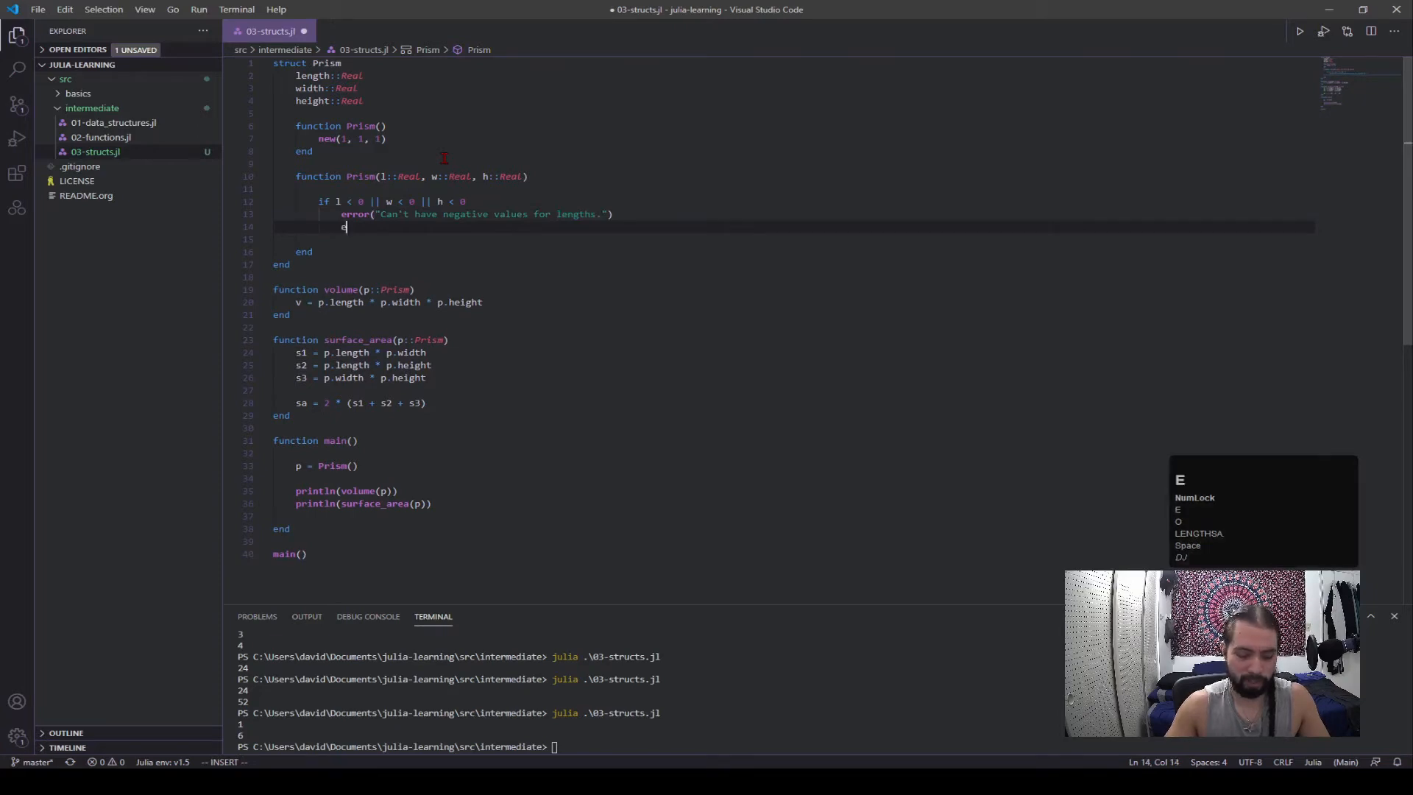
type("lseif")
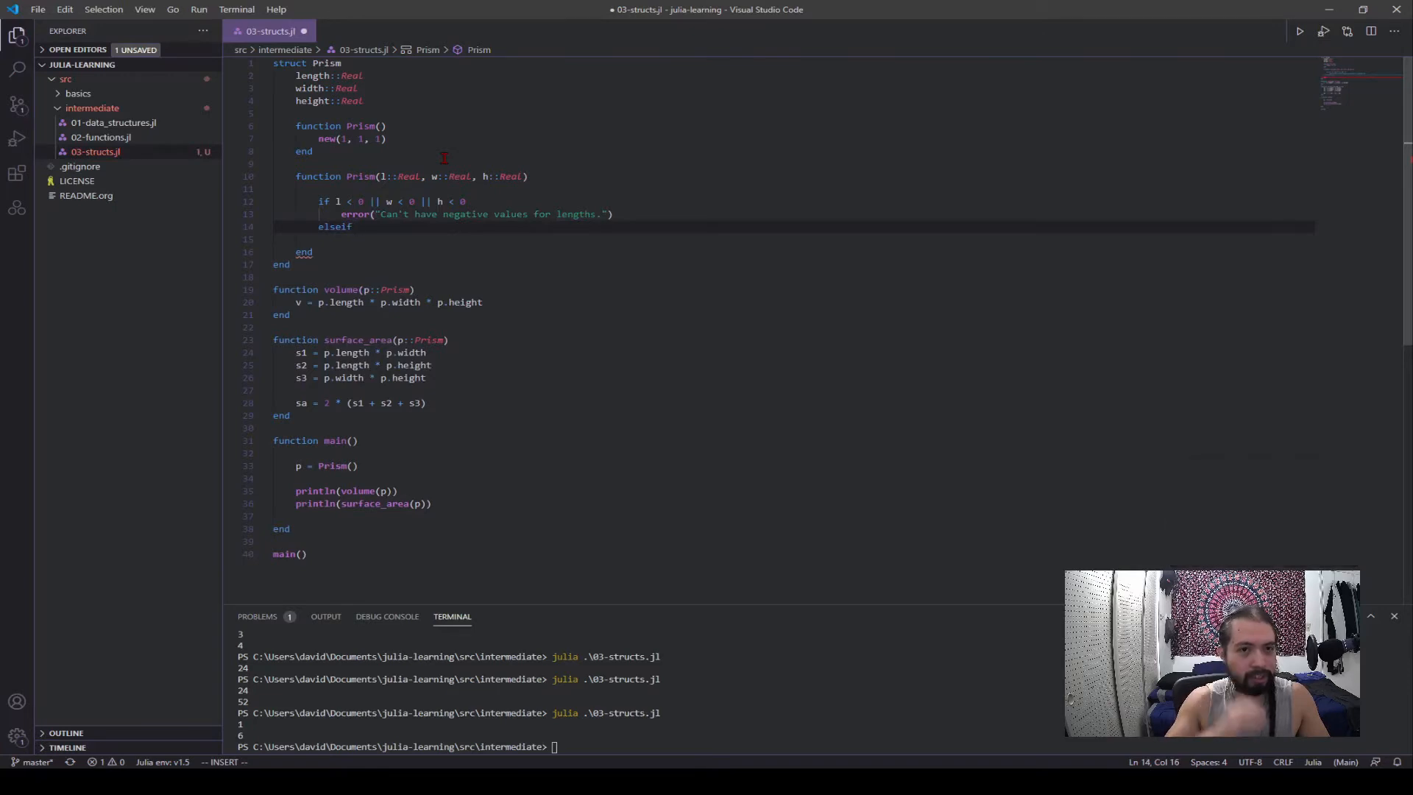
type("w < l")
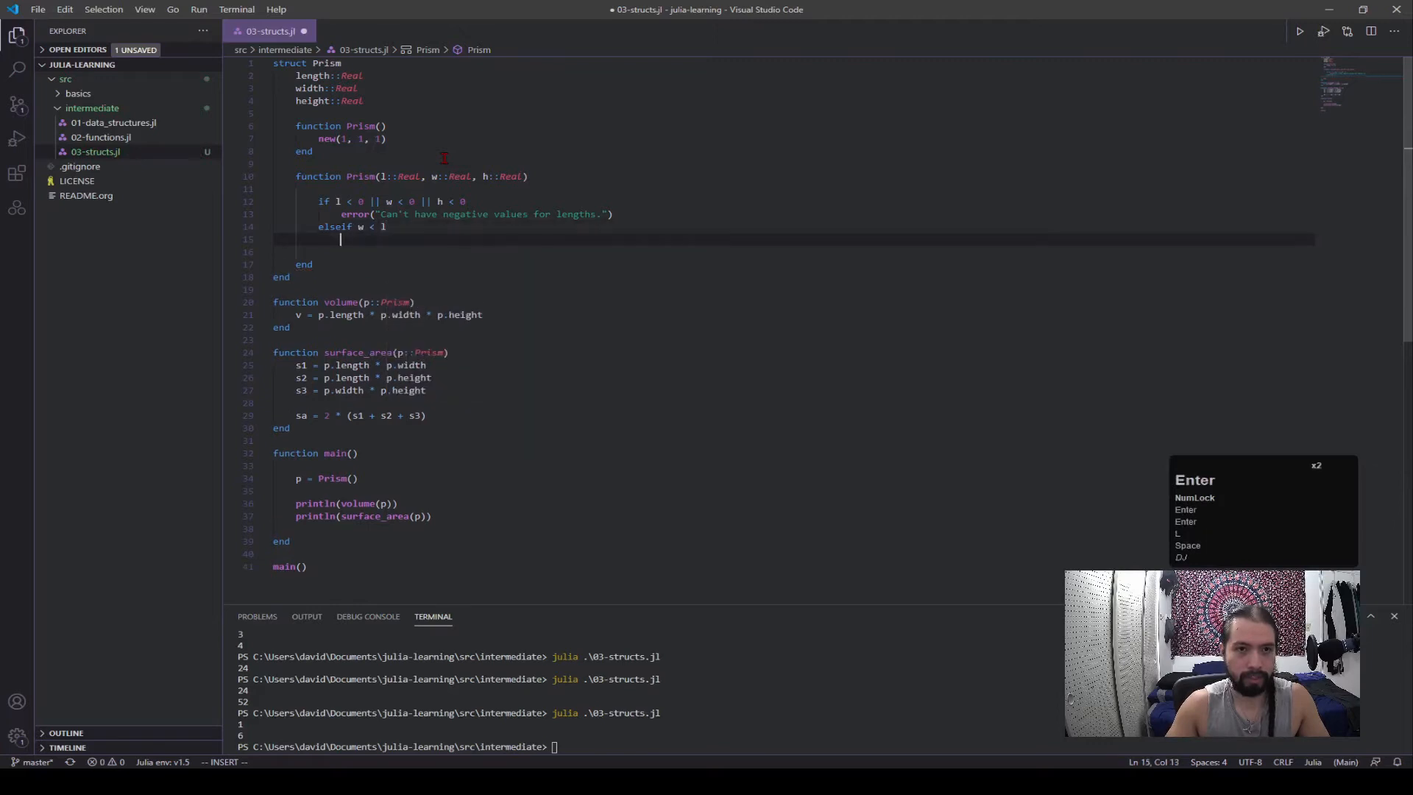
type("error()")
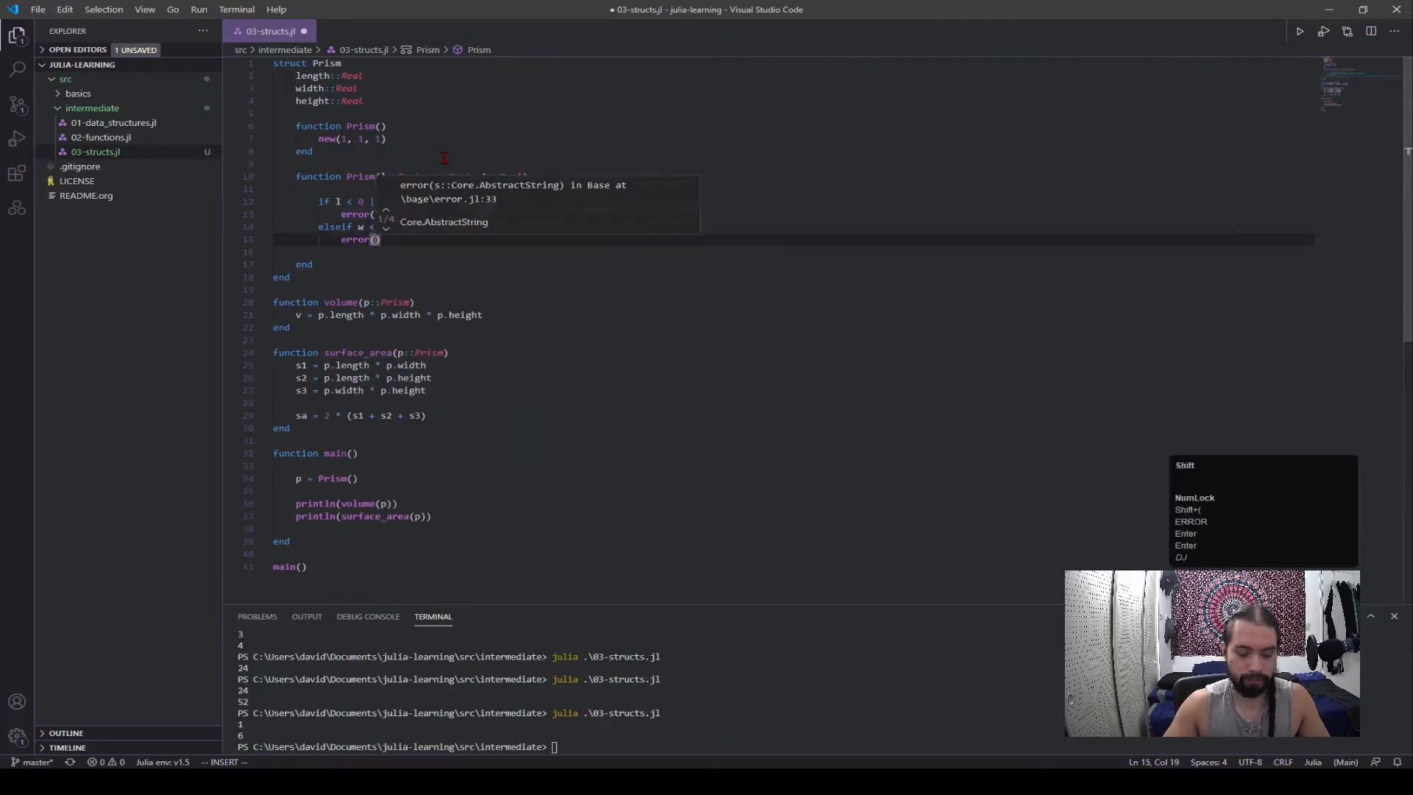
type("Can't have shorter wid\"")
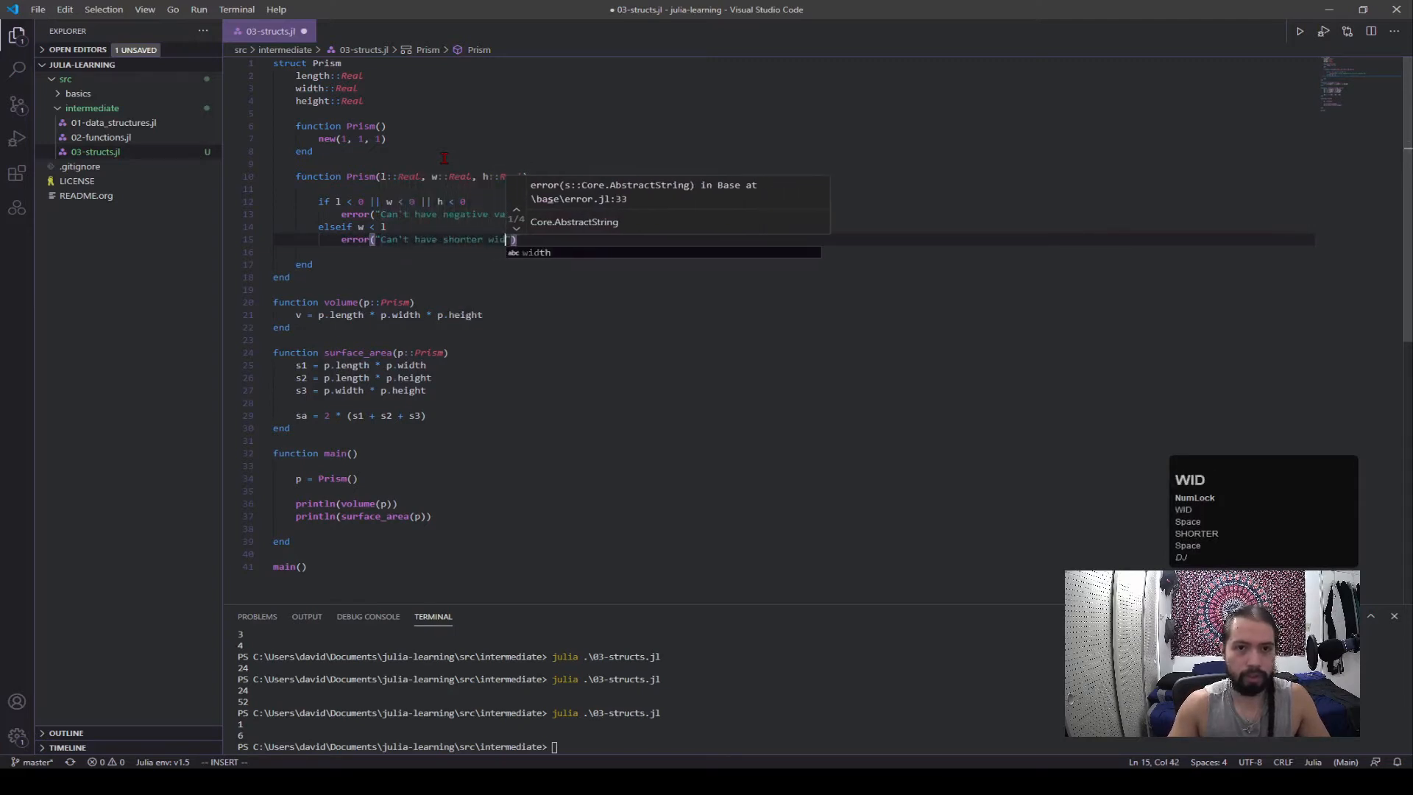
type("than length.")
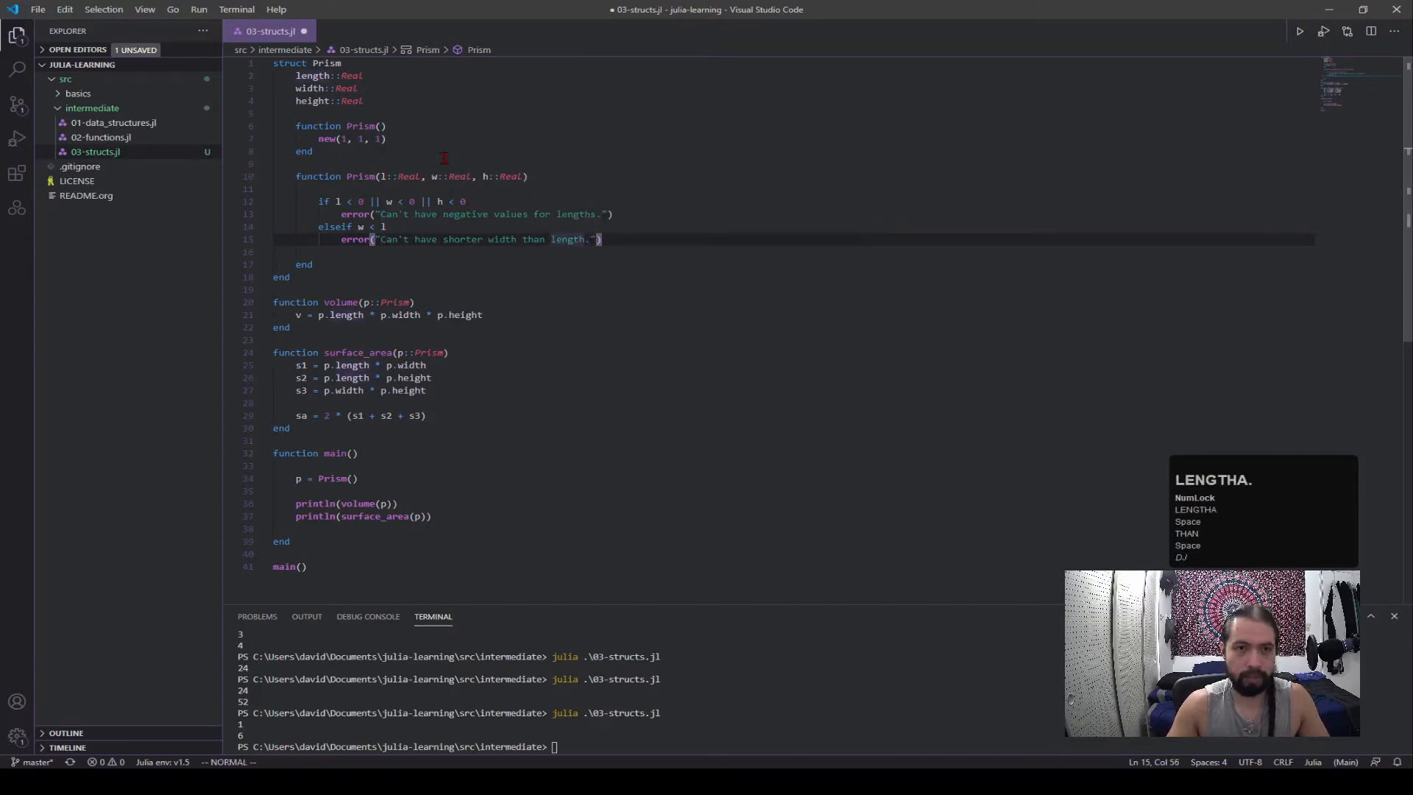
- Add the else branch returning new(l, w, h)
type("else")
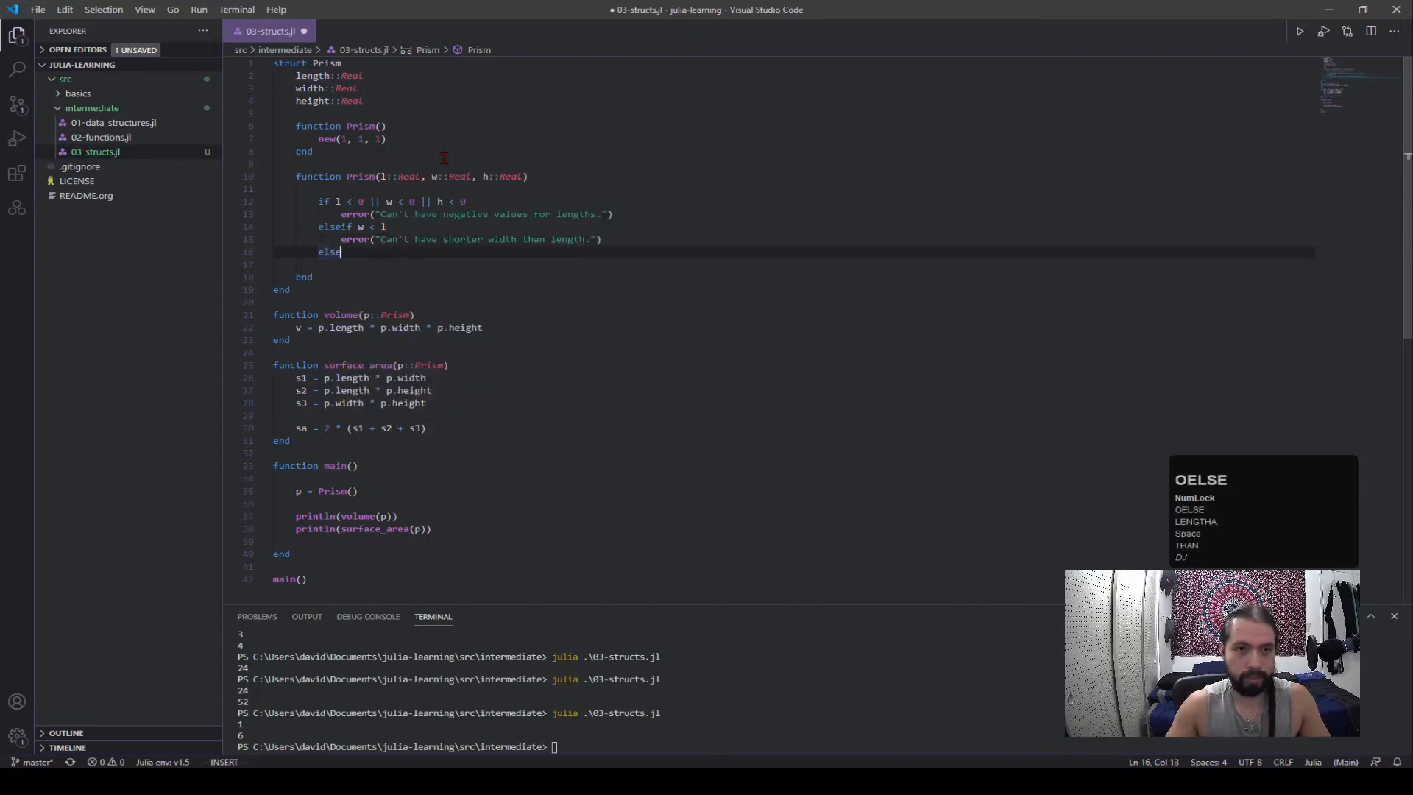
key("Enter")
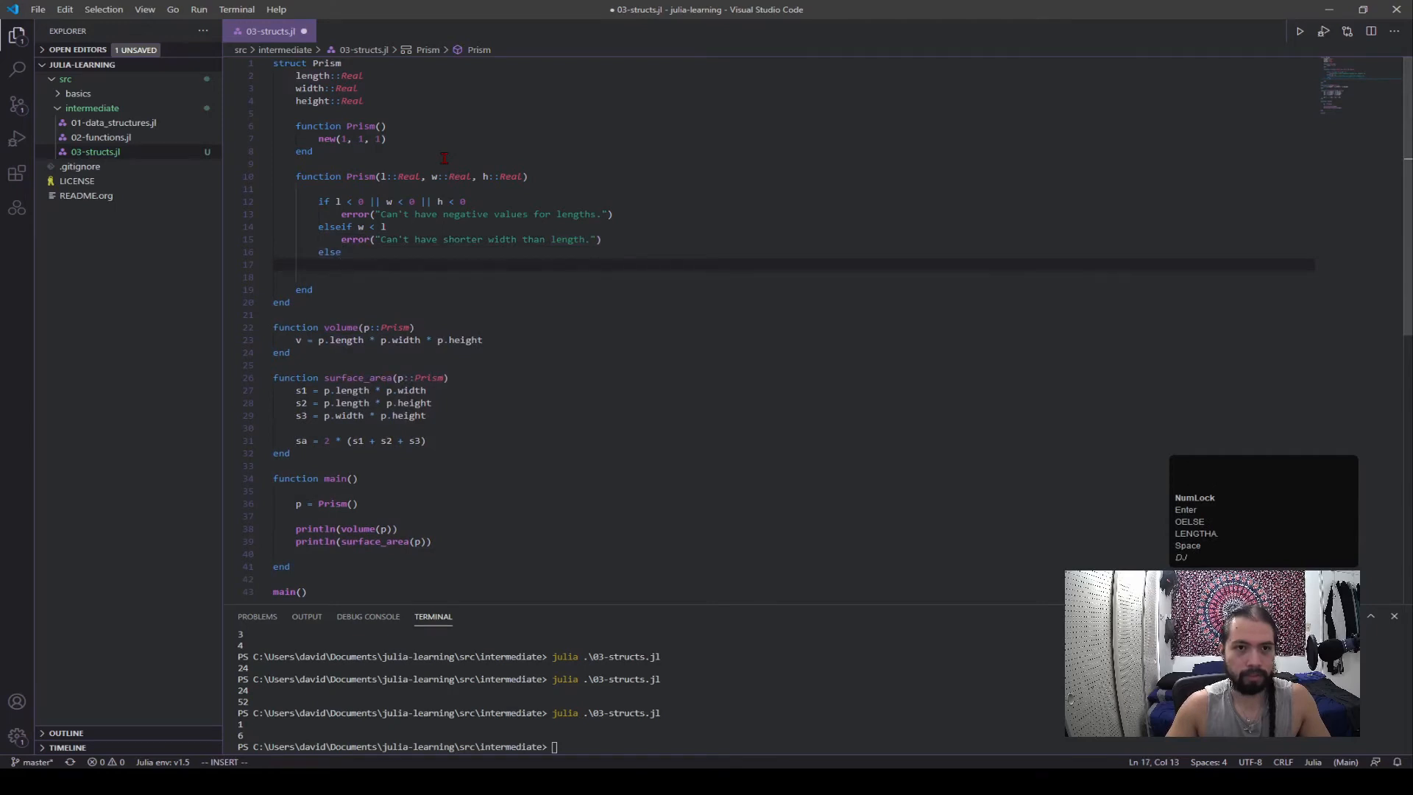
type("new()")
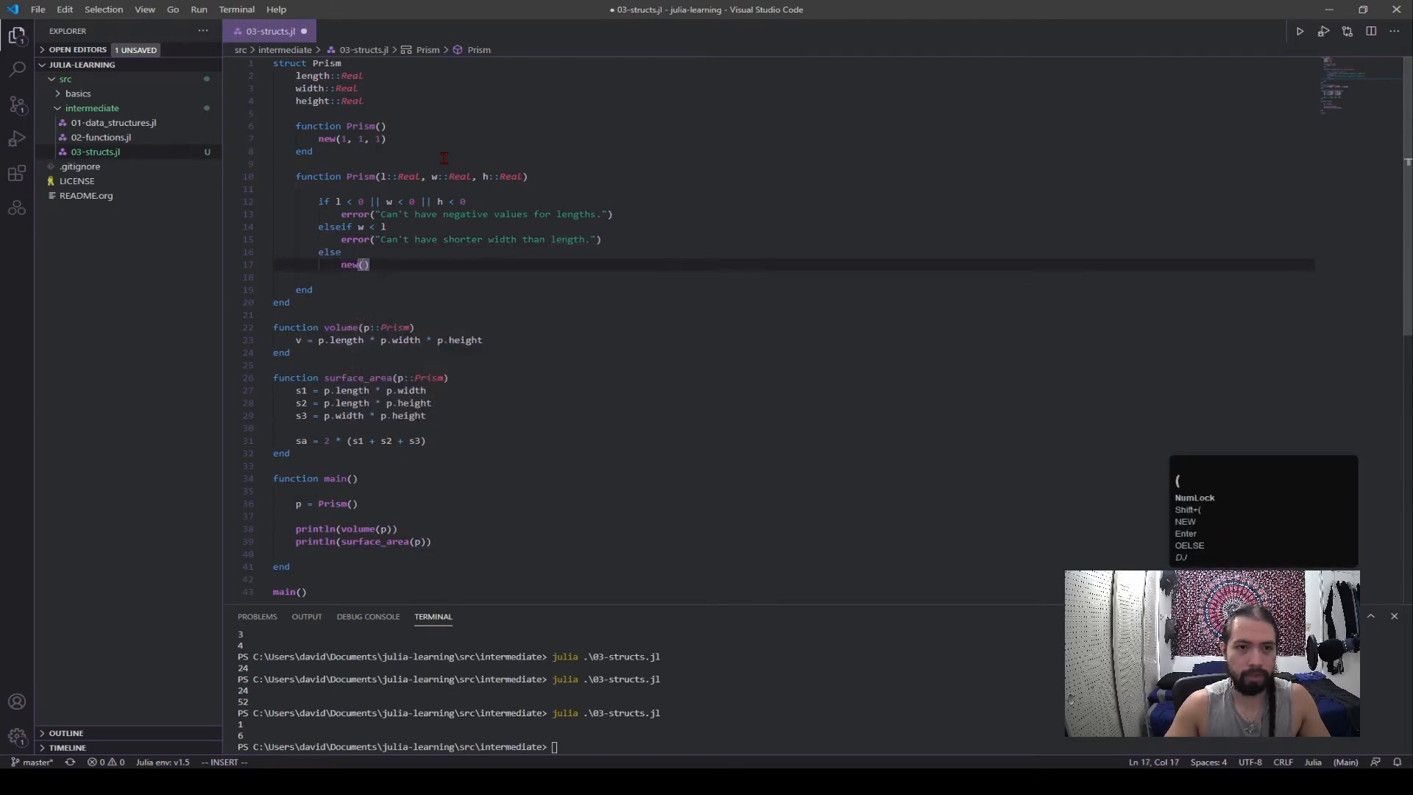
type("l, w,")
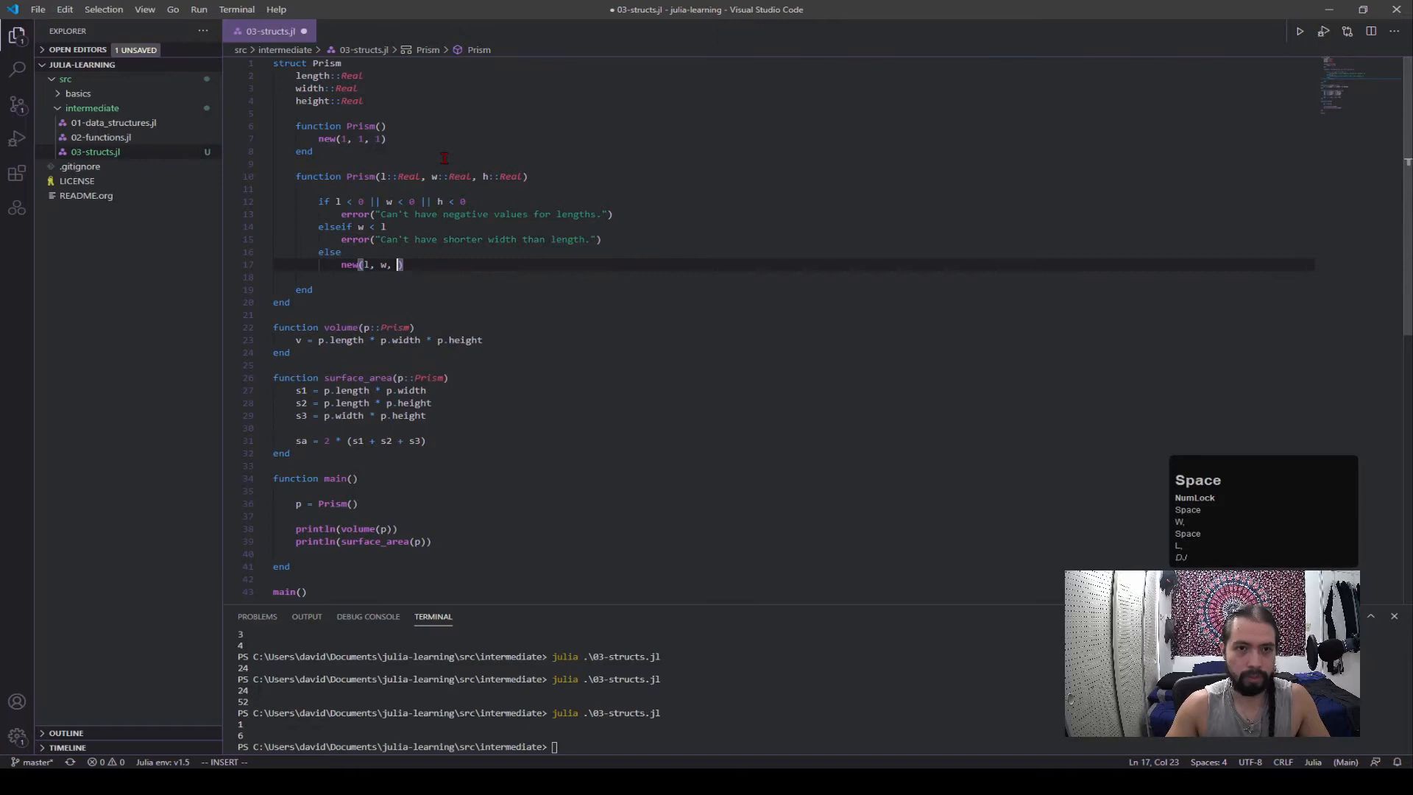
type("h)")
type("end")
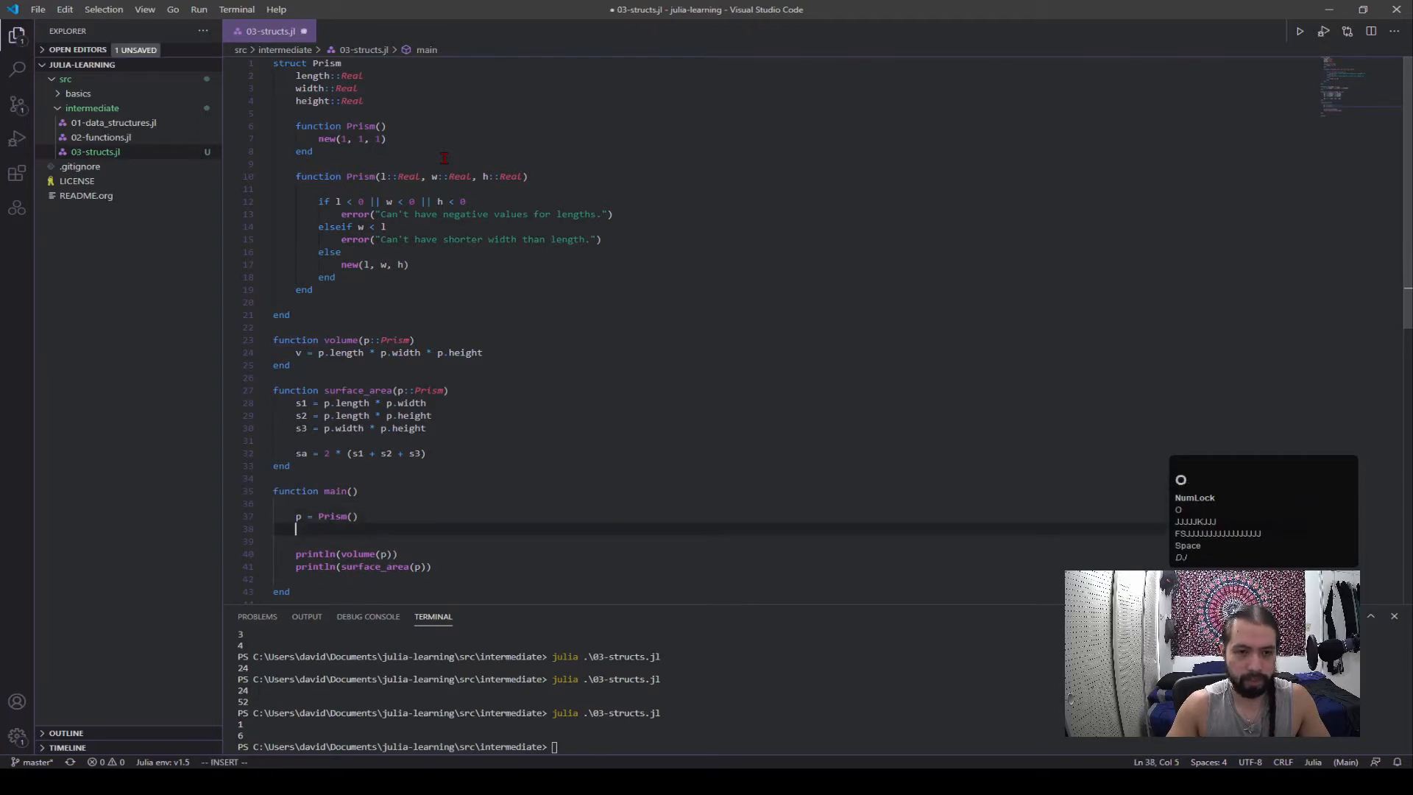
- In main, create p1 = Prism(1, 2, 3) and println(p1.height)
type("p1 =")
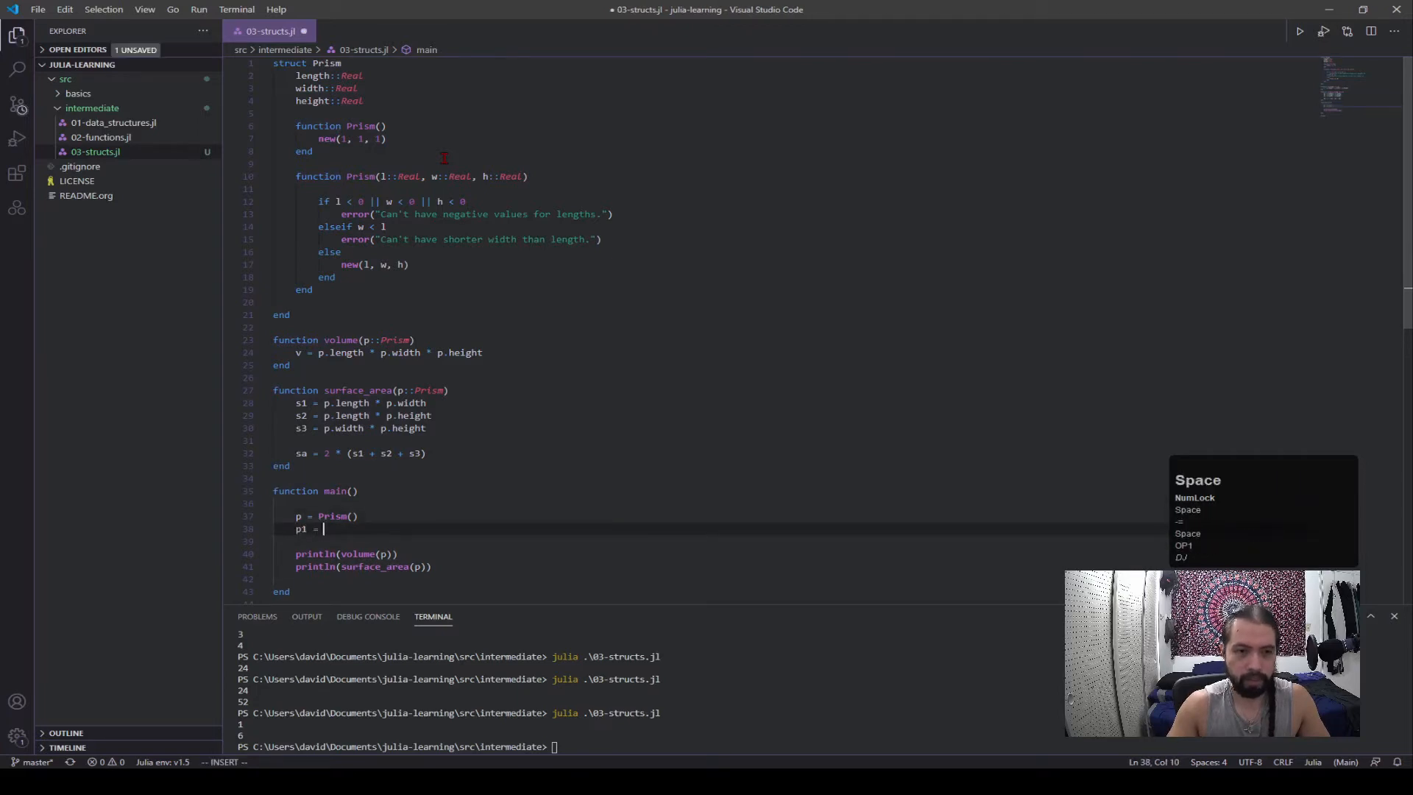
type("Prism()")
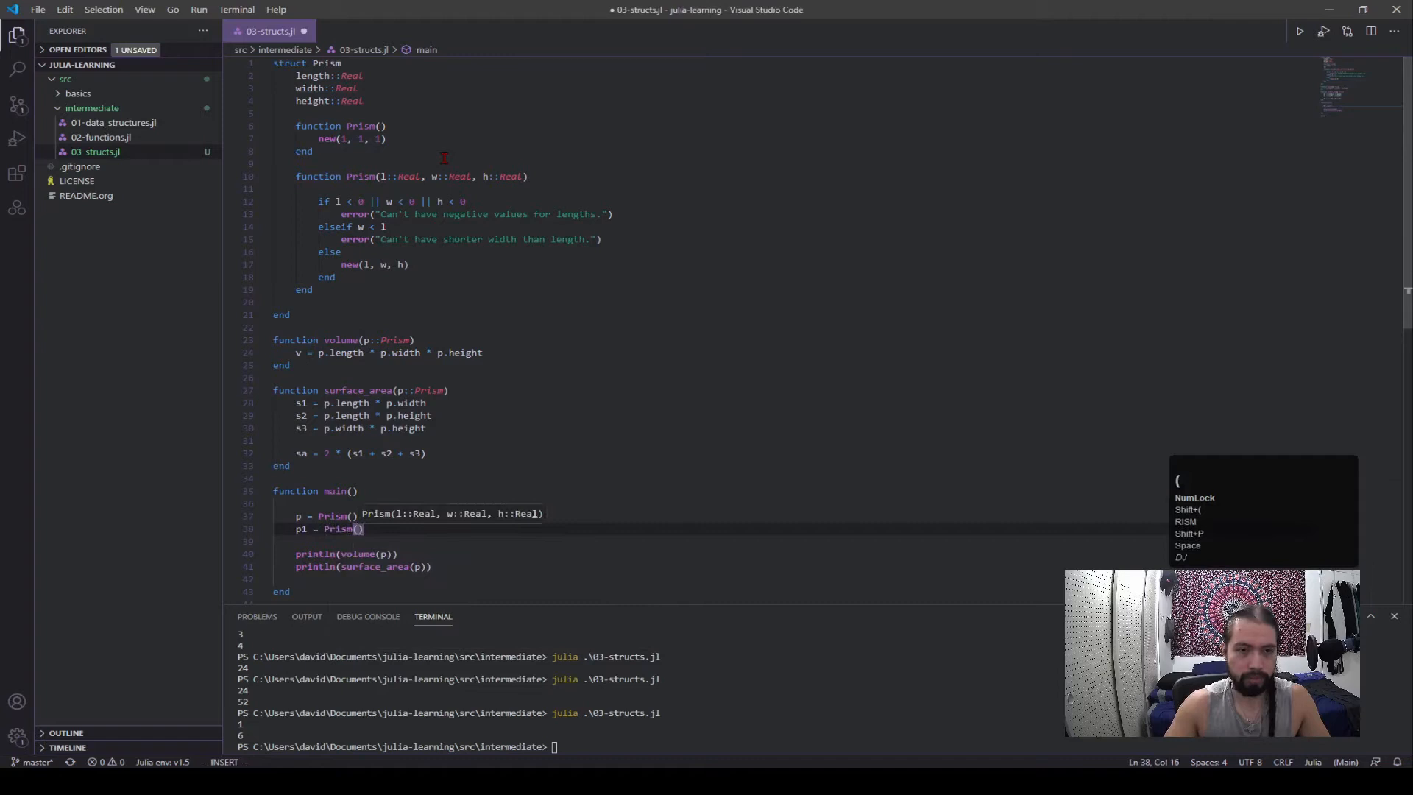
type("1, 2, 3")
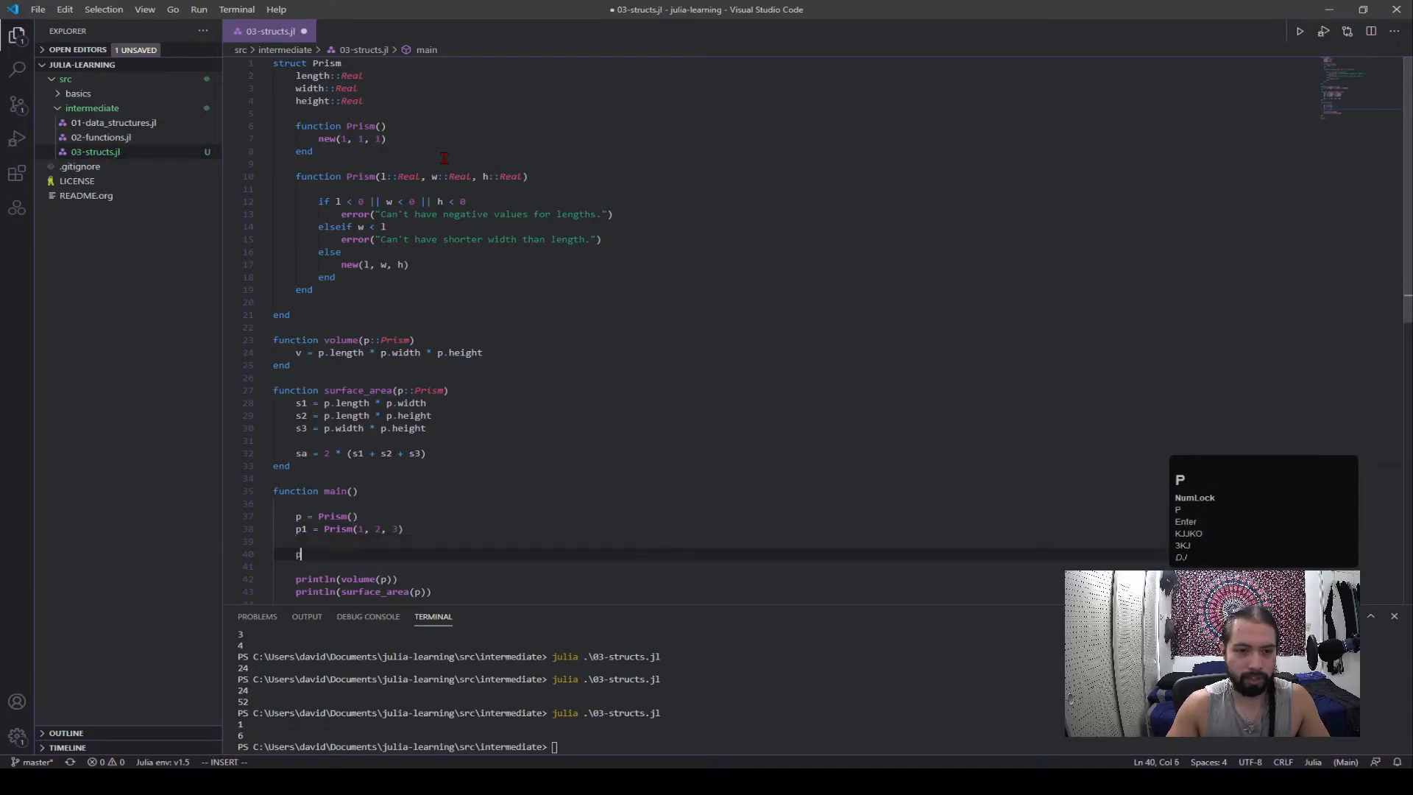
type("println()")
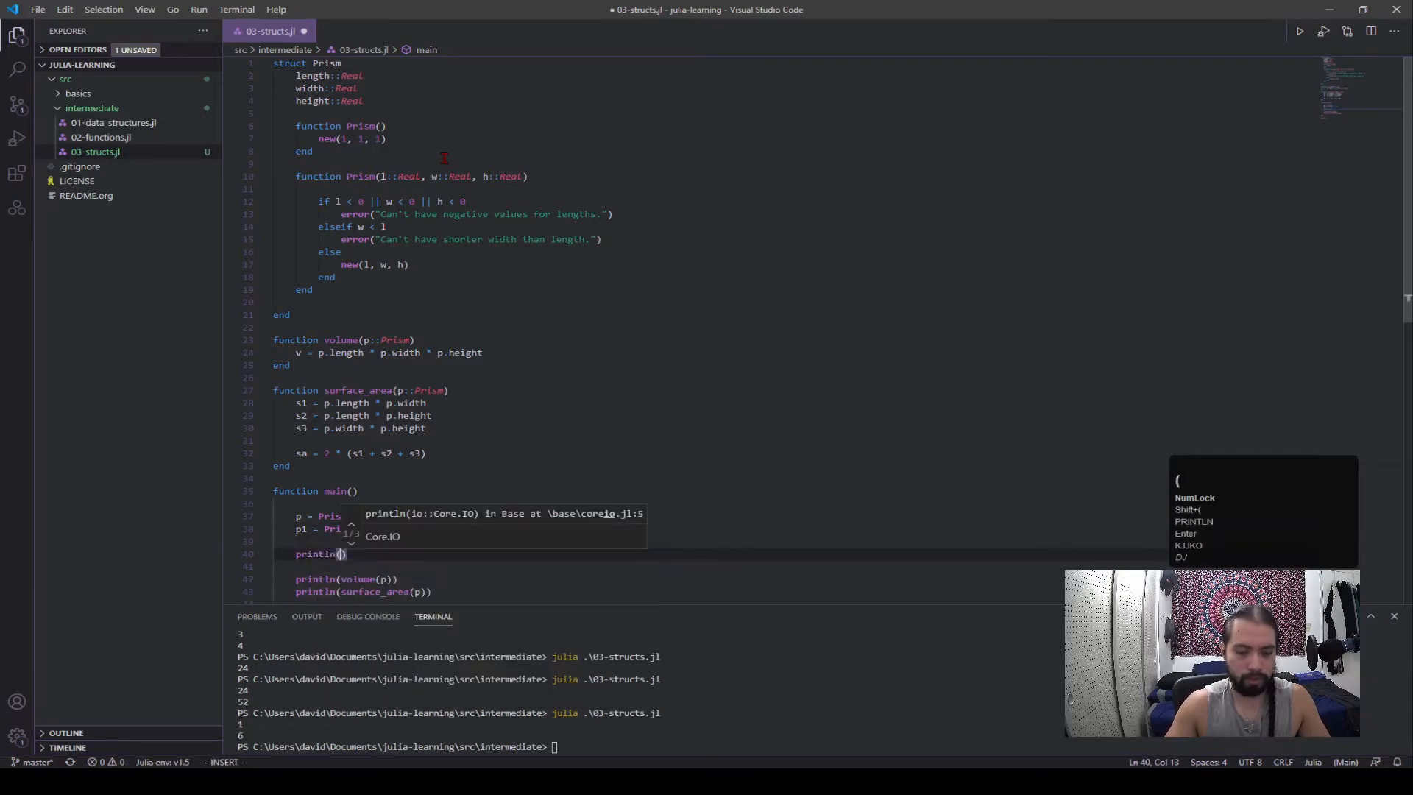
type("p1.")
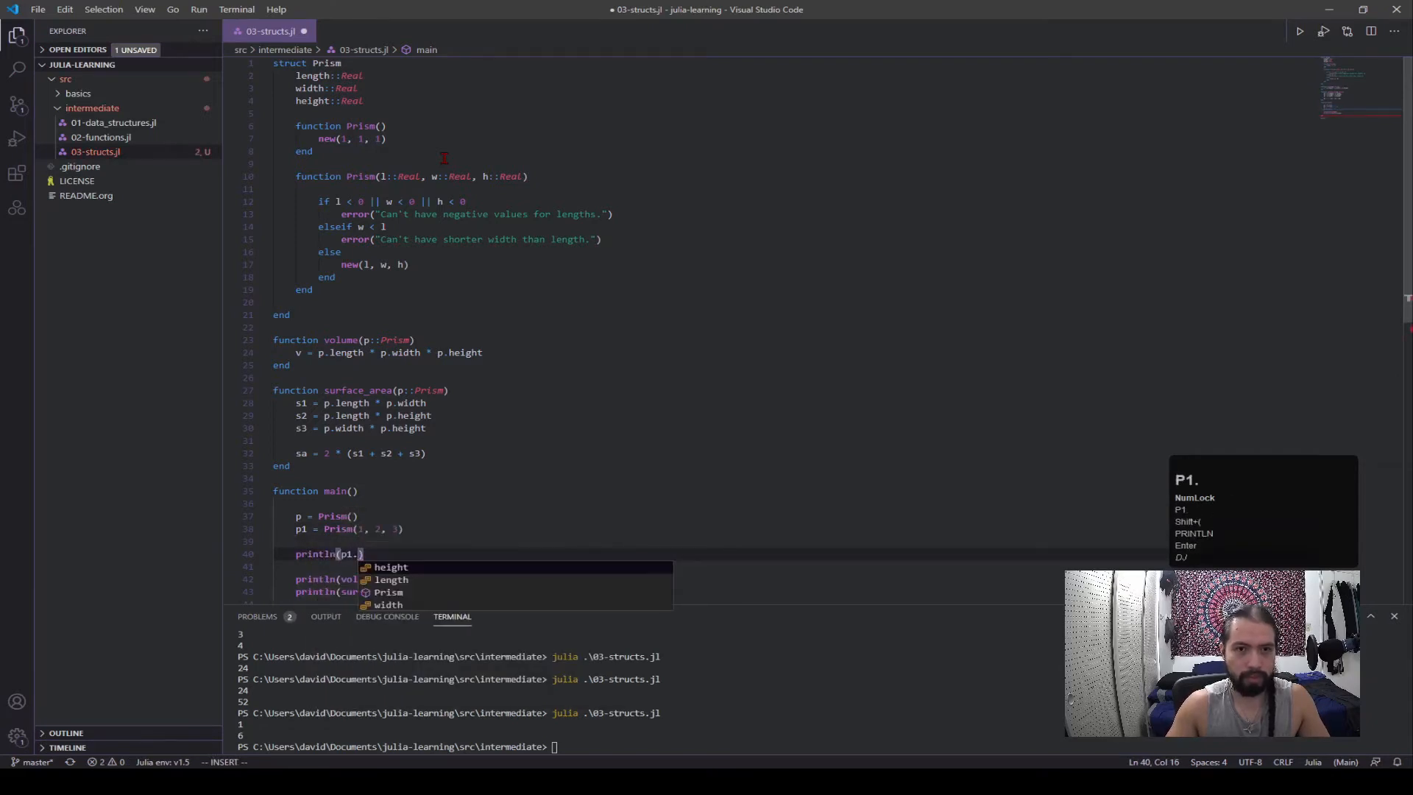
key("Enter")
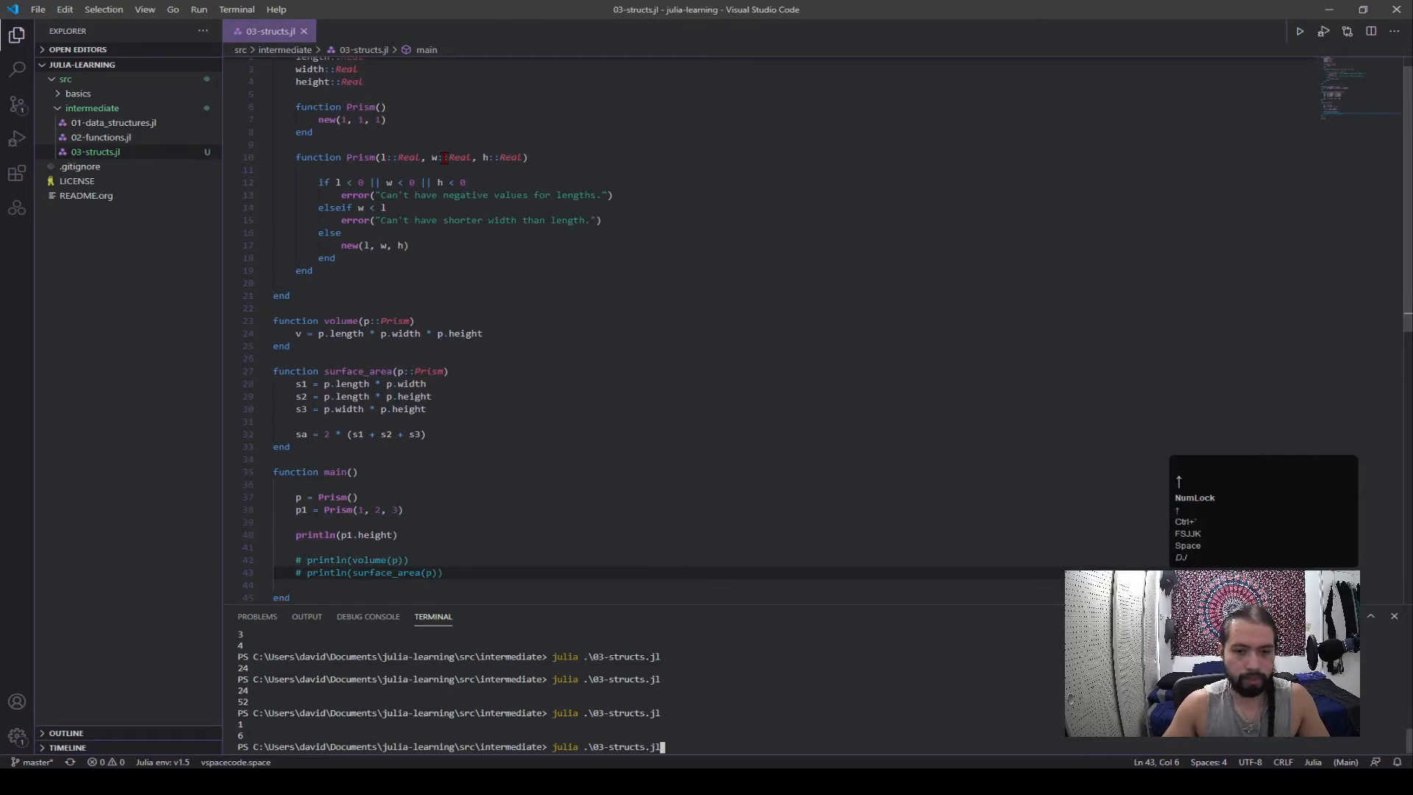
- Run julia .\03-structs.jl to print 3, then return to editing main()
key("Enter")
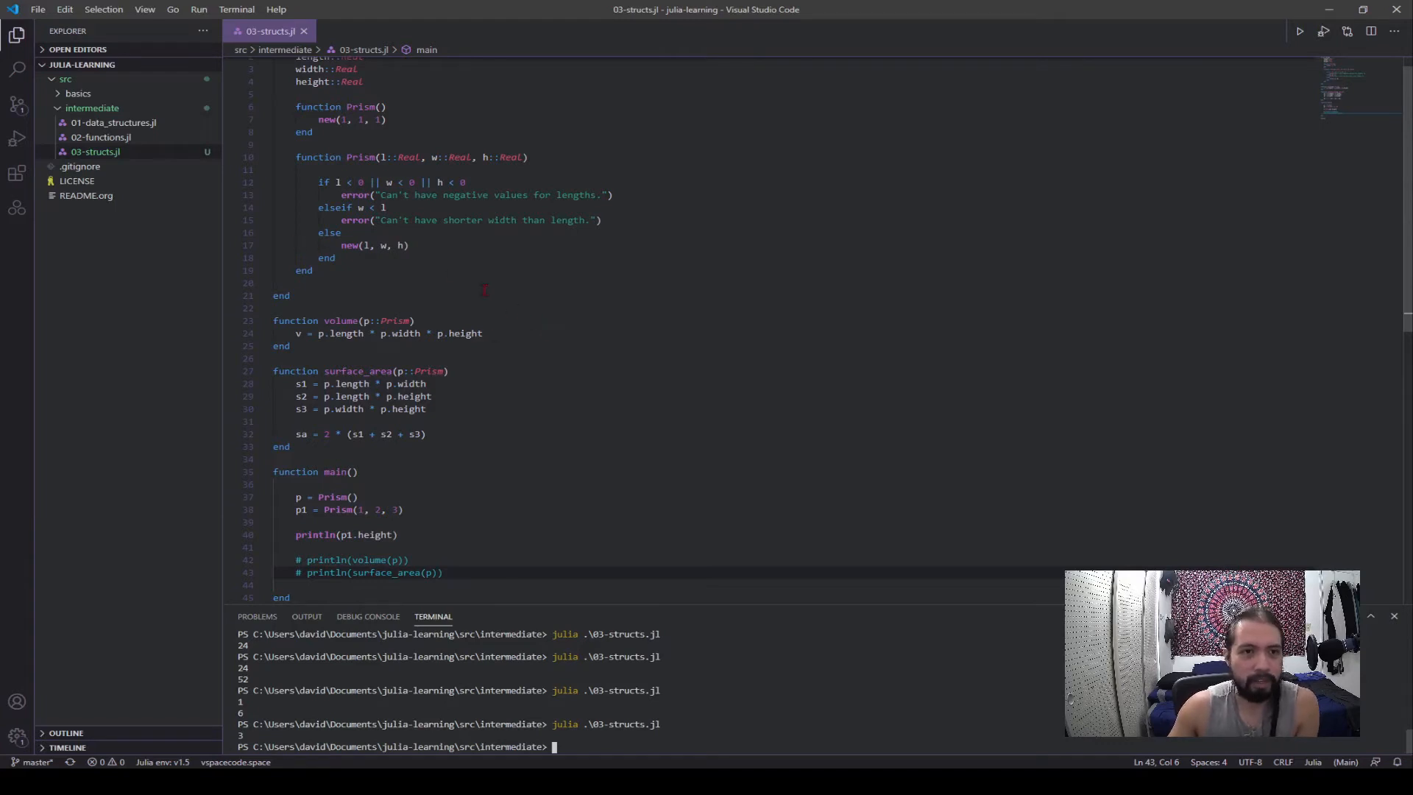
scroll("down", 3)
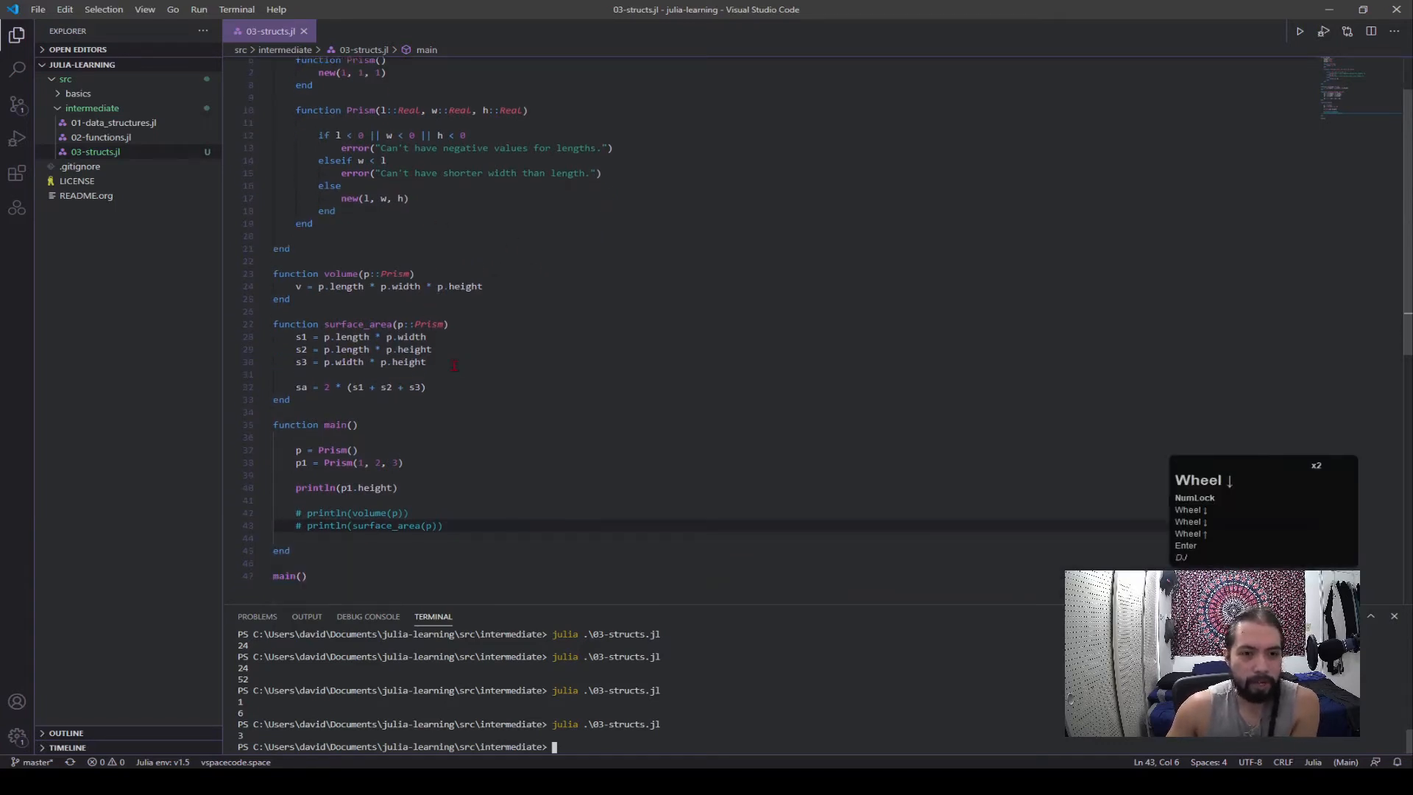
left_click(396, 463)
type("p")
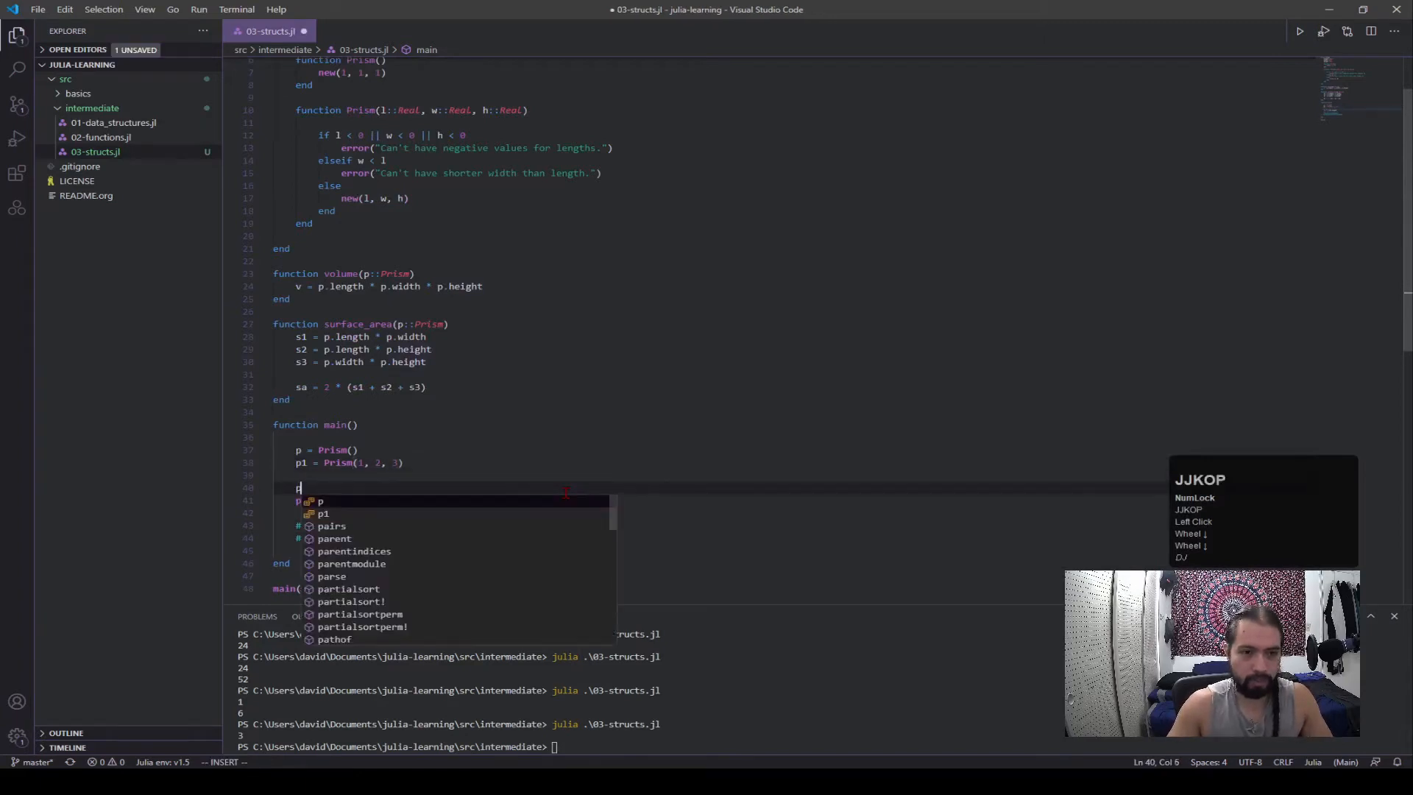
- Add println(p.height) before p1's print and rerun, outputting 1 then 3
type("ri")
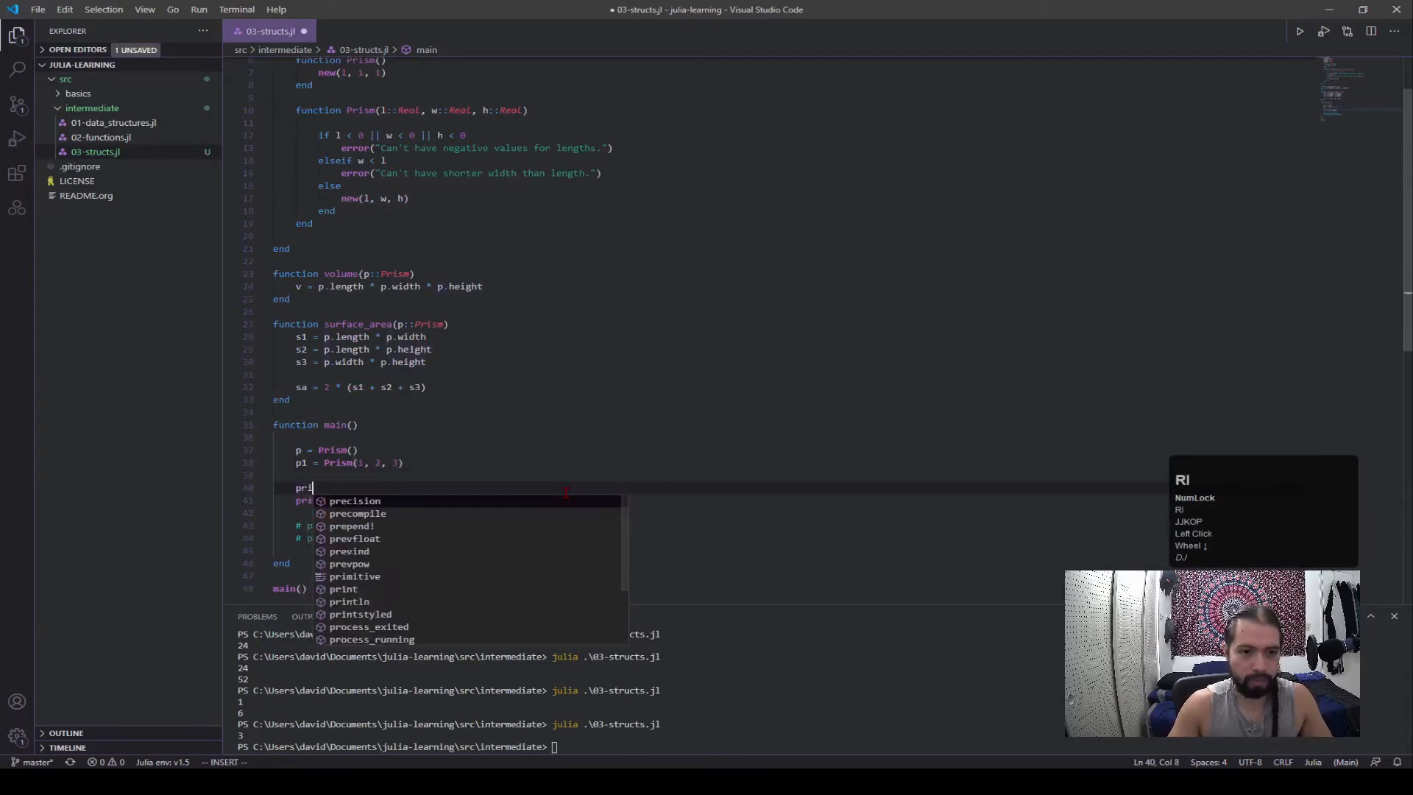
key("Enter")
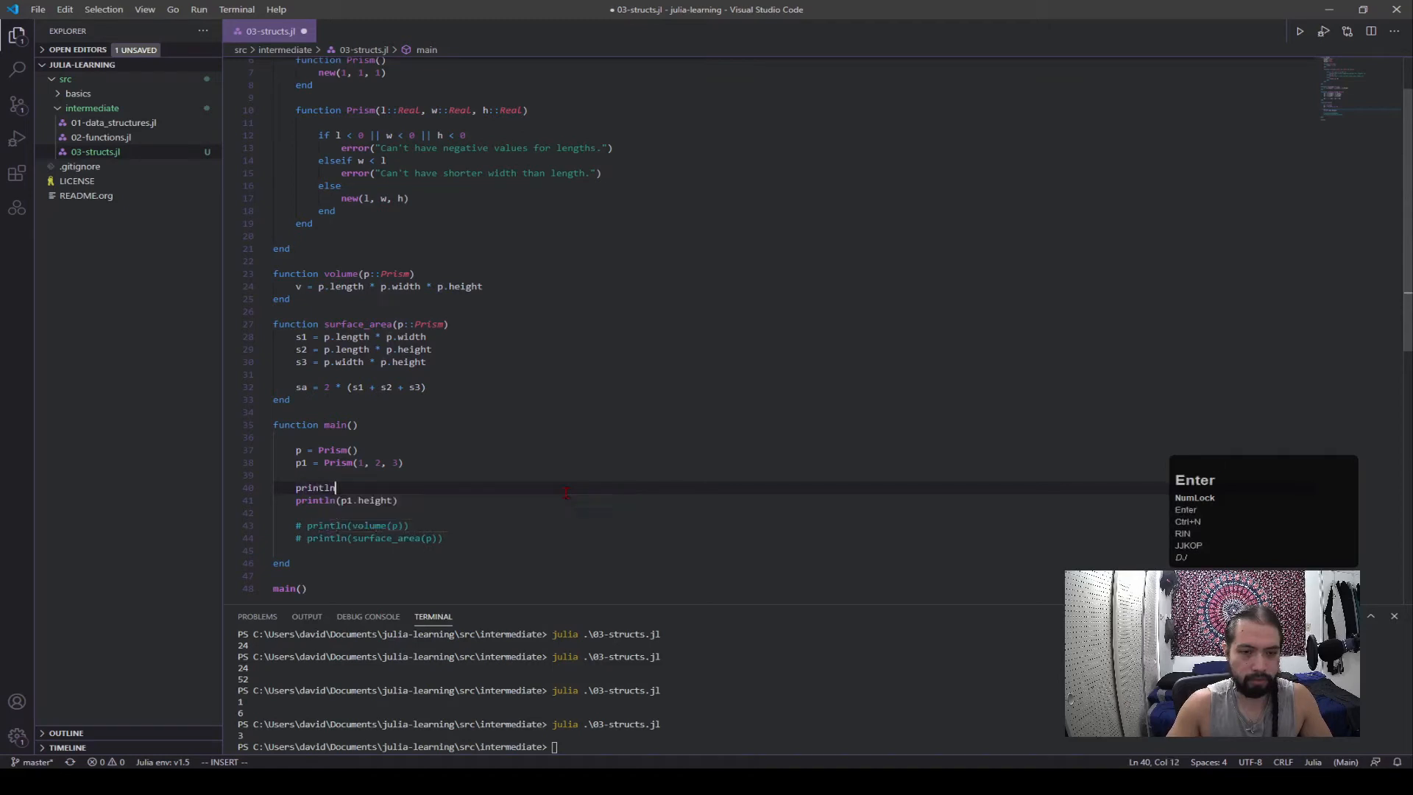
type("(p.height")
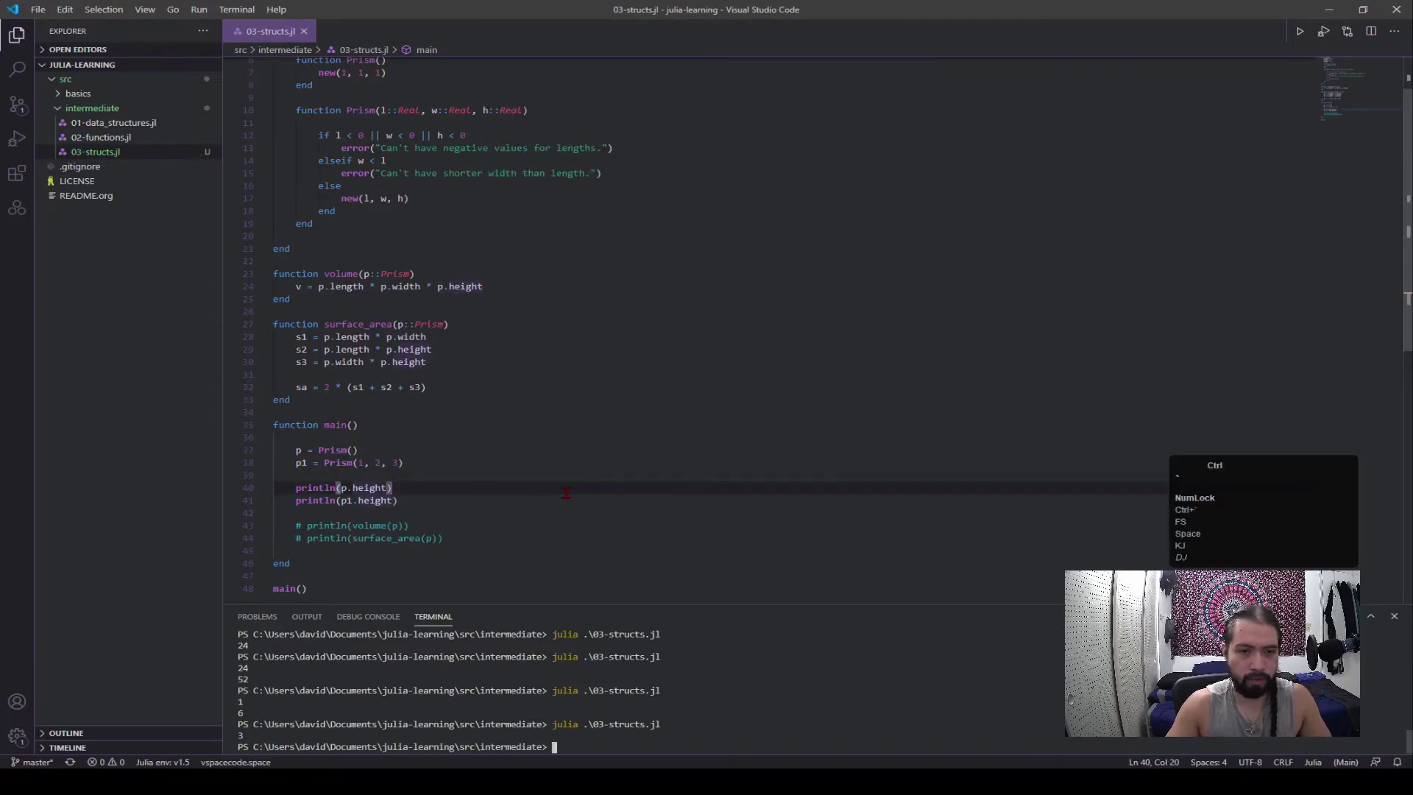
key("Enter")
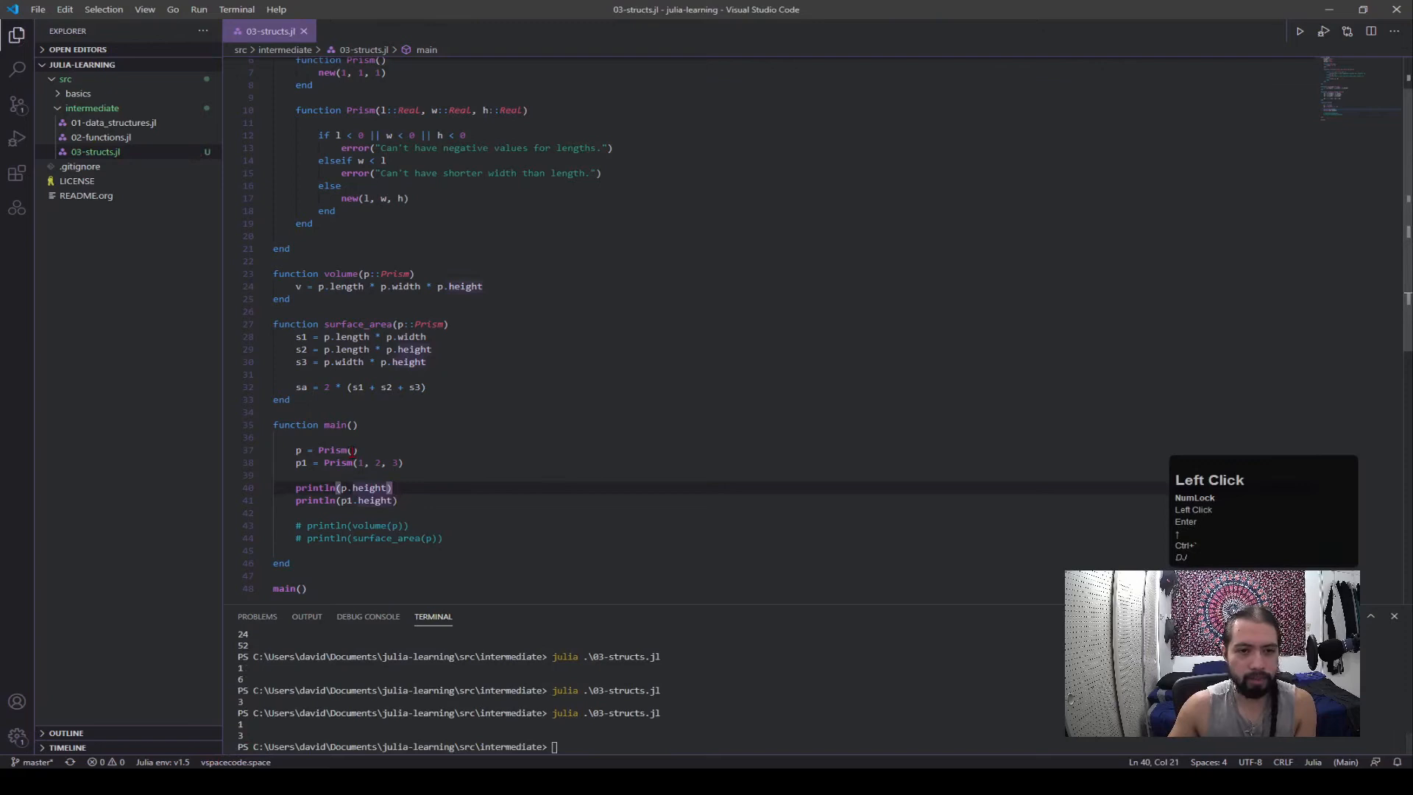
left_click(353, 449)
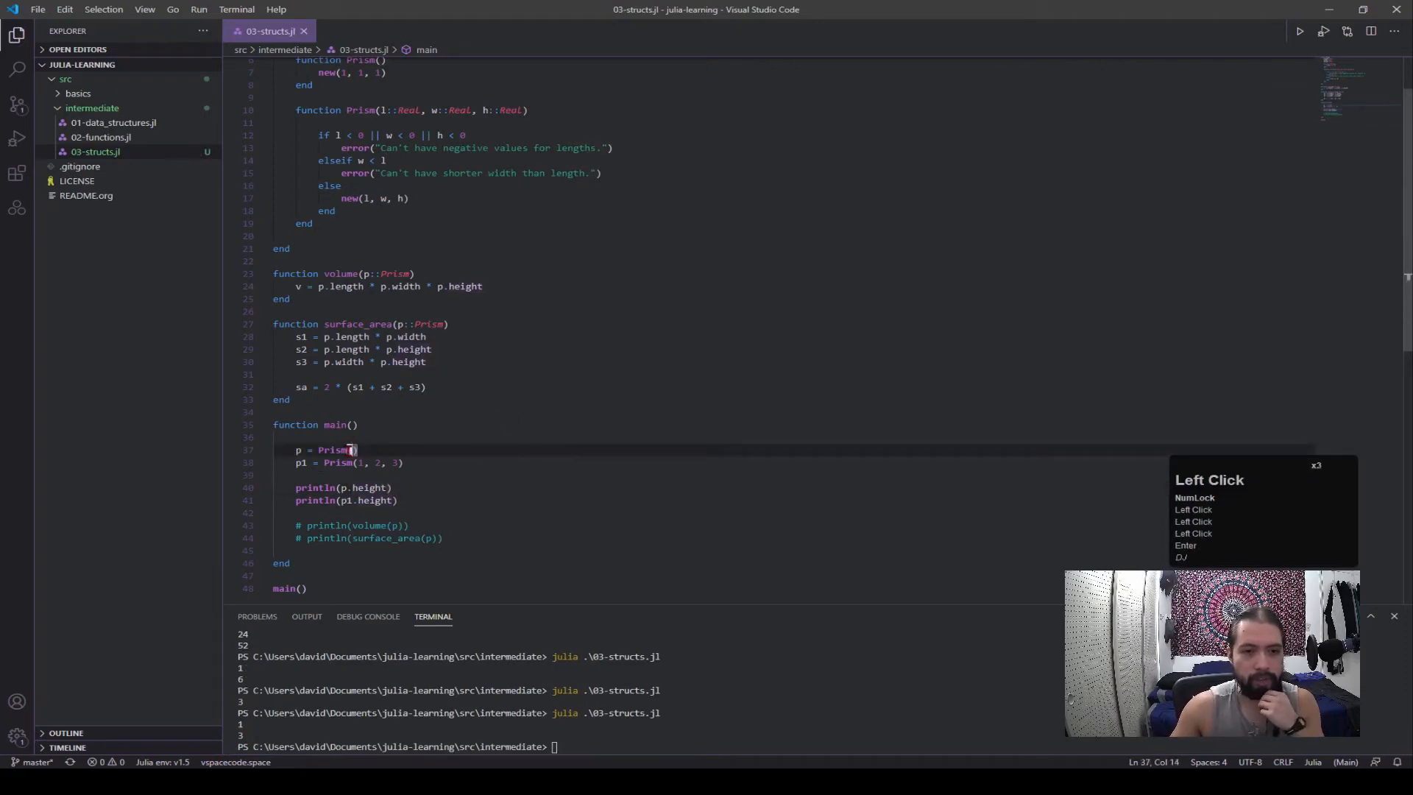
left_click(297, 449)
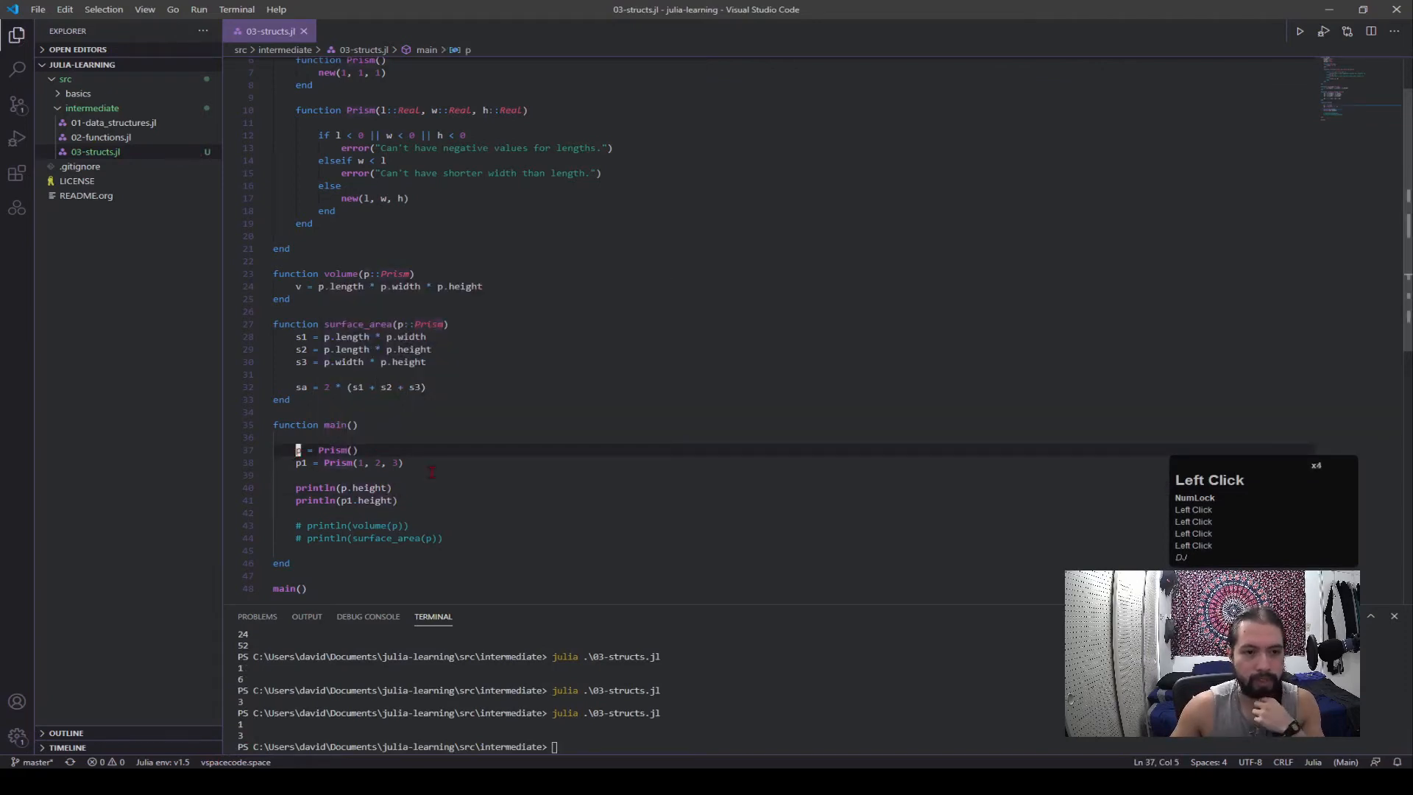
scroll("up", 3)
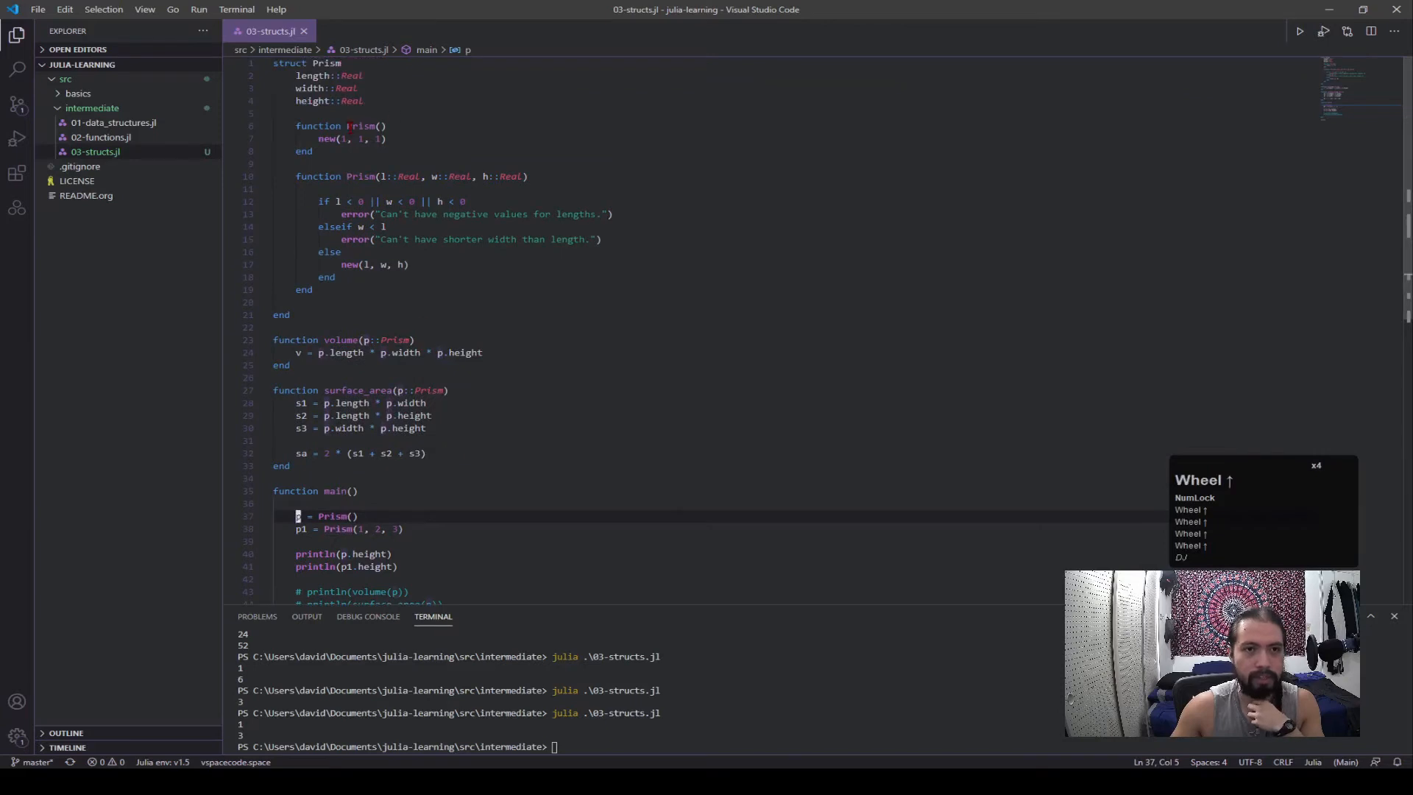
left_click(382, 140)
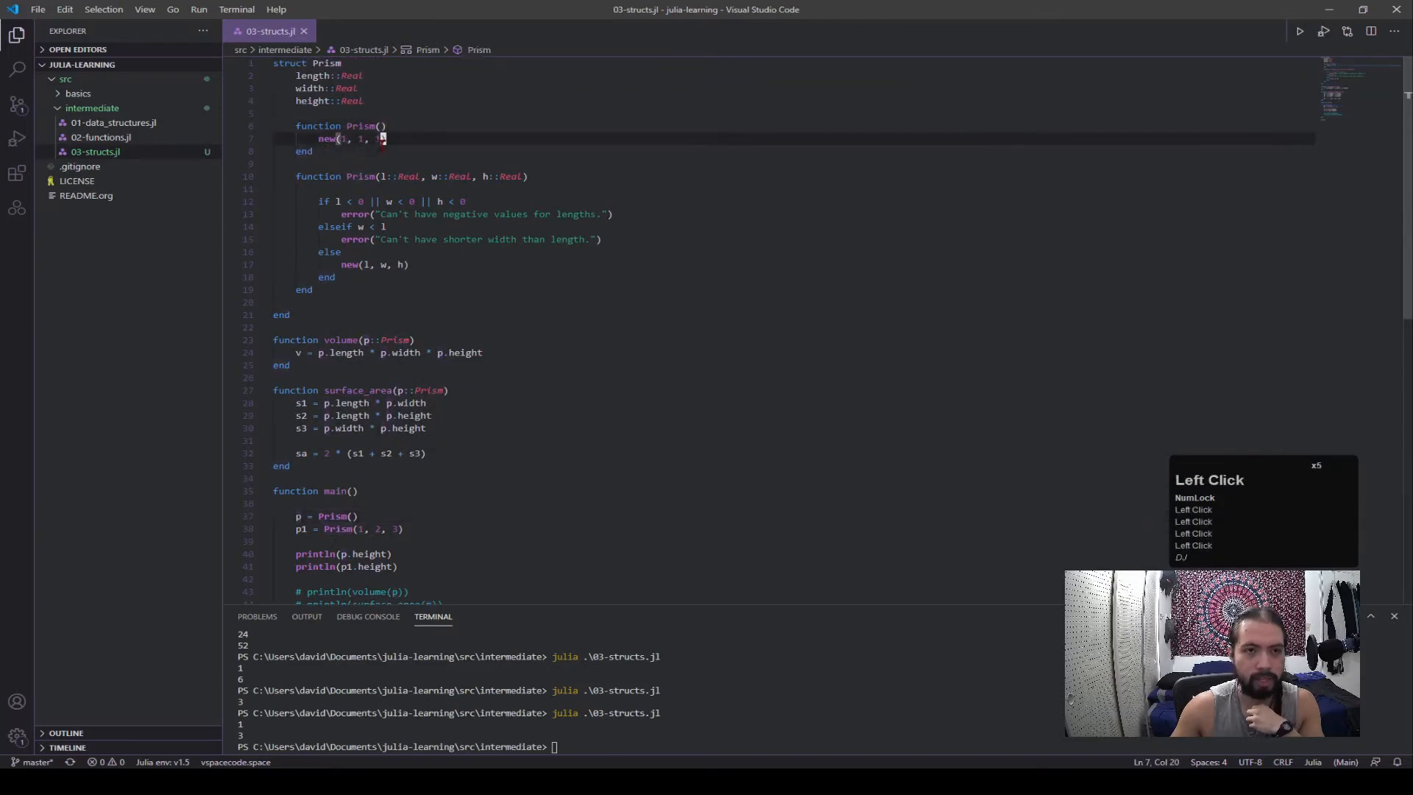
scroll("down", 3)
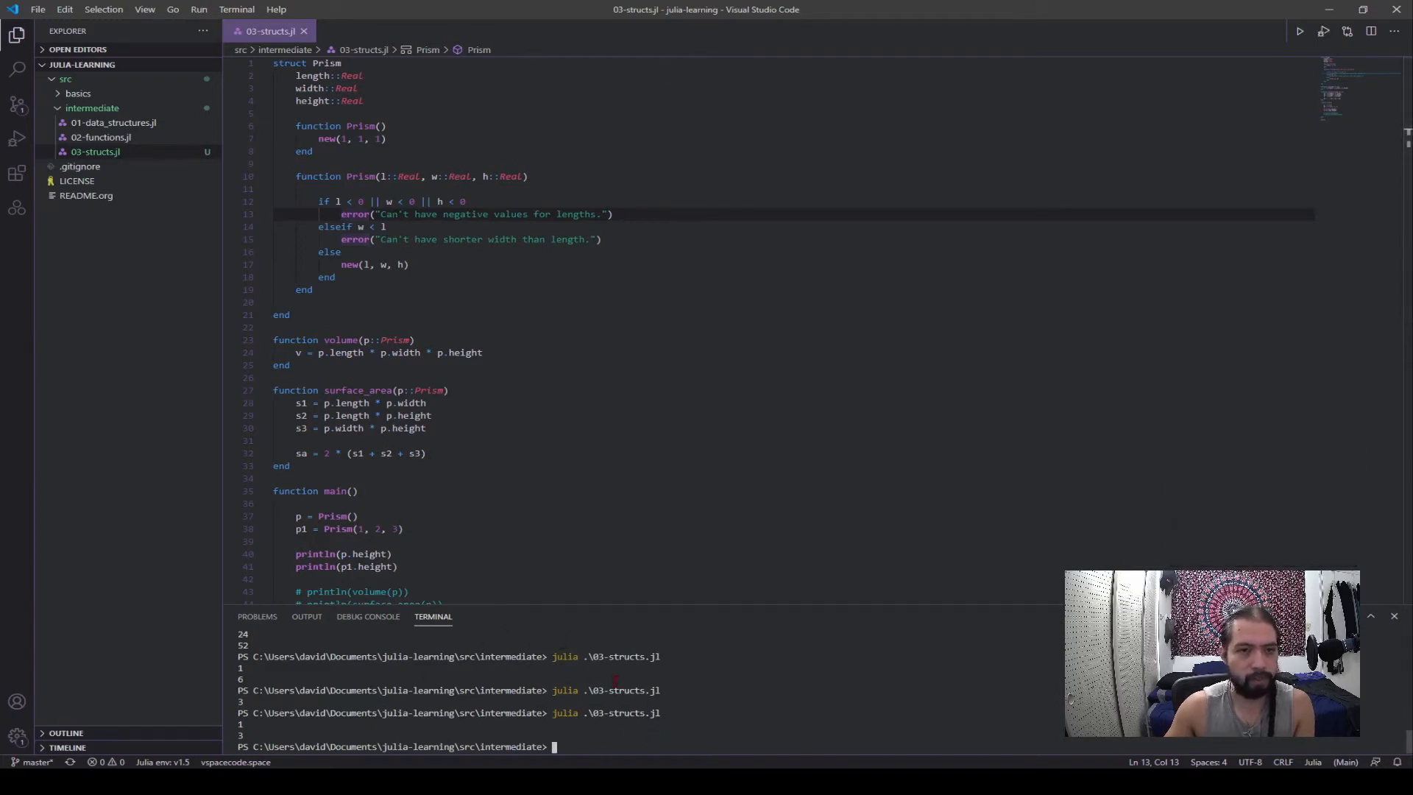
- Change p1 to Prism(1, 2, -3) and rerun to trigger the negative-lengths error
double_click(394, 528)
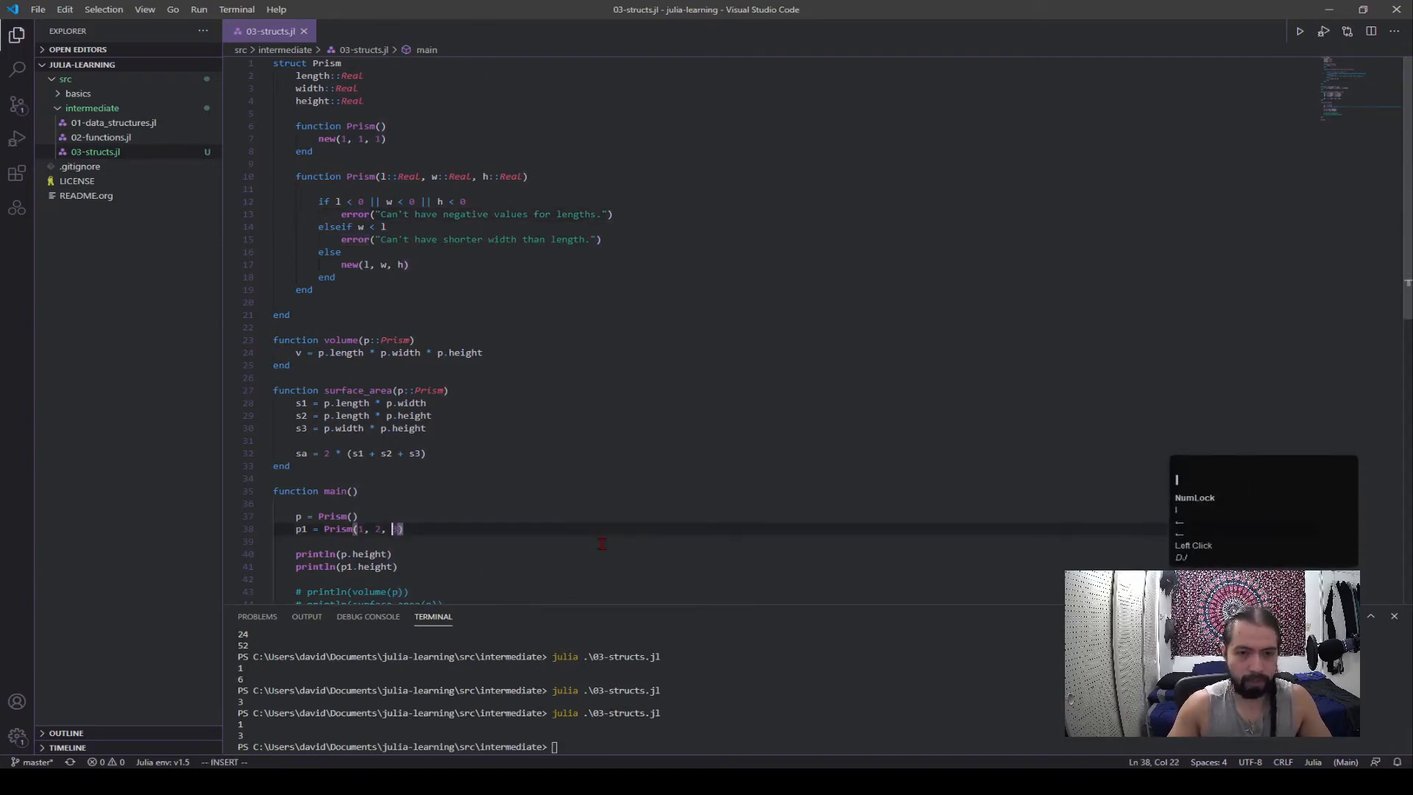
type("-3")
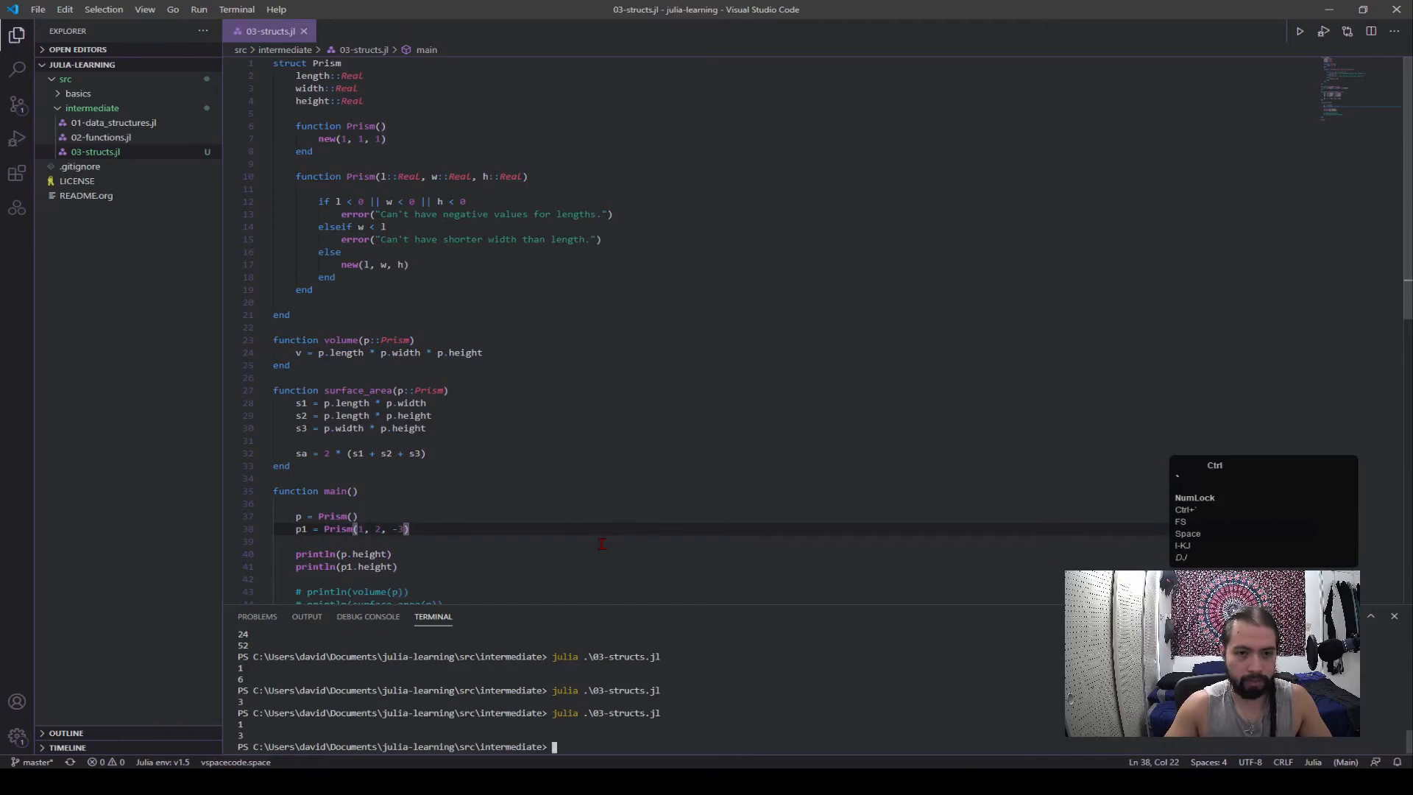
key("Enter")
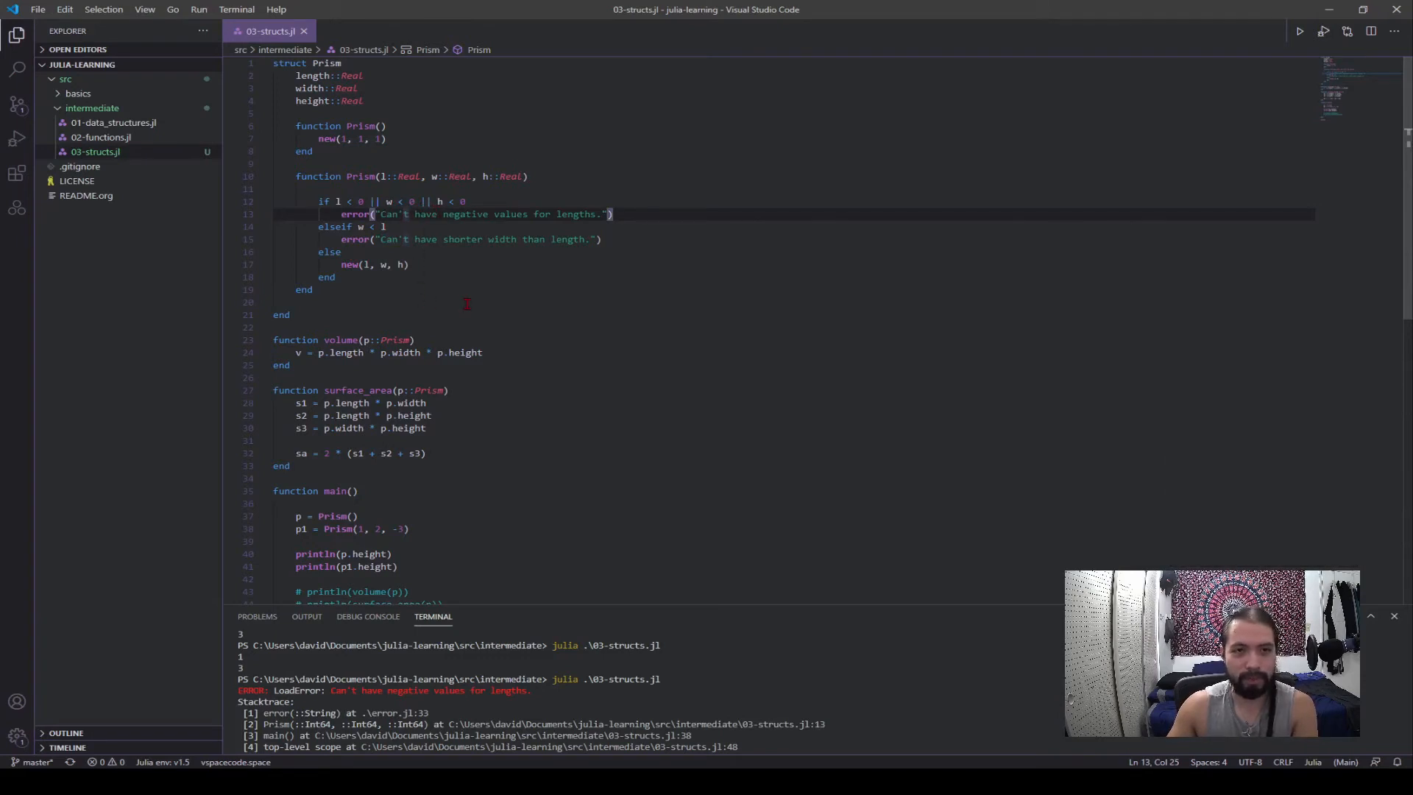
mouse_move(441, 252)
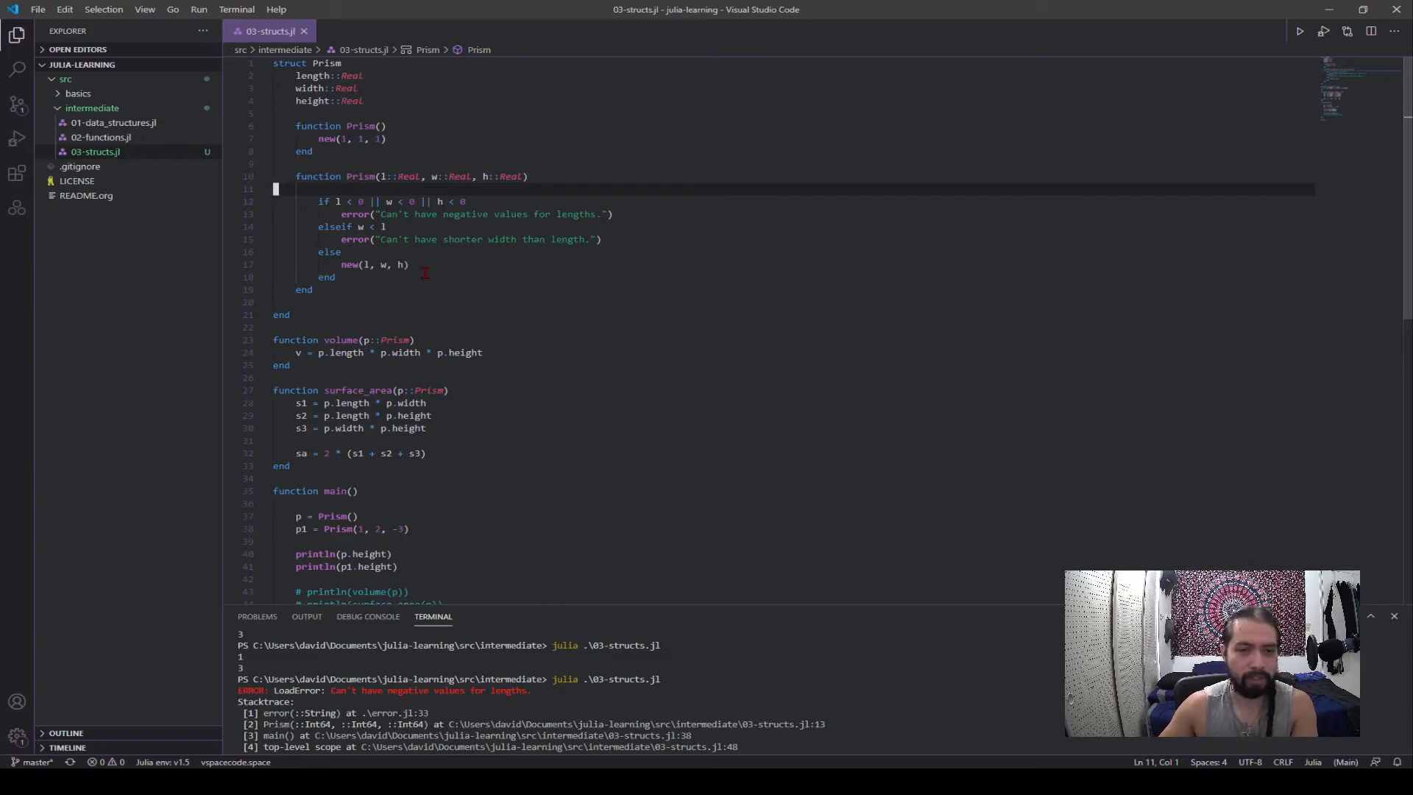
key("Down")
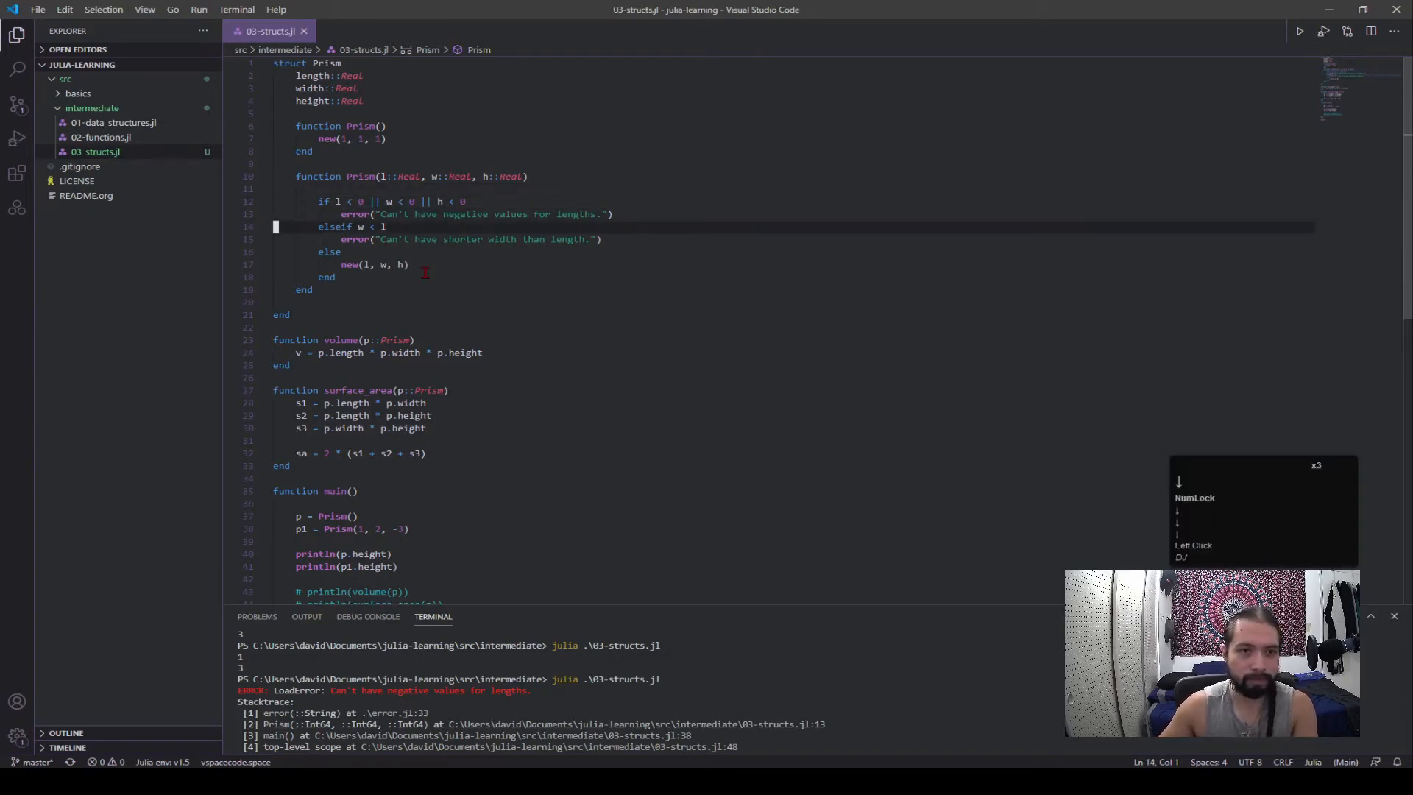
key("Down")
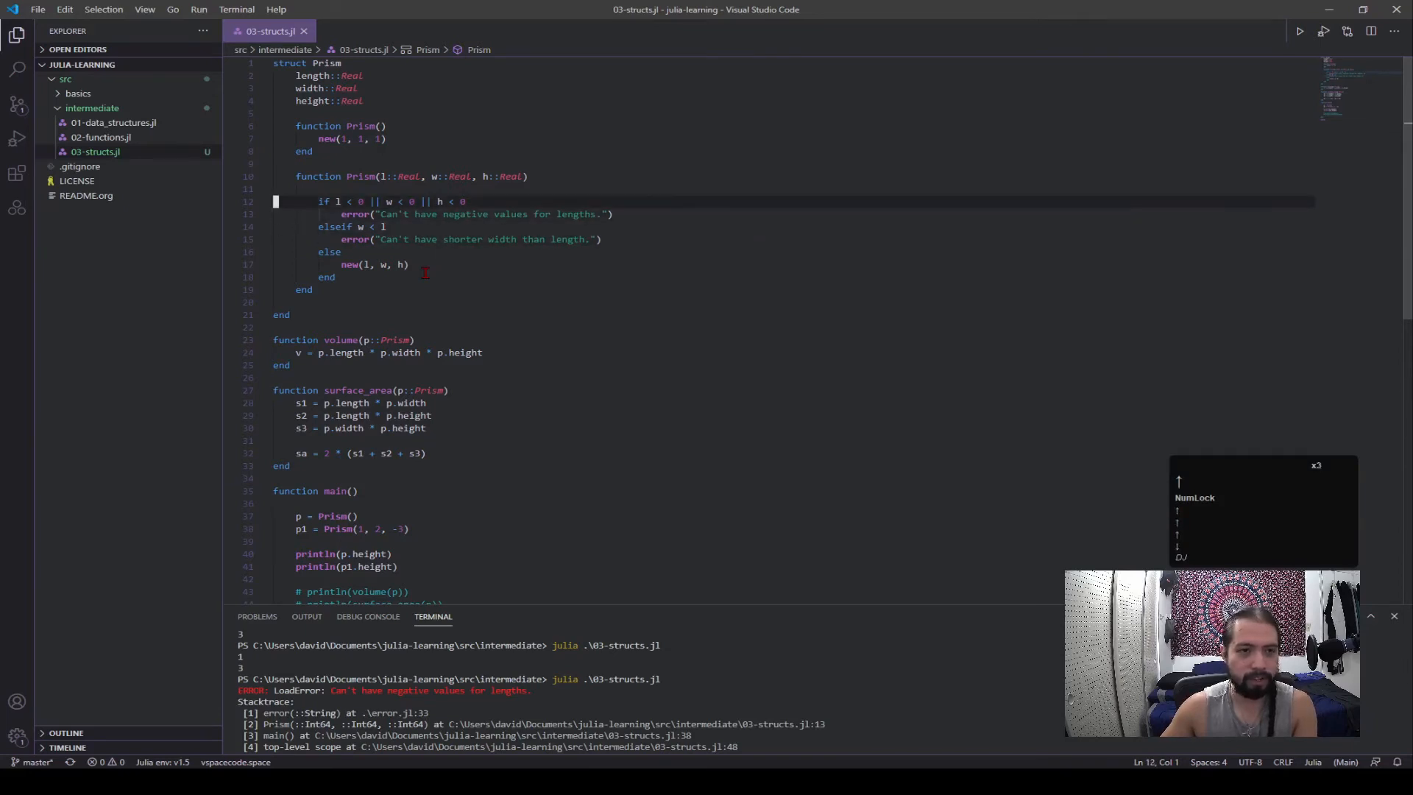
key("Down")
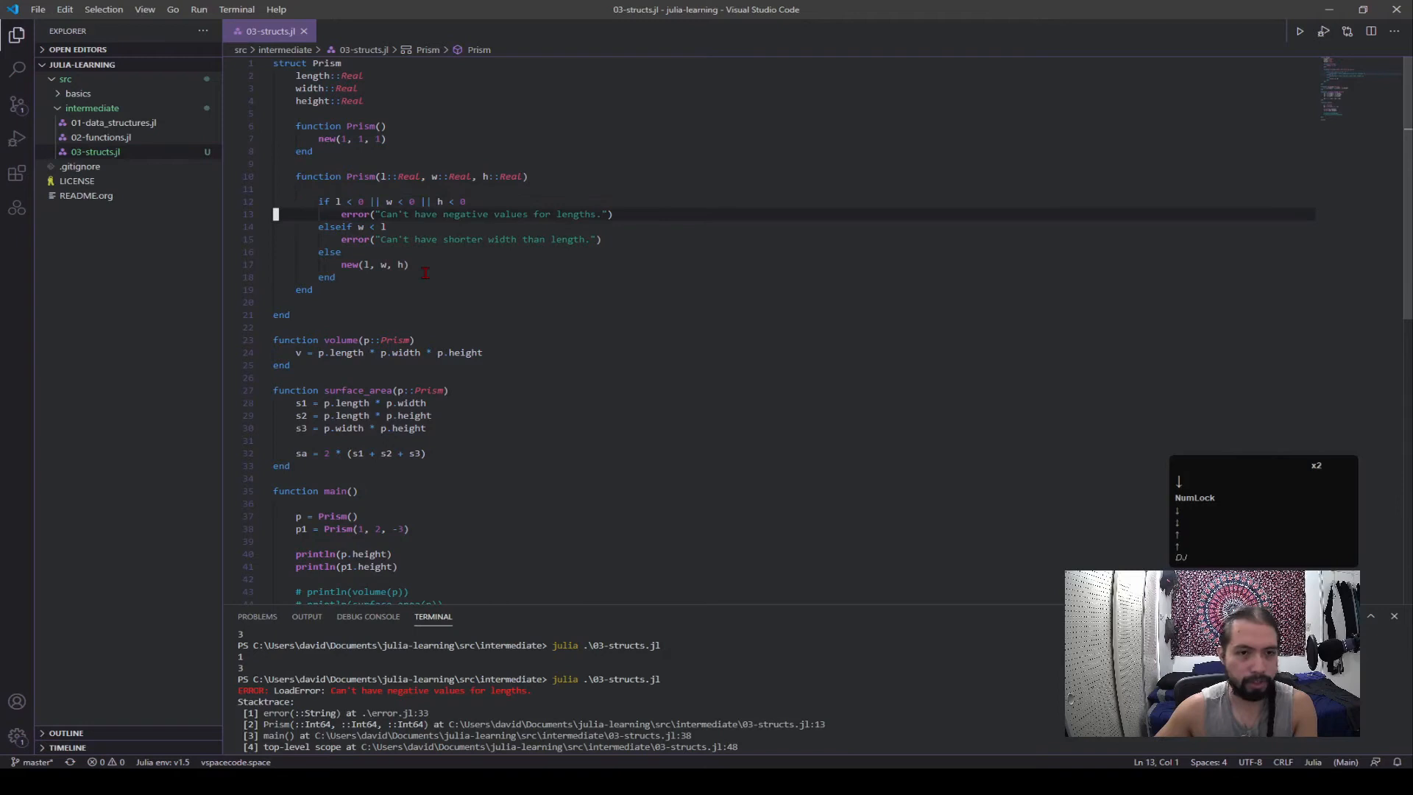
key("Up")
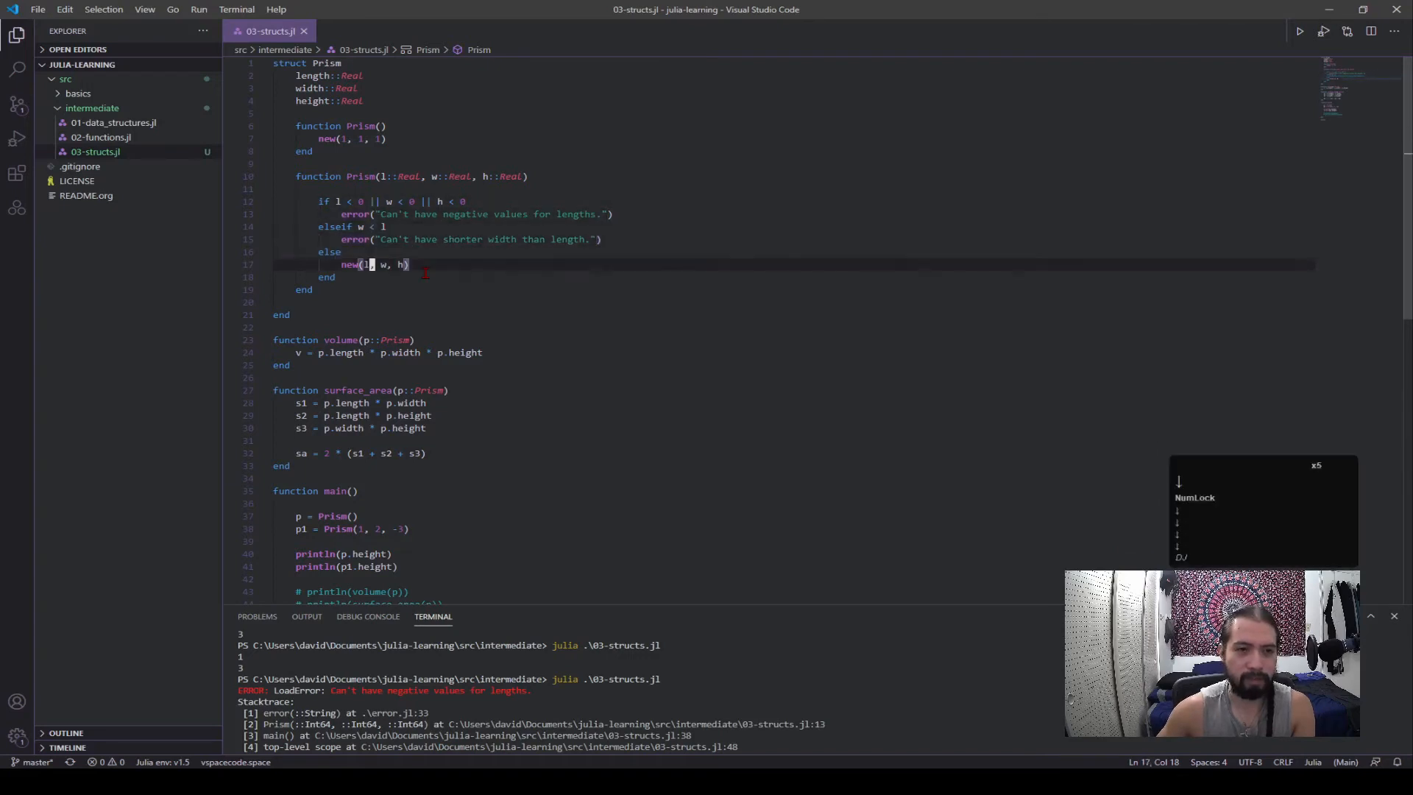
left_click(335, 139)
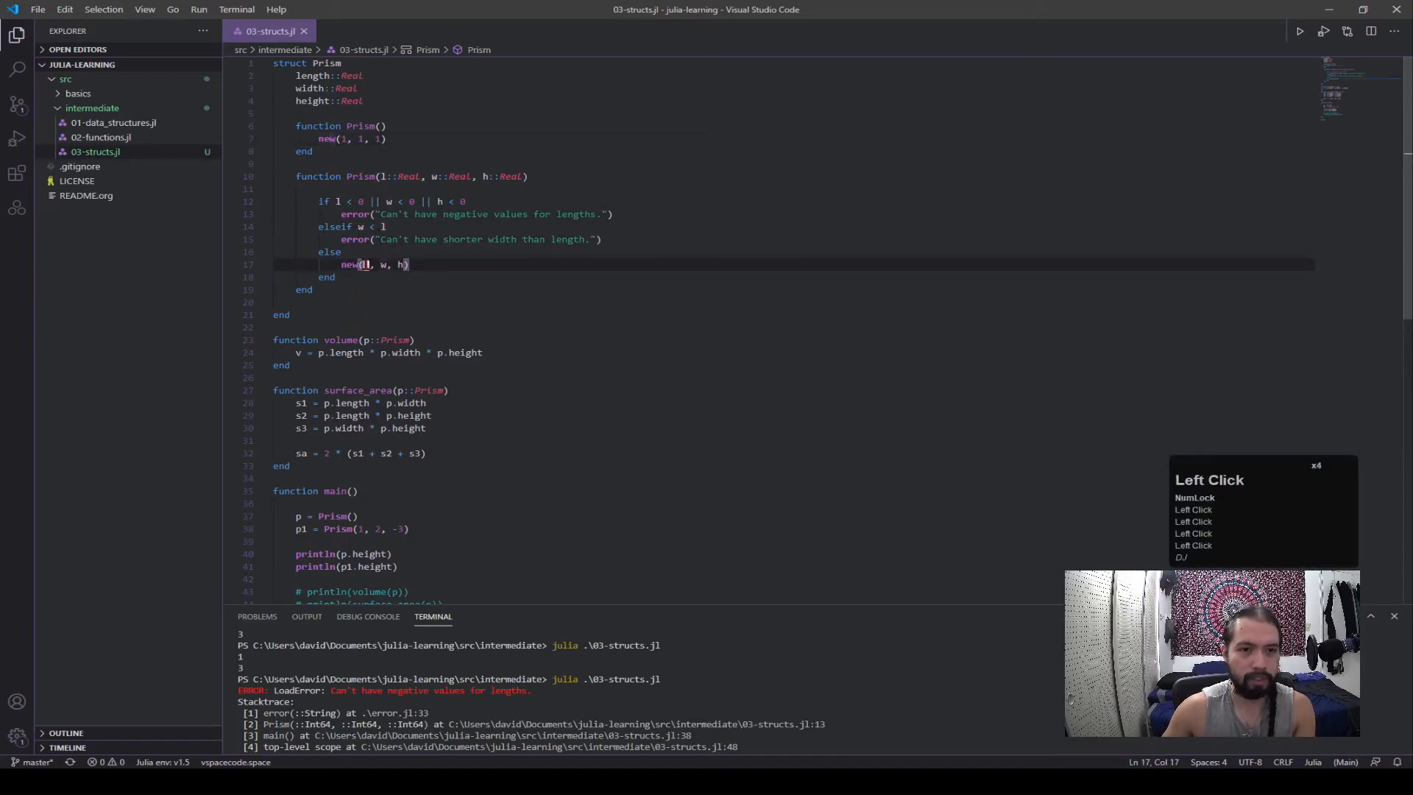
scroll("up", 3)
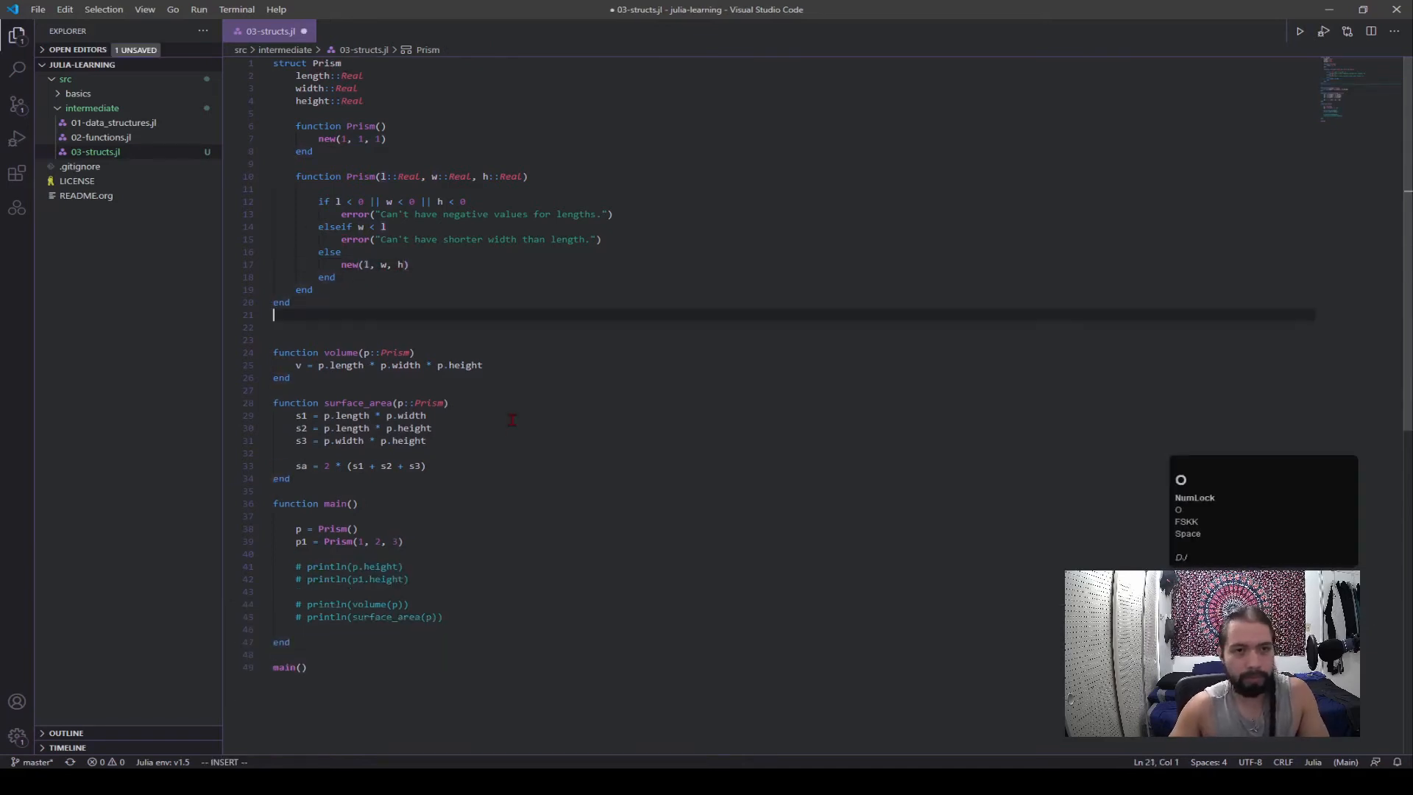
- Define a mutable struct Circle with a radius field
type("mut")
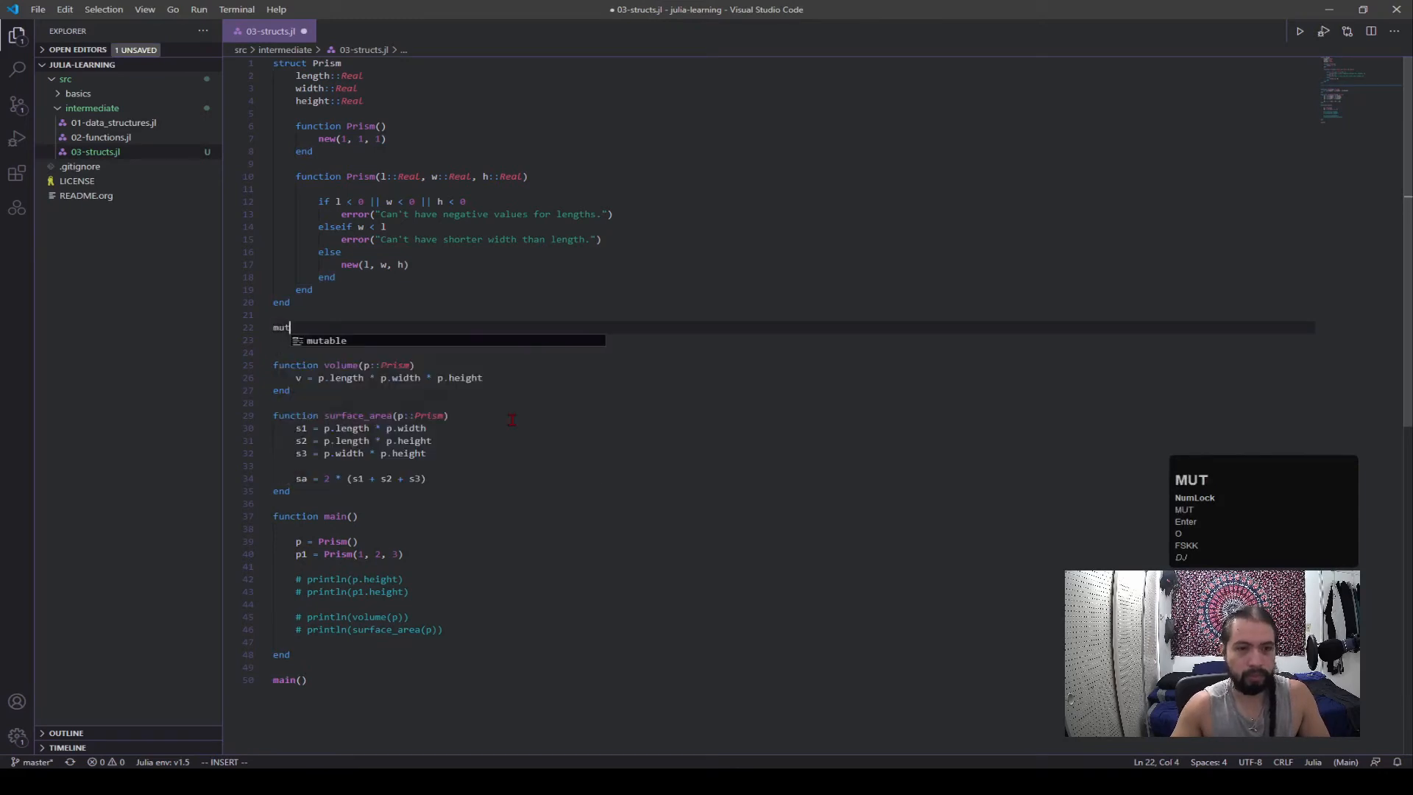
type("able struct Circle")
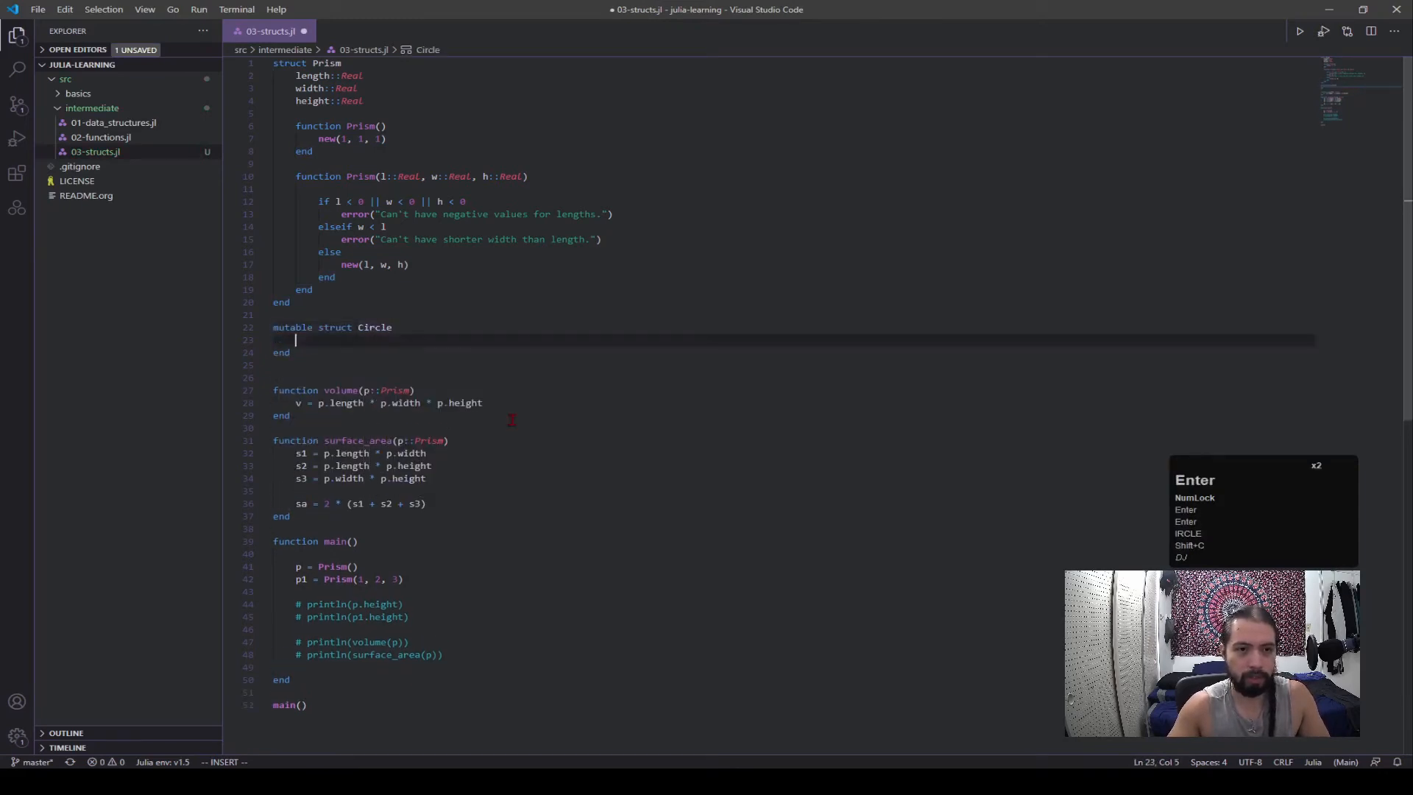
type("radius")
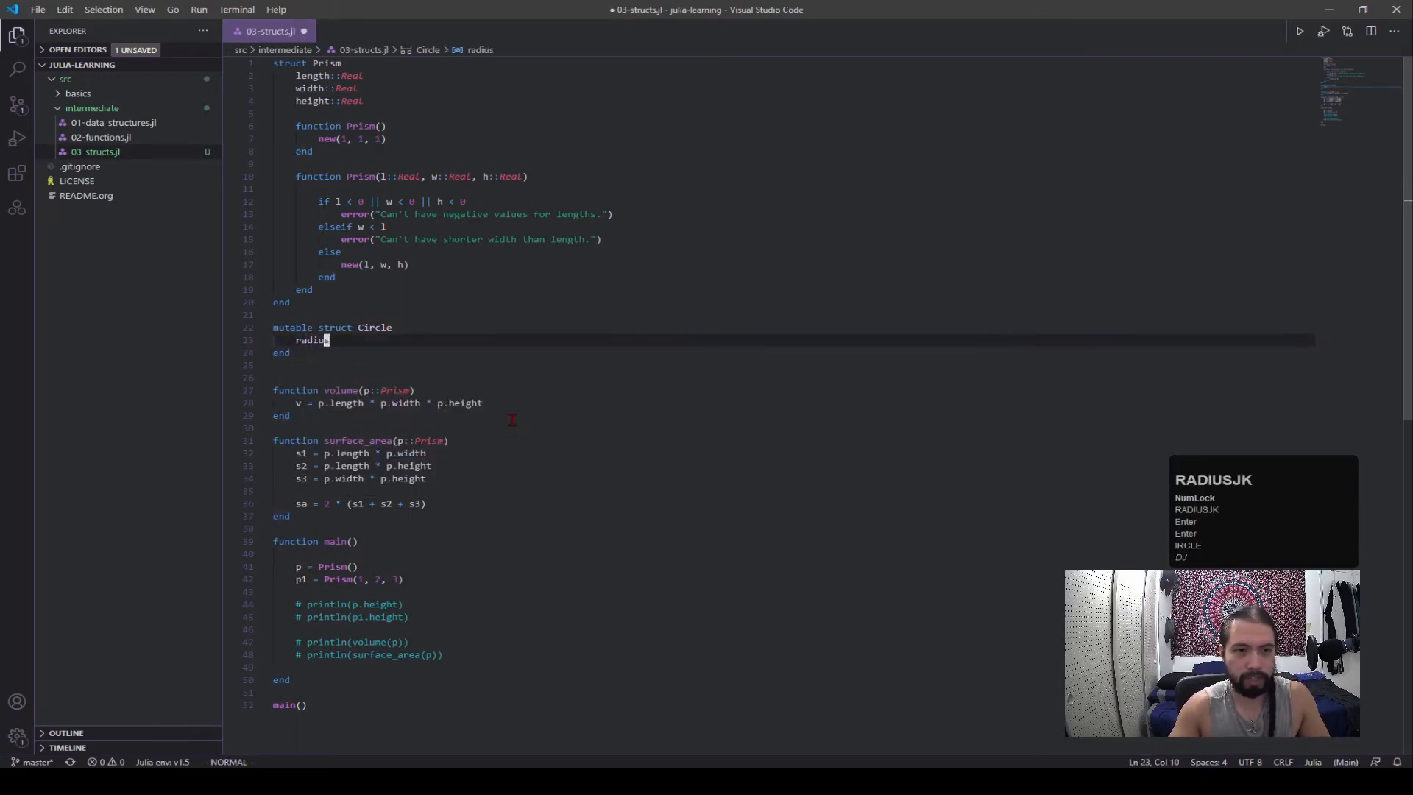
key("Enter")
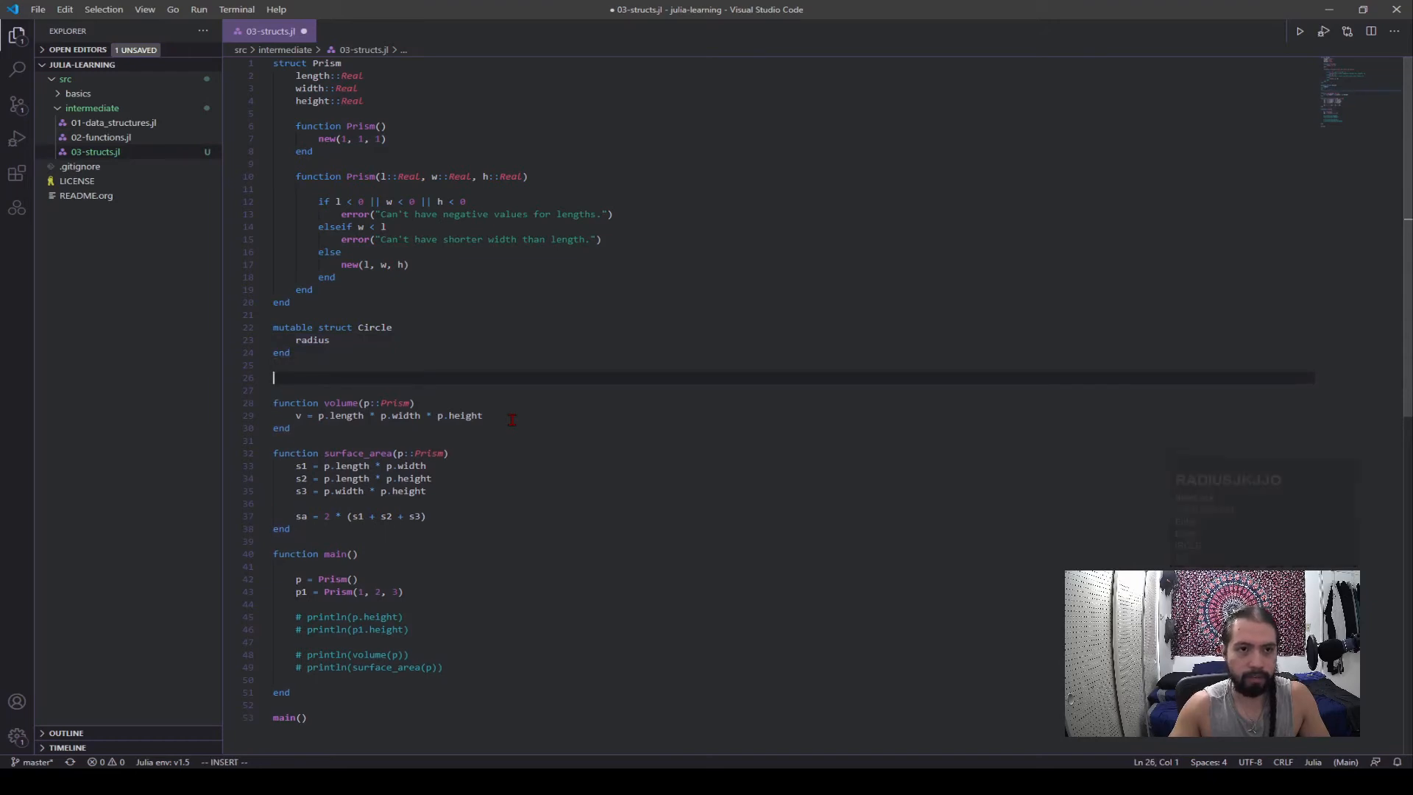
- Write an outside constructor function Circle_const(r::Real) returning Circle(r)
type("function")
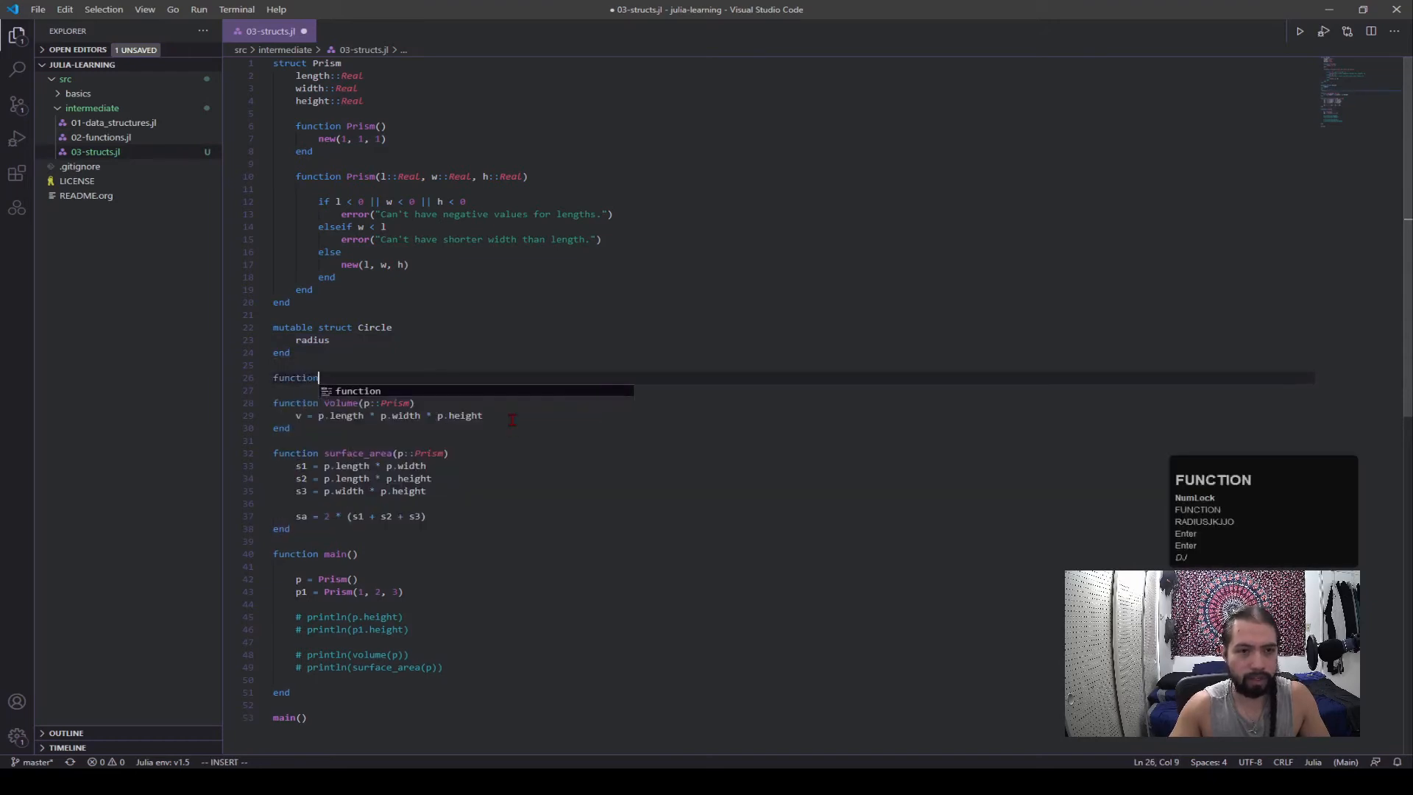
type("Circle")
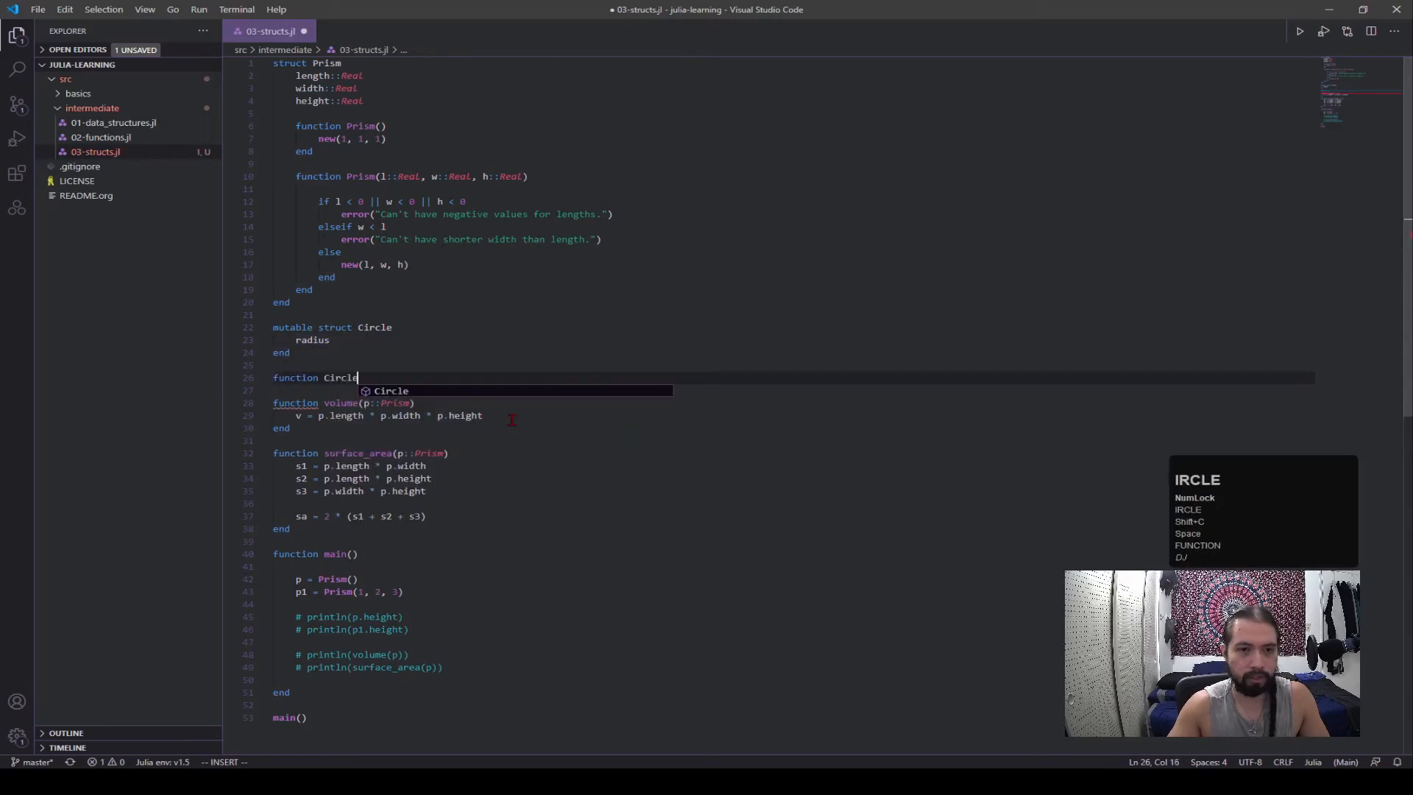
type("_const()")
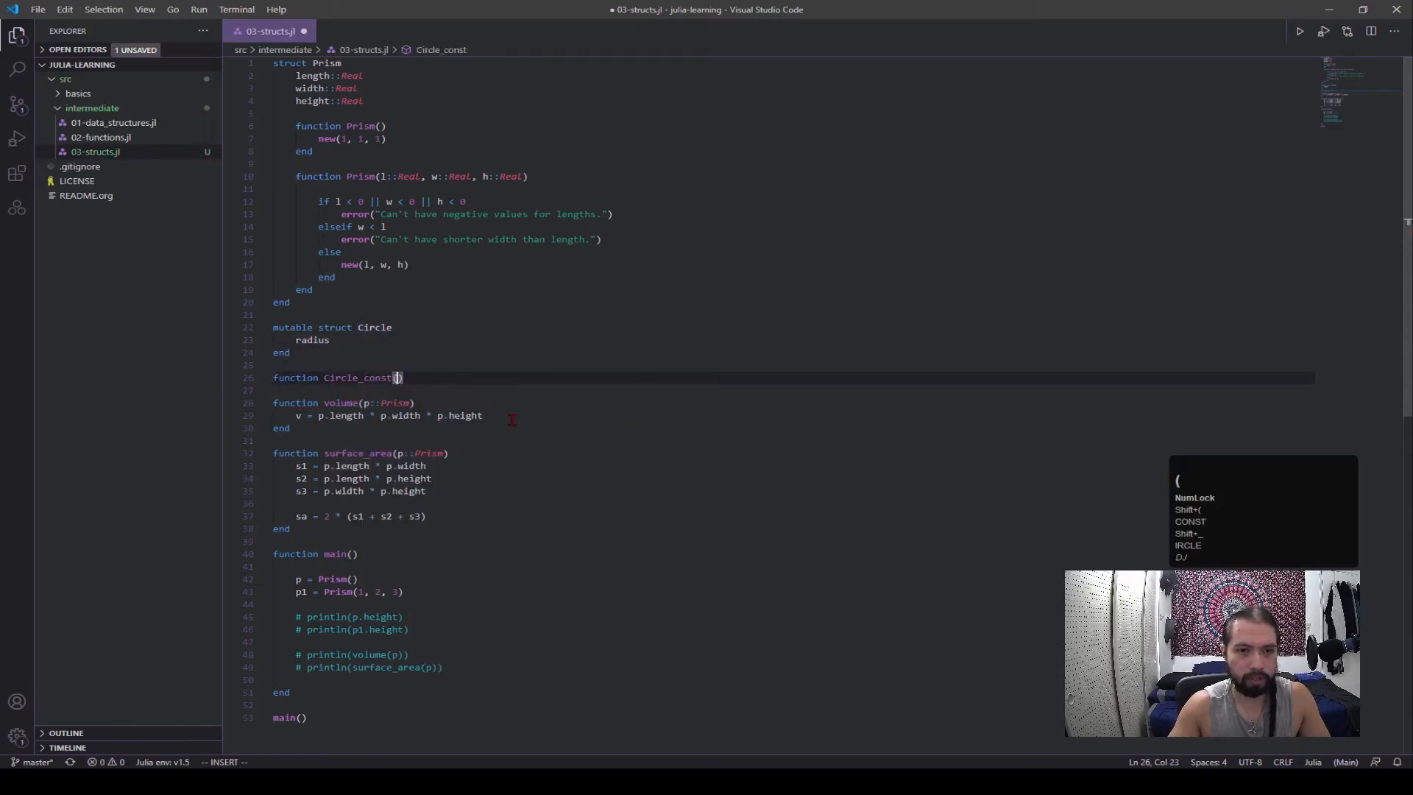
type("r")
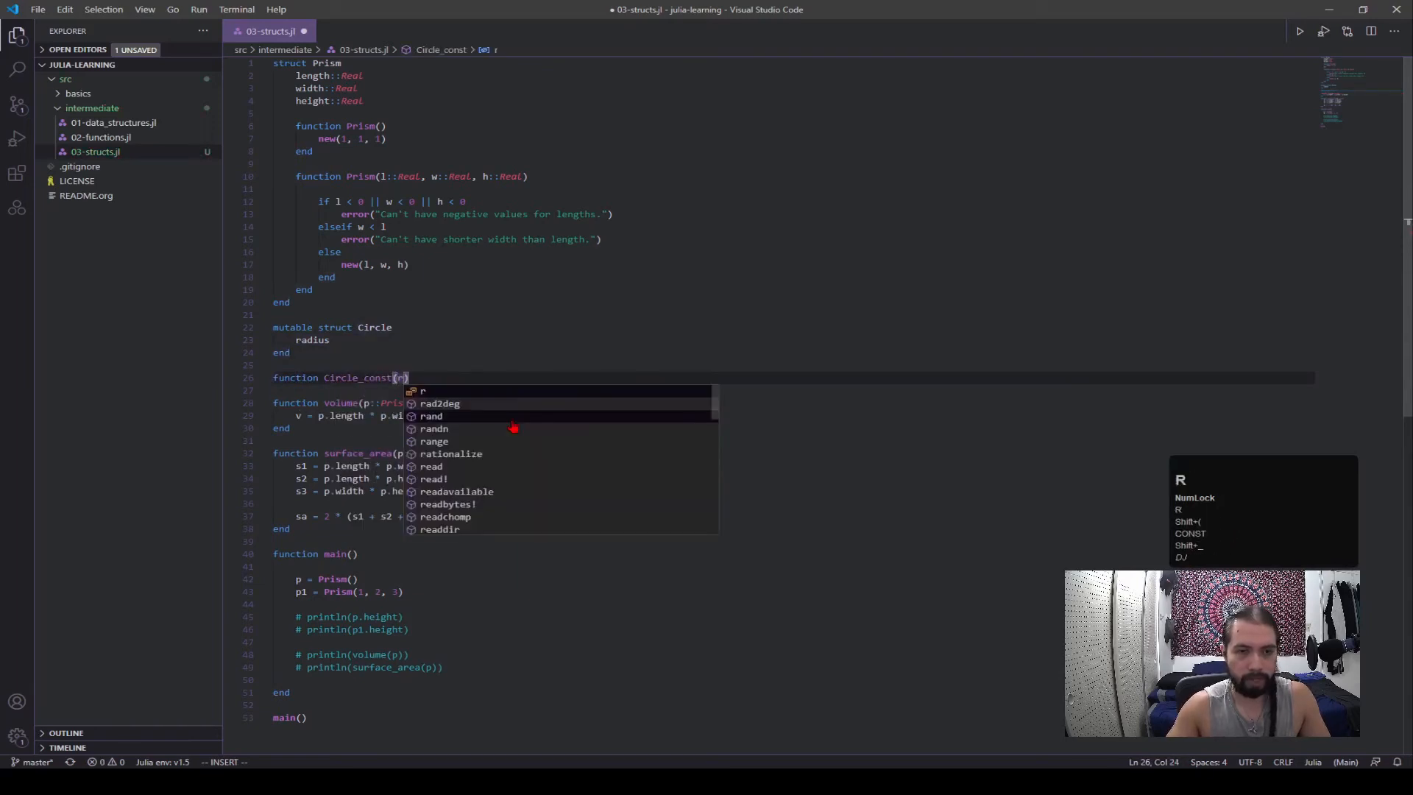
type("::Real")
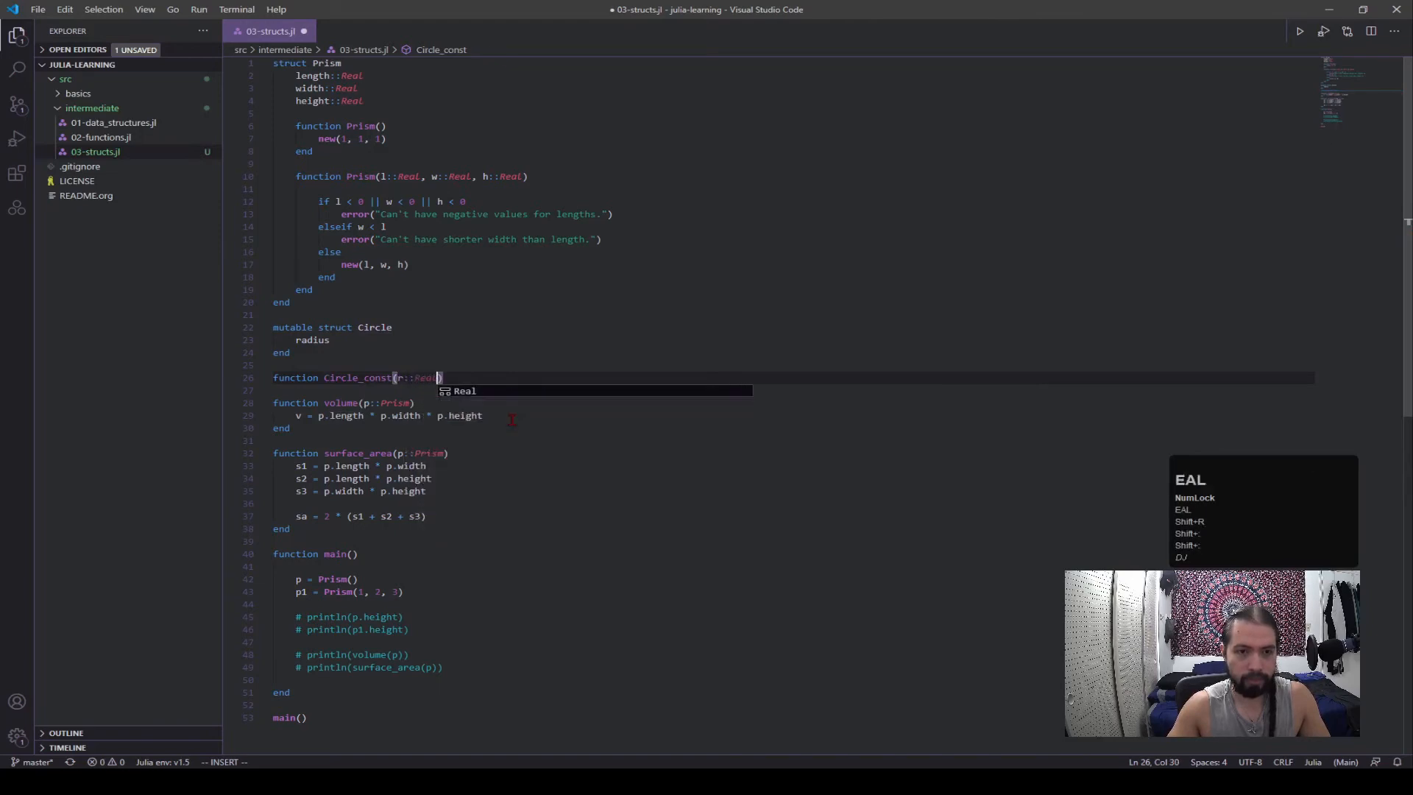
key("Enter")
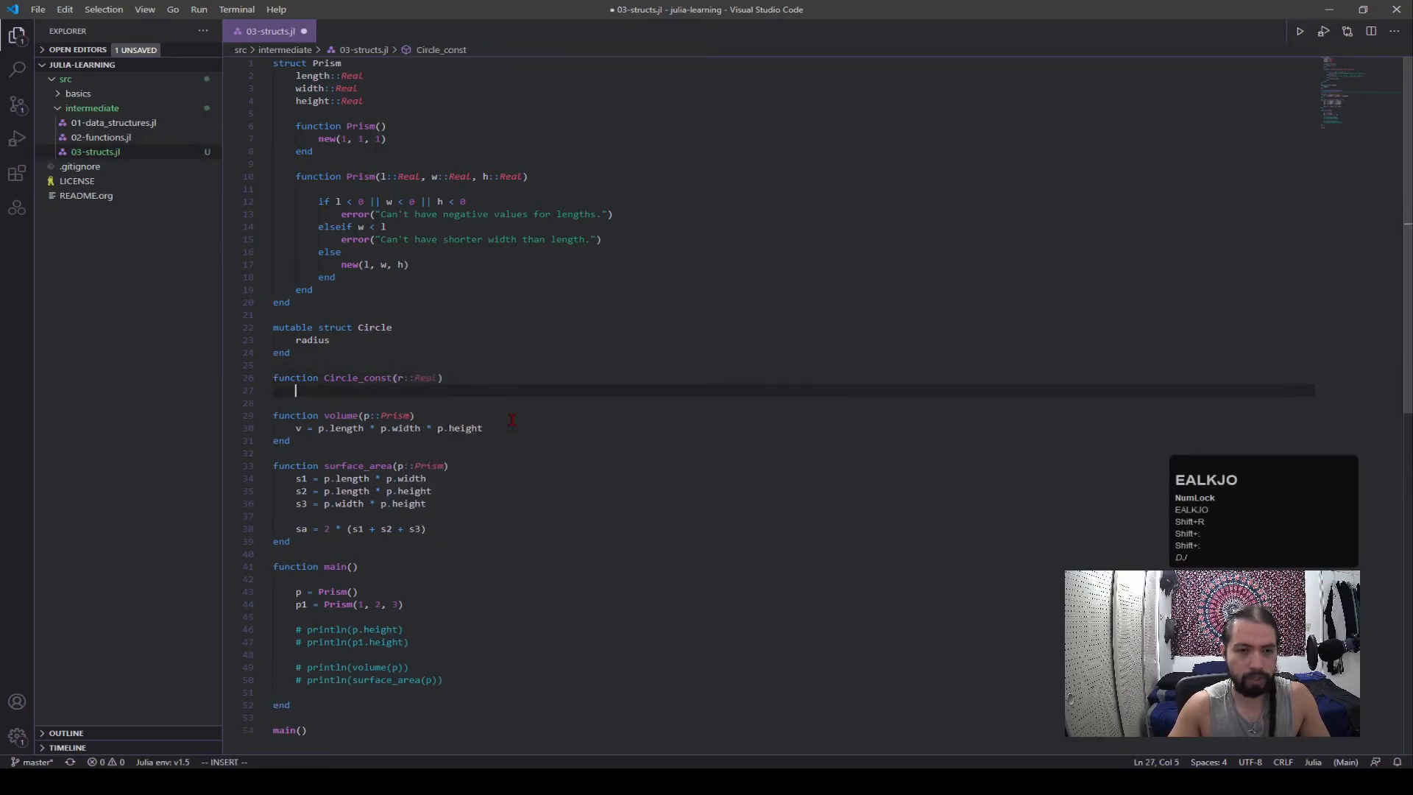
type("Circle()")
left_click(793, 401)
type("end")
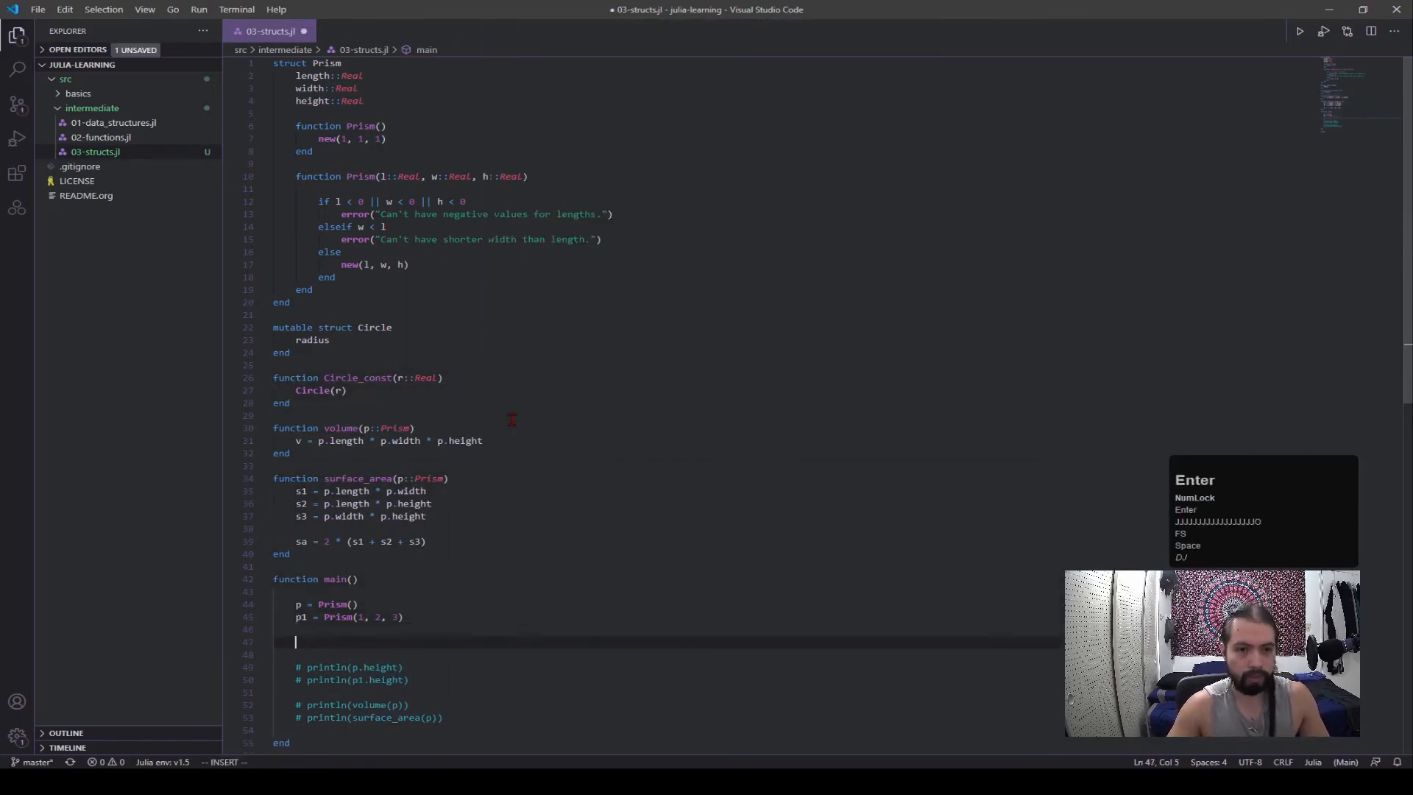
- Add c = Circle_const(5) and println(c.radius) to main, then save
type("c =")
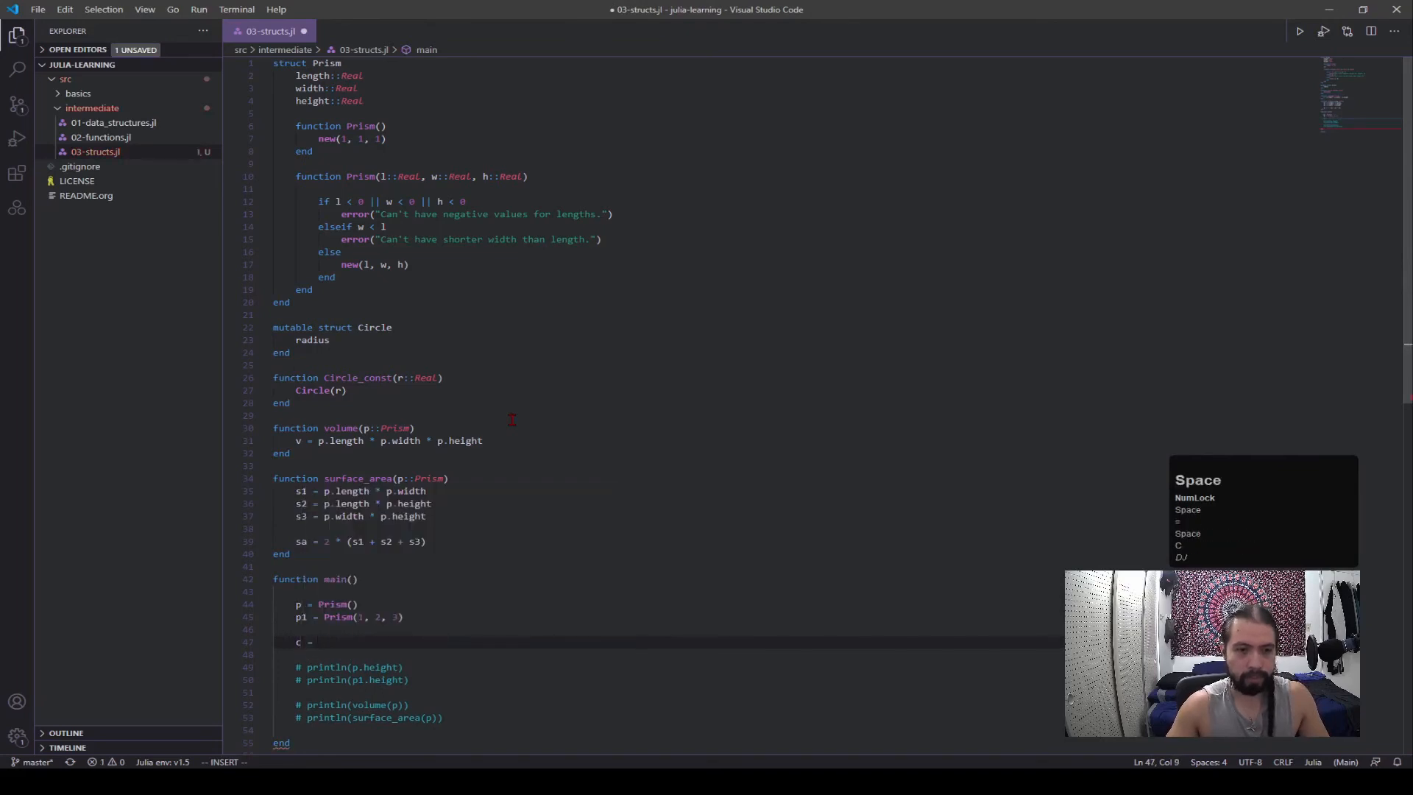
type("Cir")
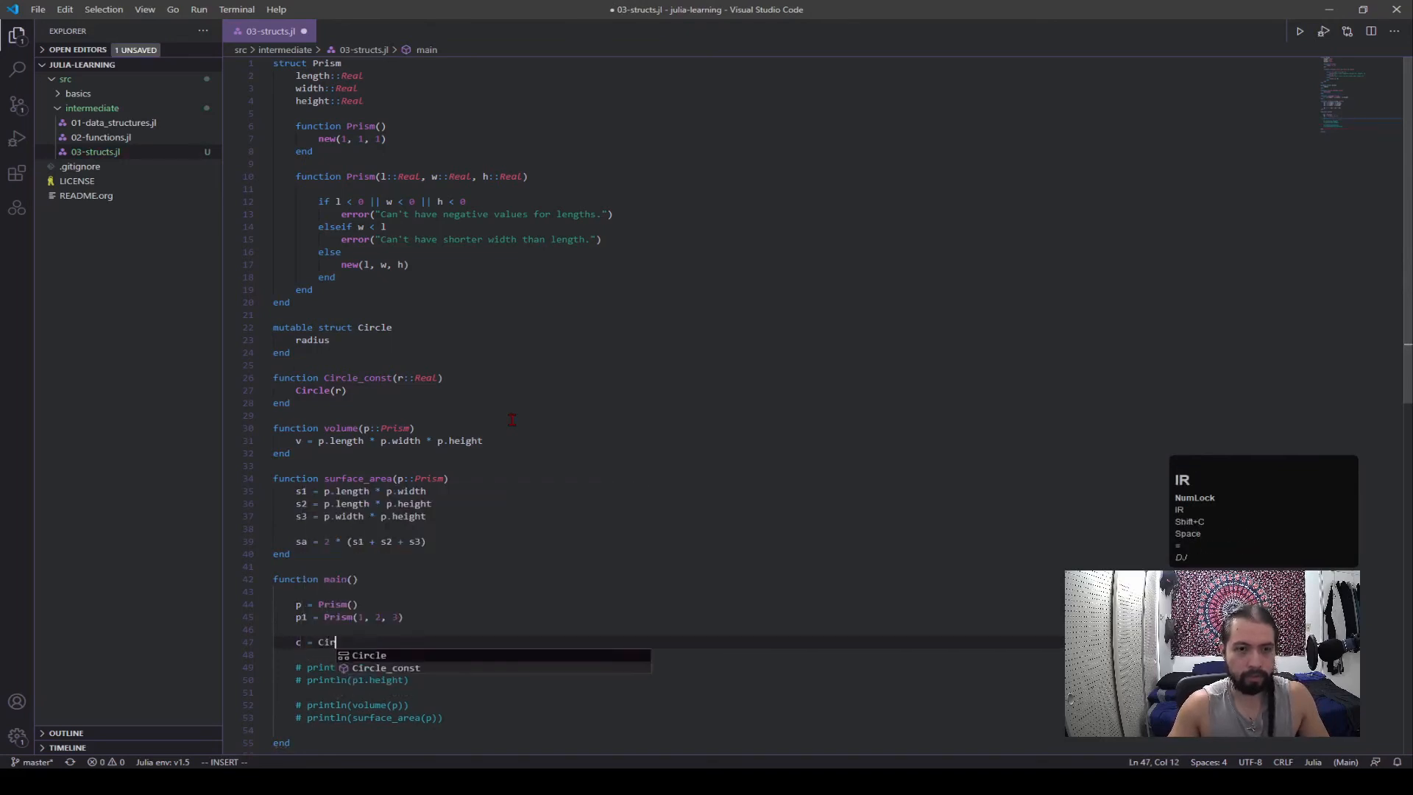
key("Enter")
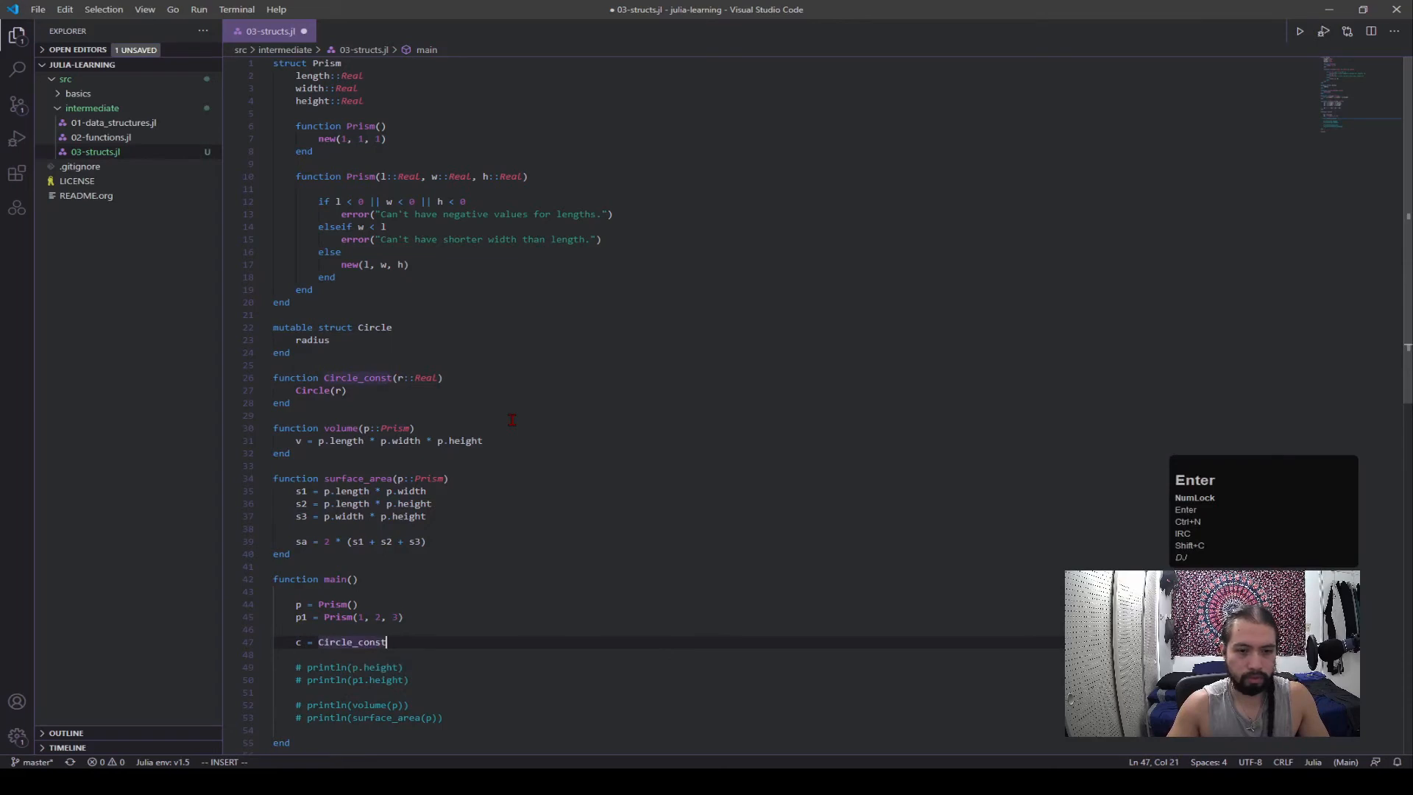
type("(")
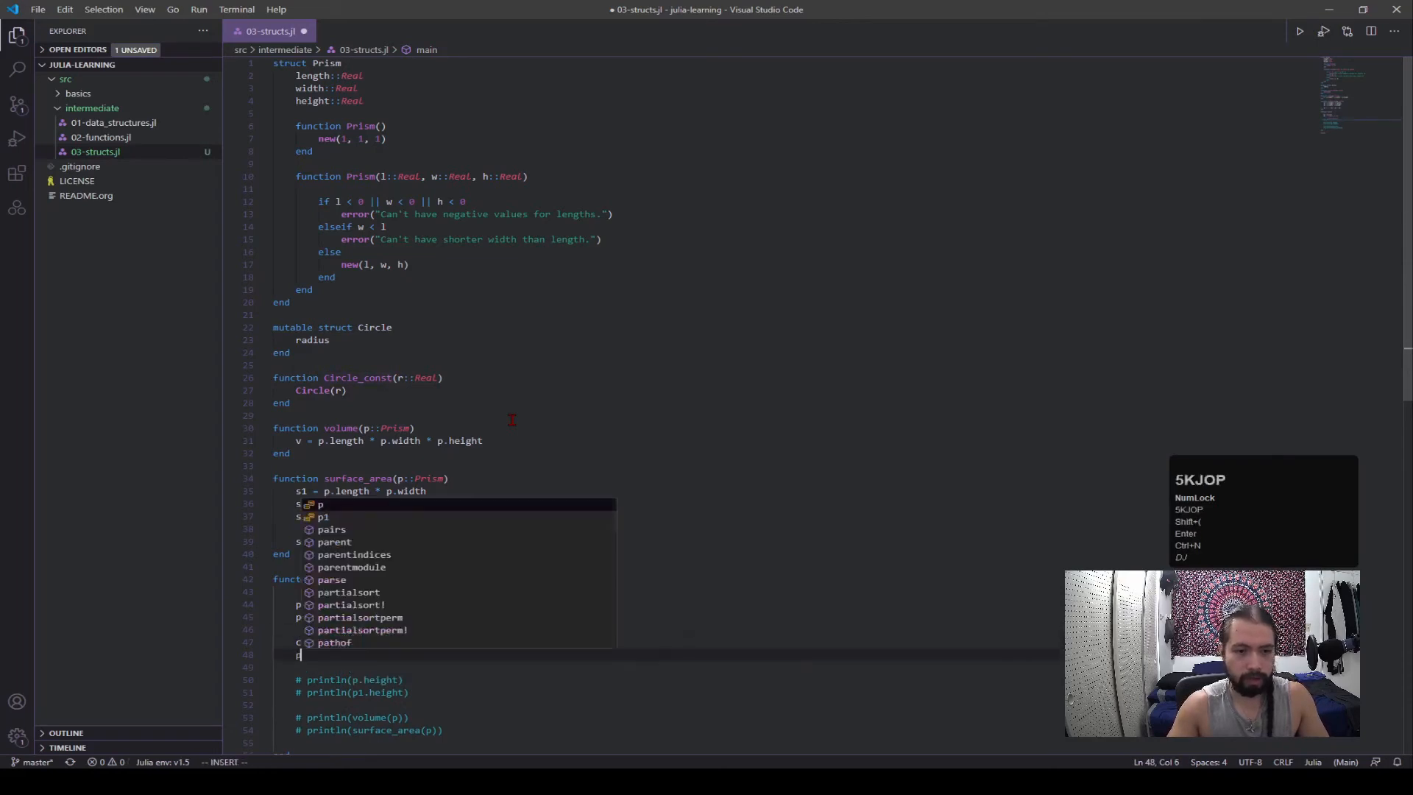
type("println(")
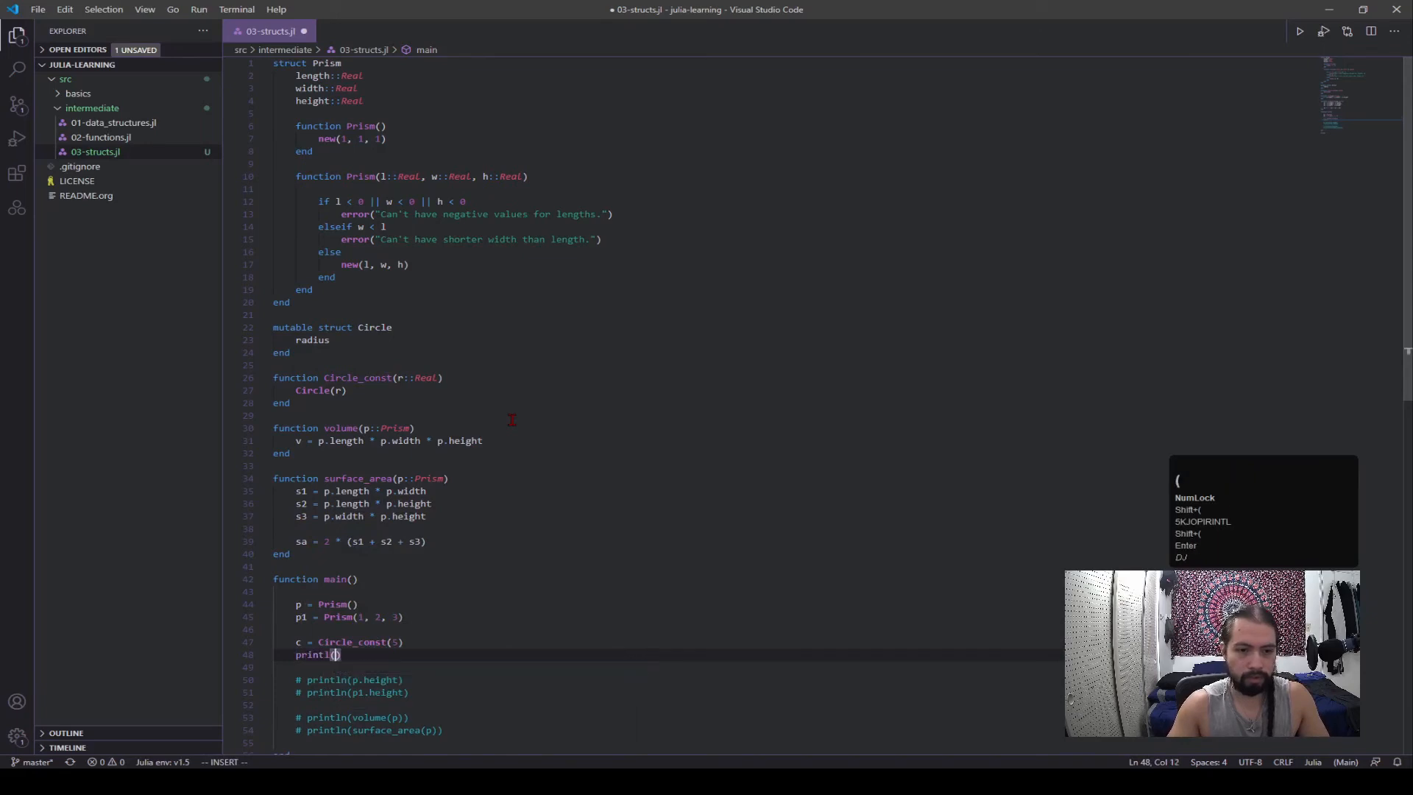
type("c")
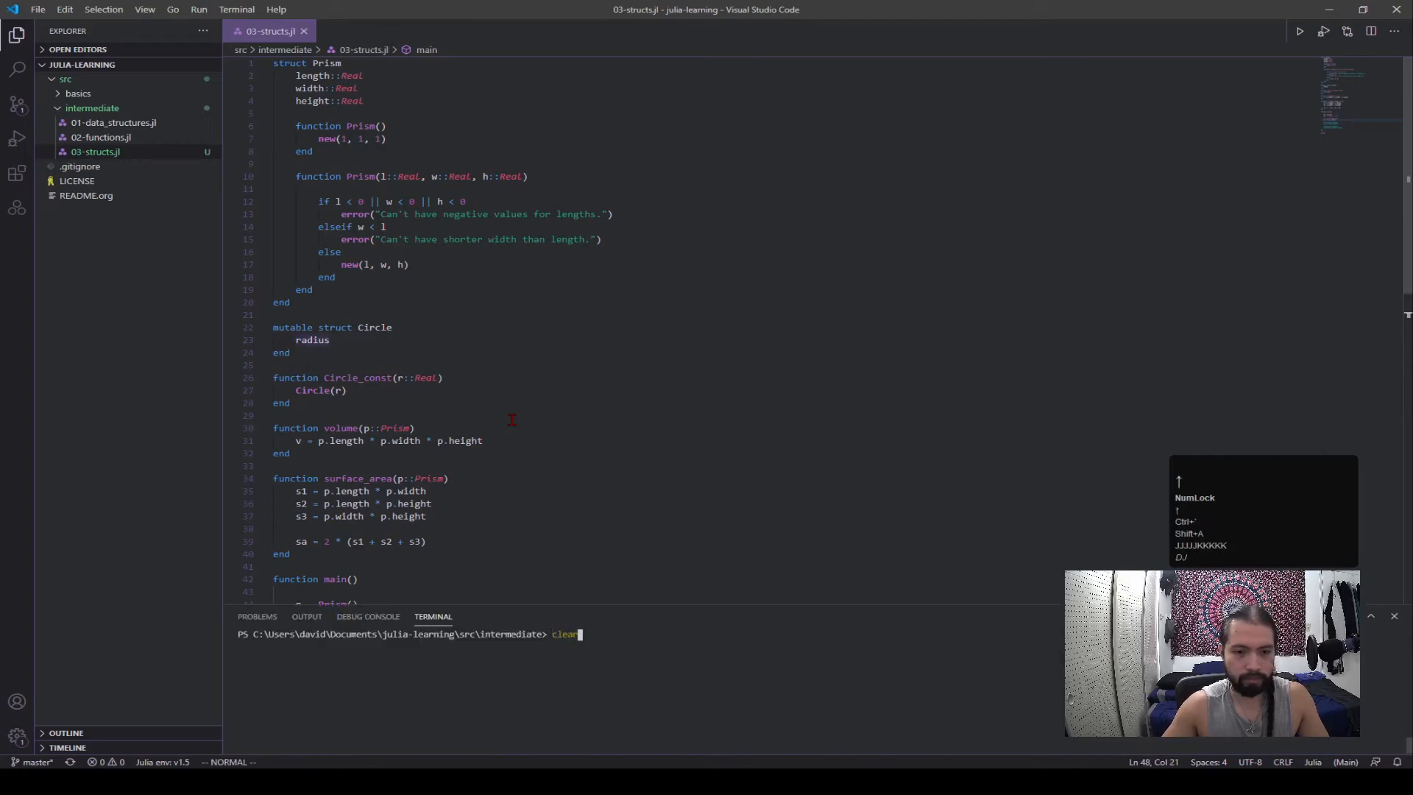
- Run julia .\03-structs.jl in the terminal; the output shows radius 5
key("Enter")
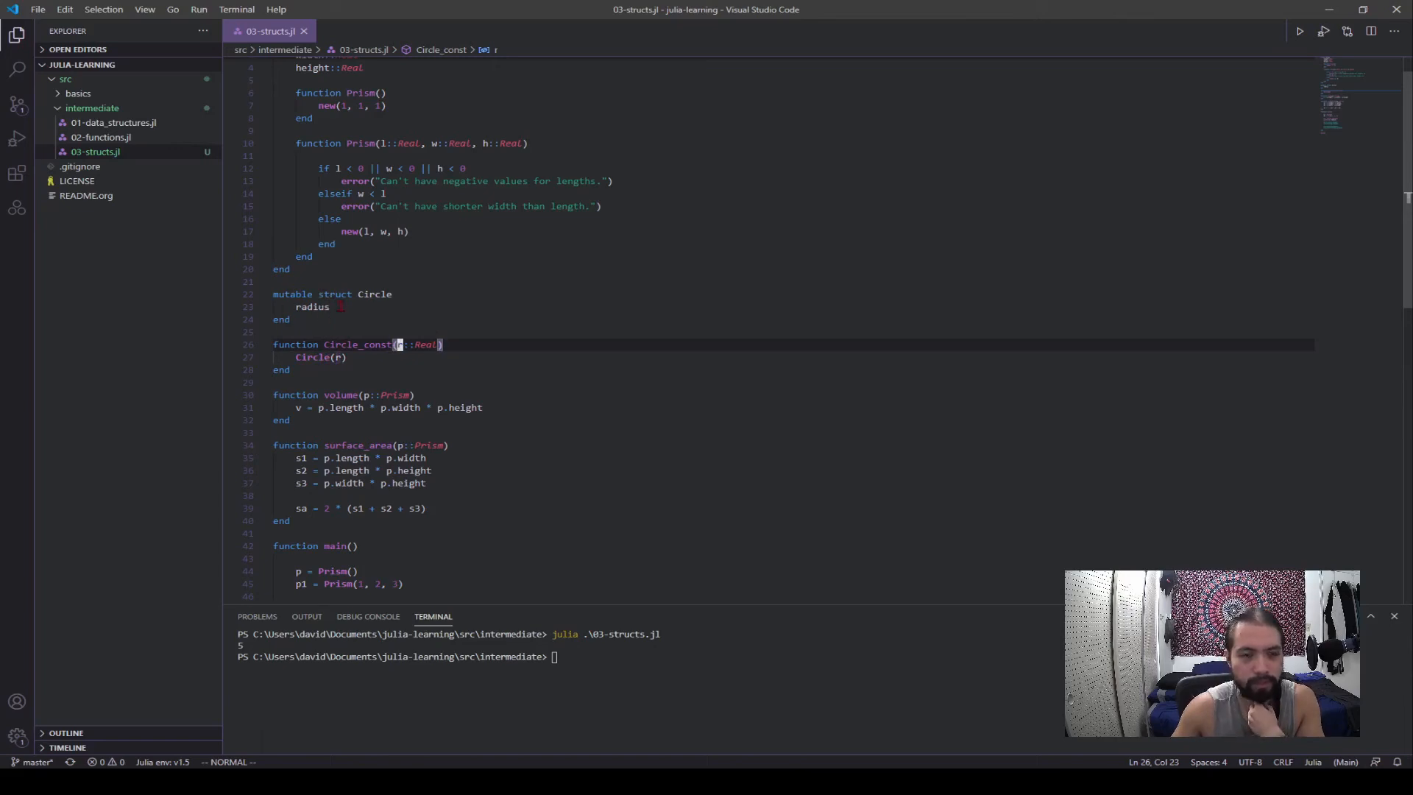
scroll("down", 3)
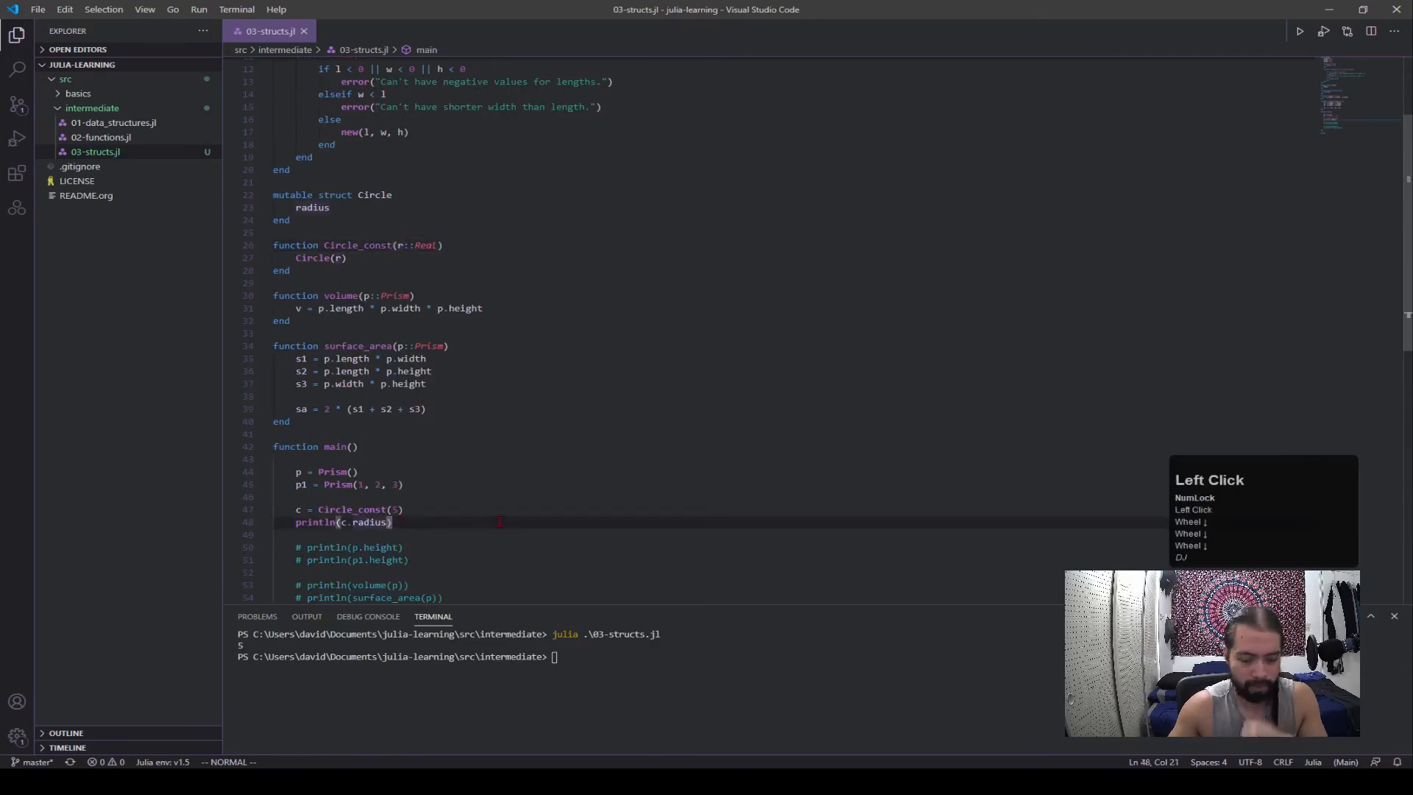
- Add c.radius = 6 and println(c.radius) in main, rerun to print 5 then 6
type("c.radius = 6")
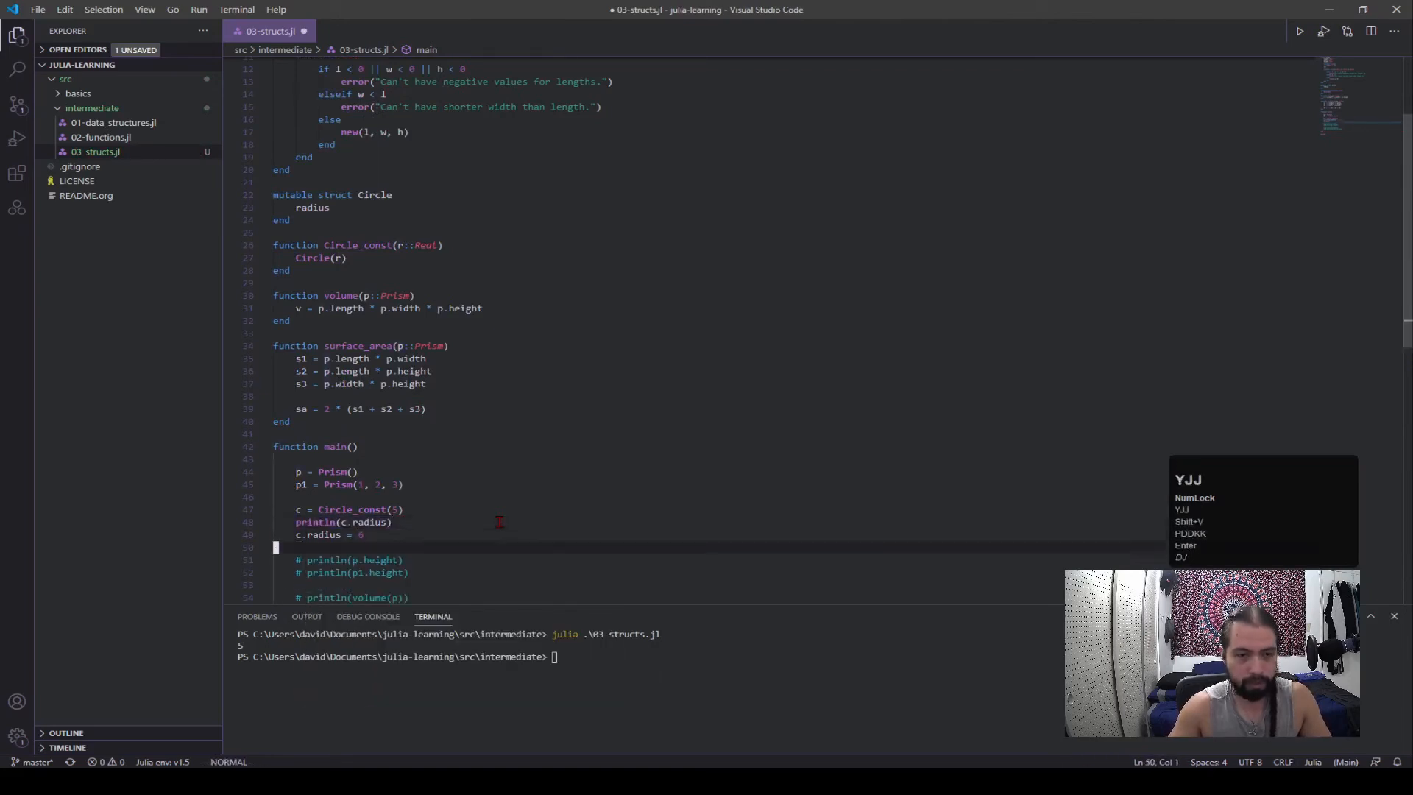
type("println(c.radius)")
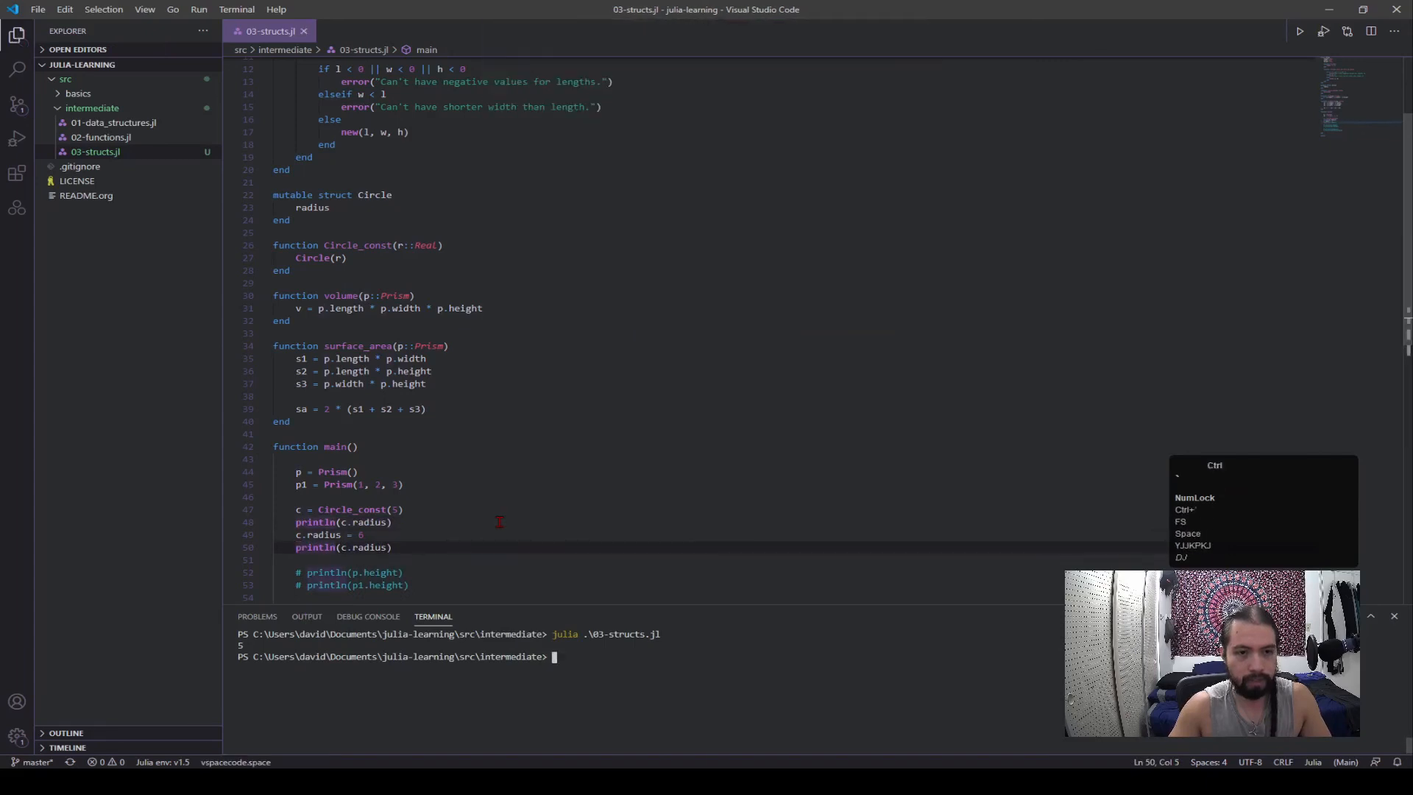
key("Enter")
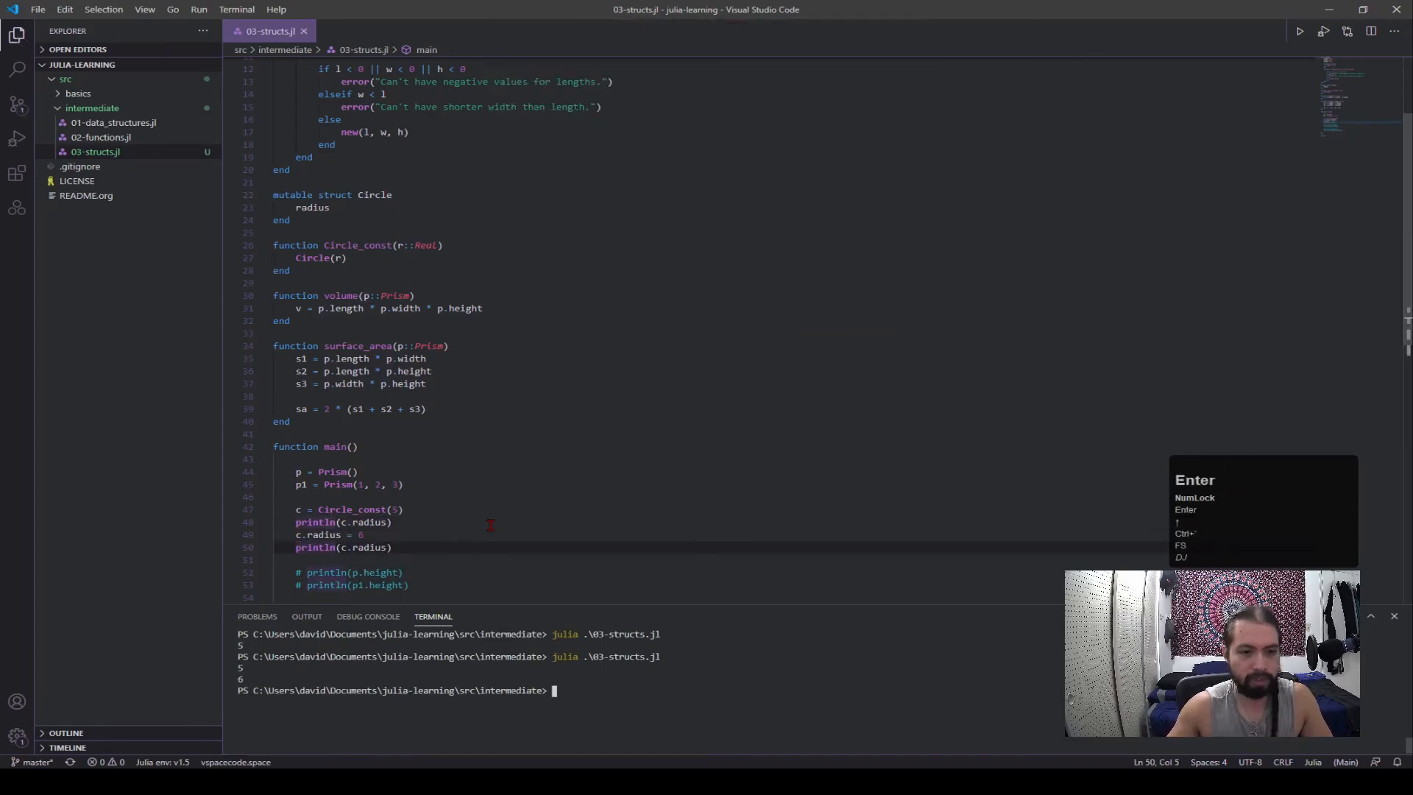
scroll("down", 3)
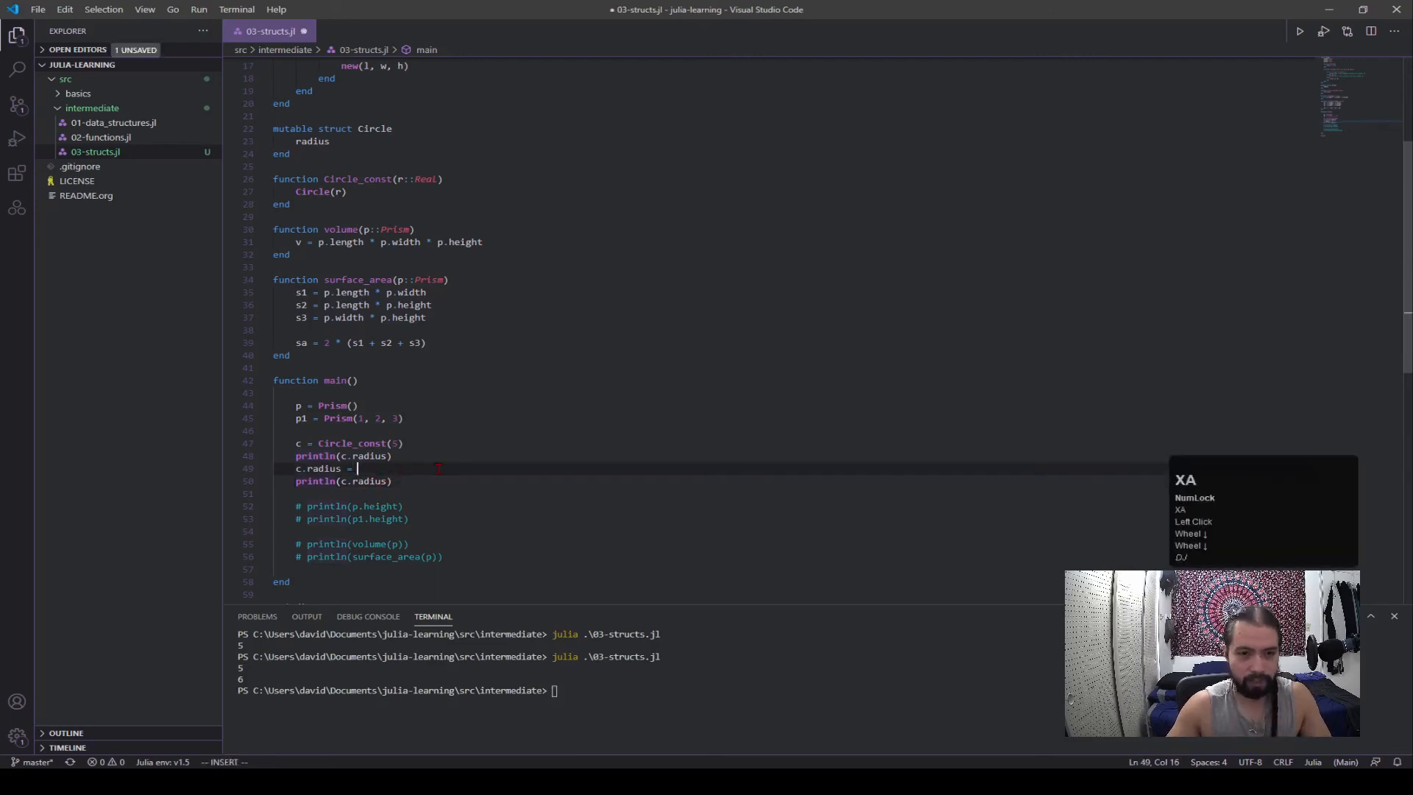
- Change the assigned radius to 'C' and rerun so the output shows 5 then C
type("'C'")
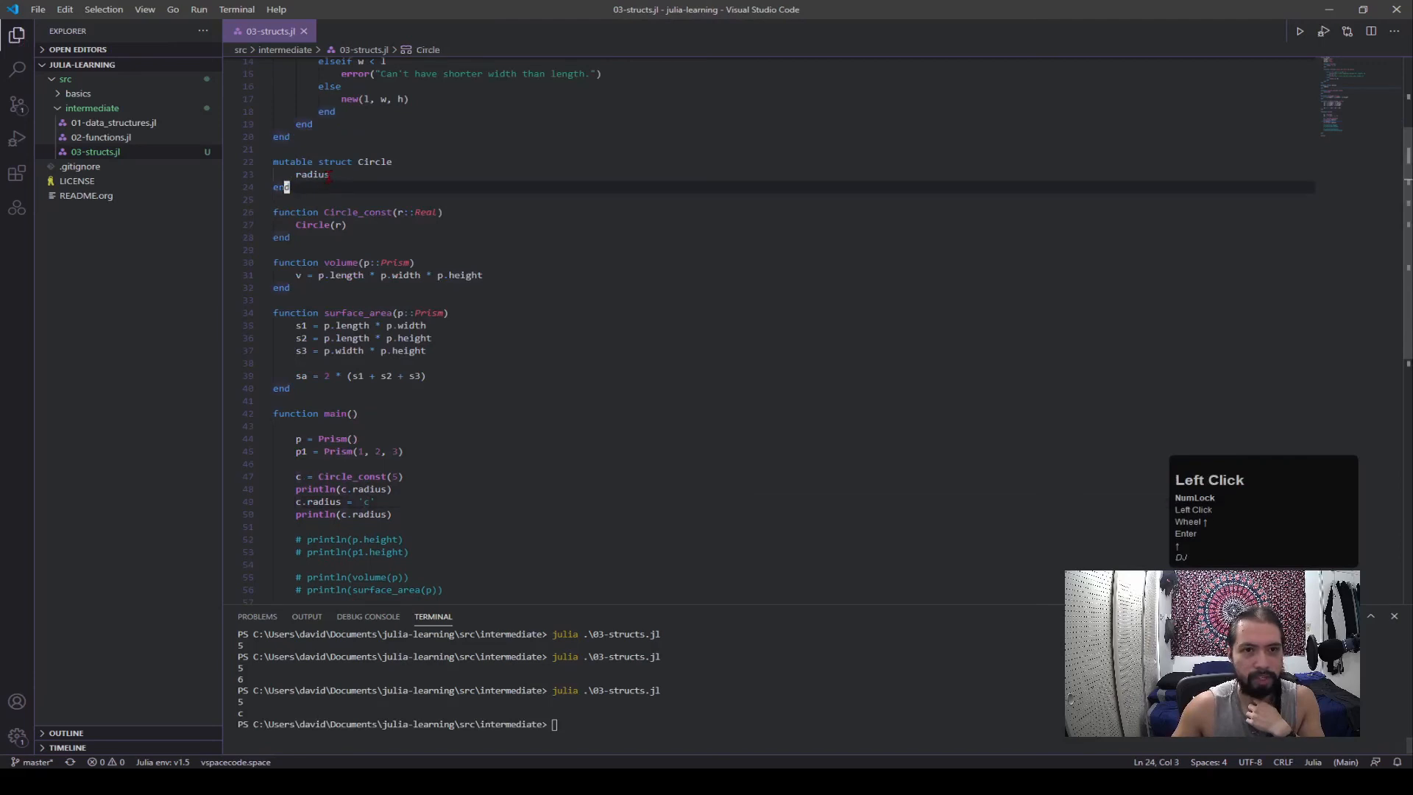
scroll("up", 3)
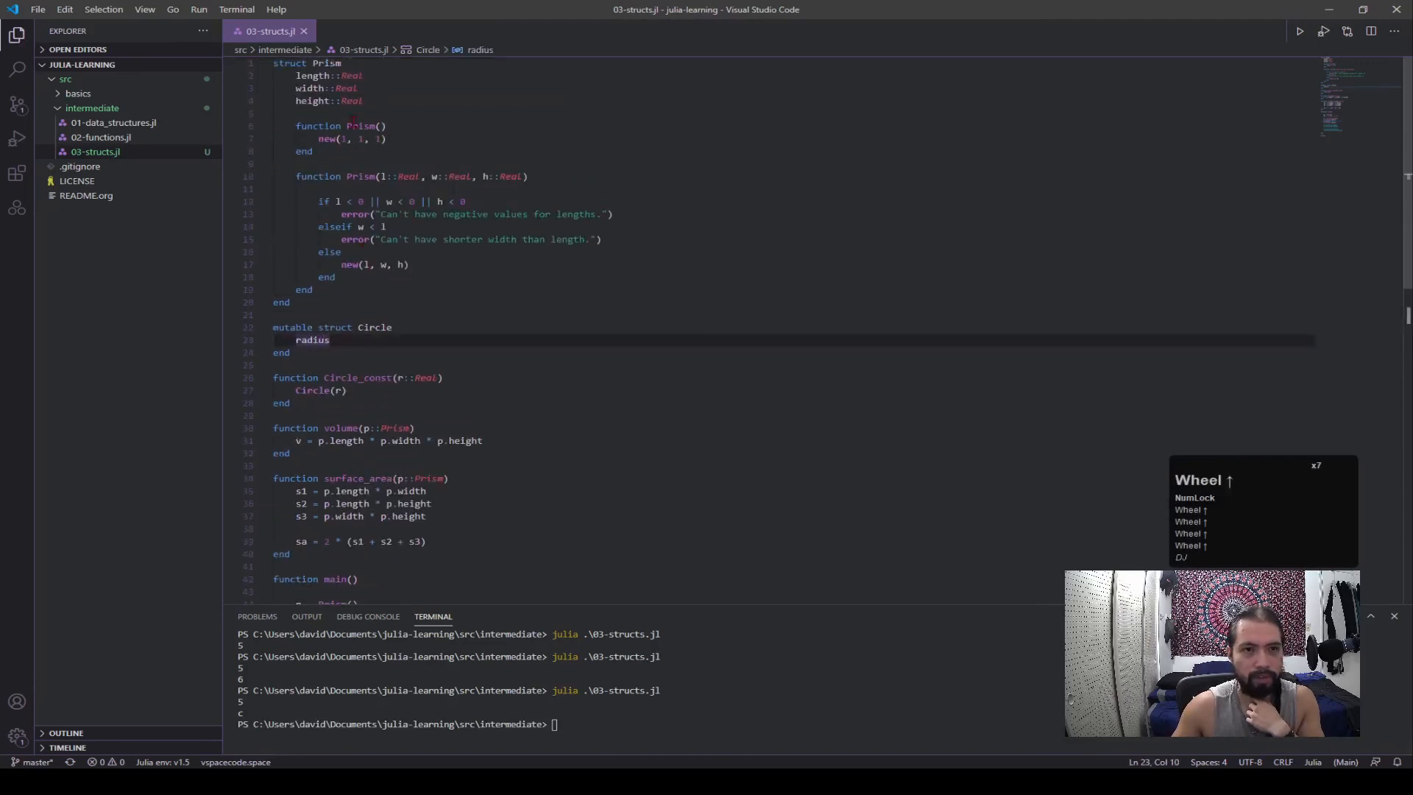
scroll("down", 3)
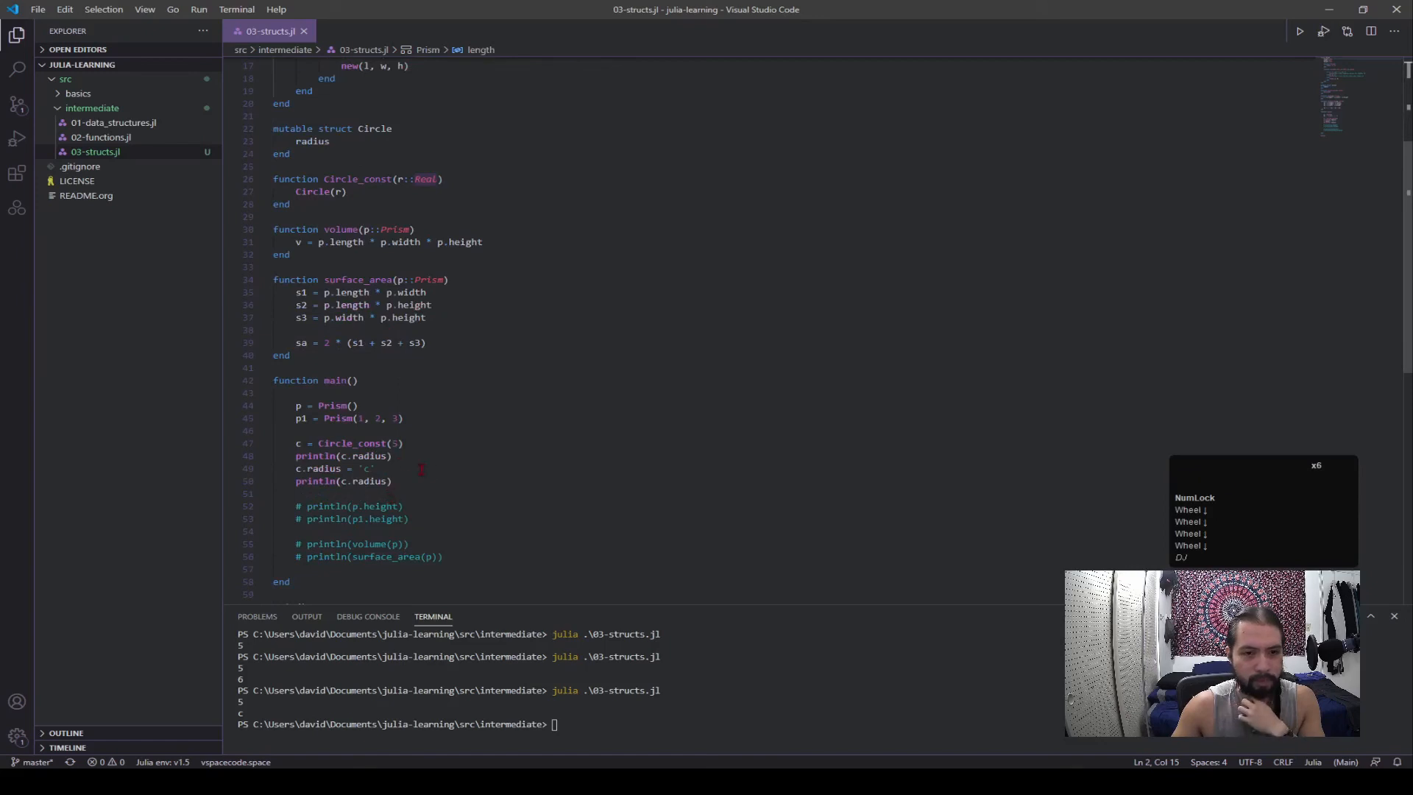
left_click(388, 418)
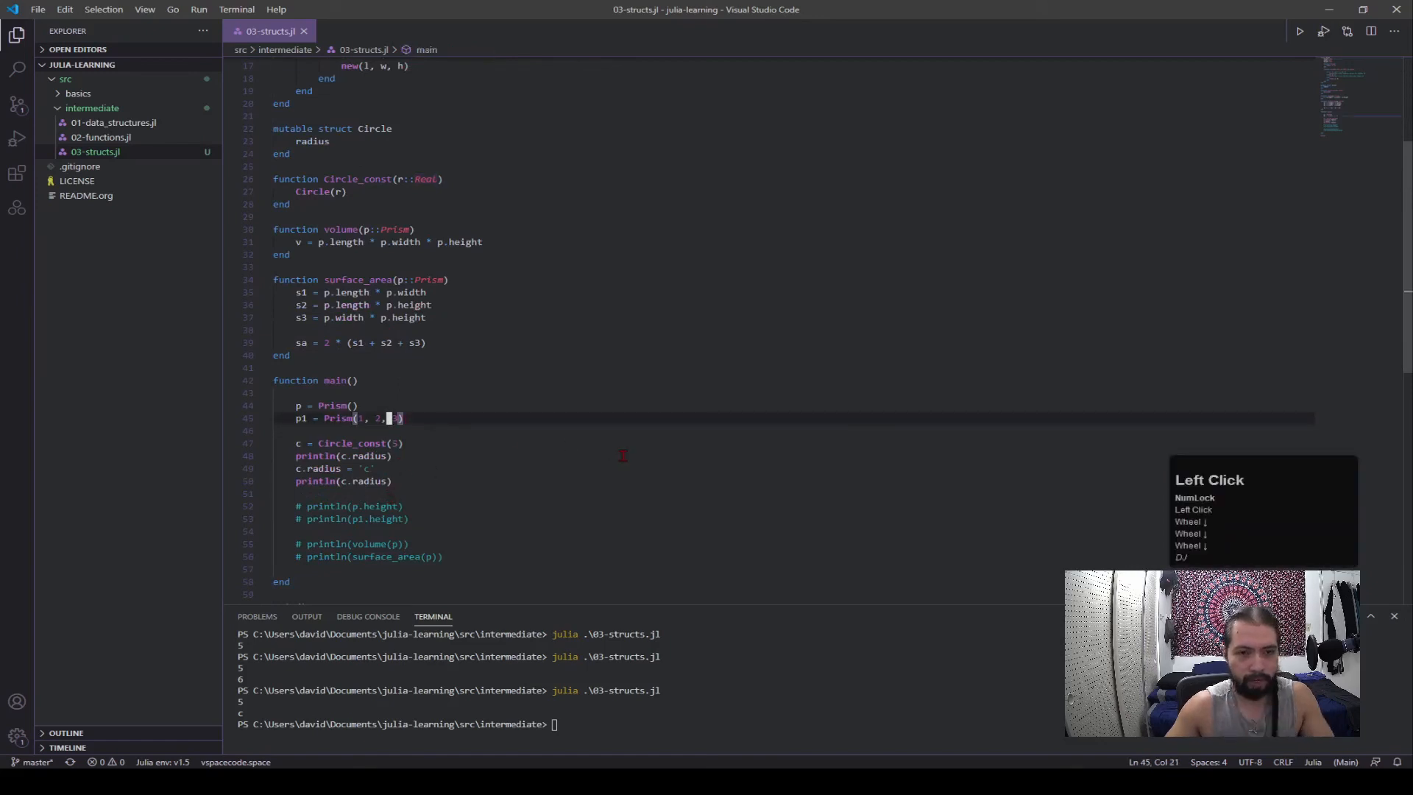
- Add p.length = 5 in main so the run errors: immutable struct Prism cannot be changed
type("p")
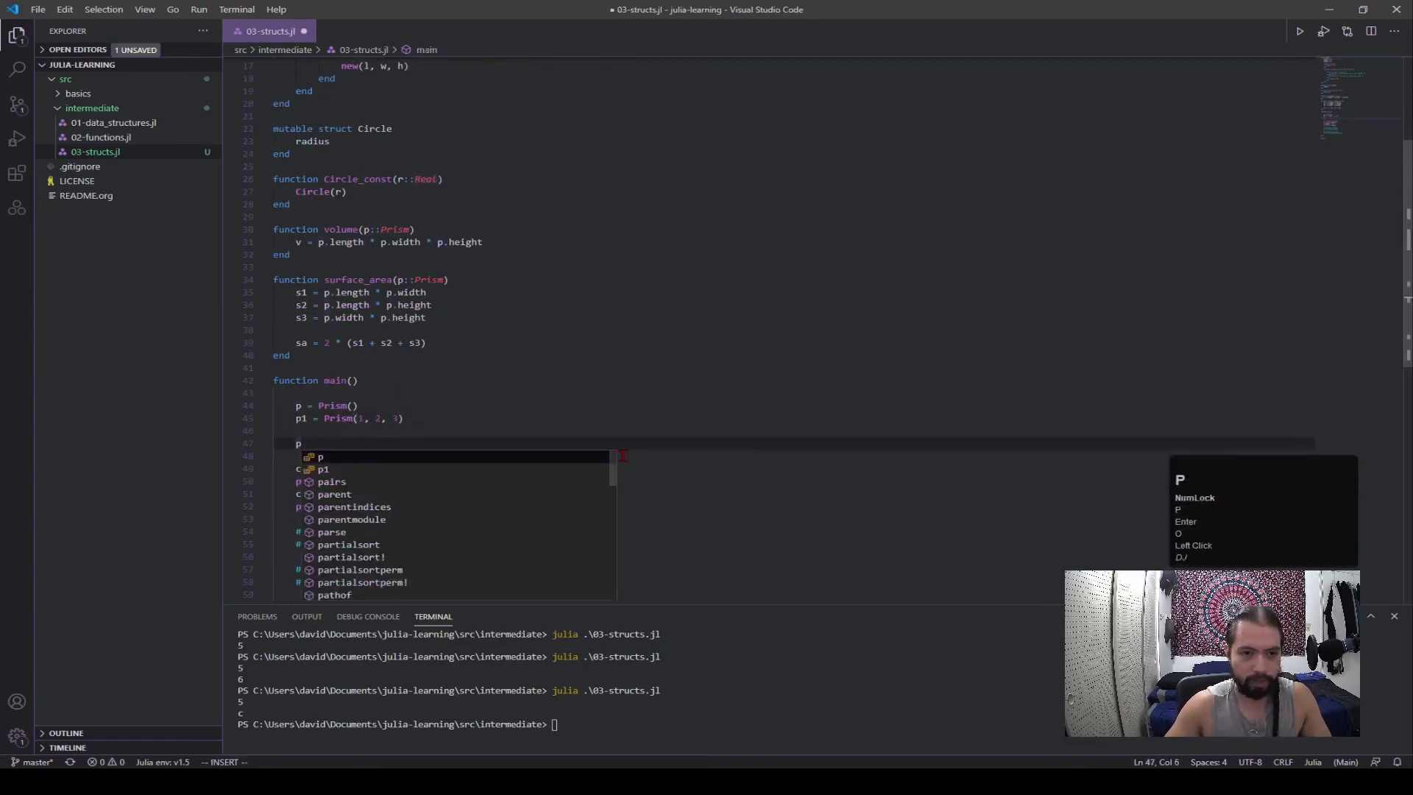
type(".length =")
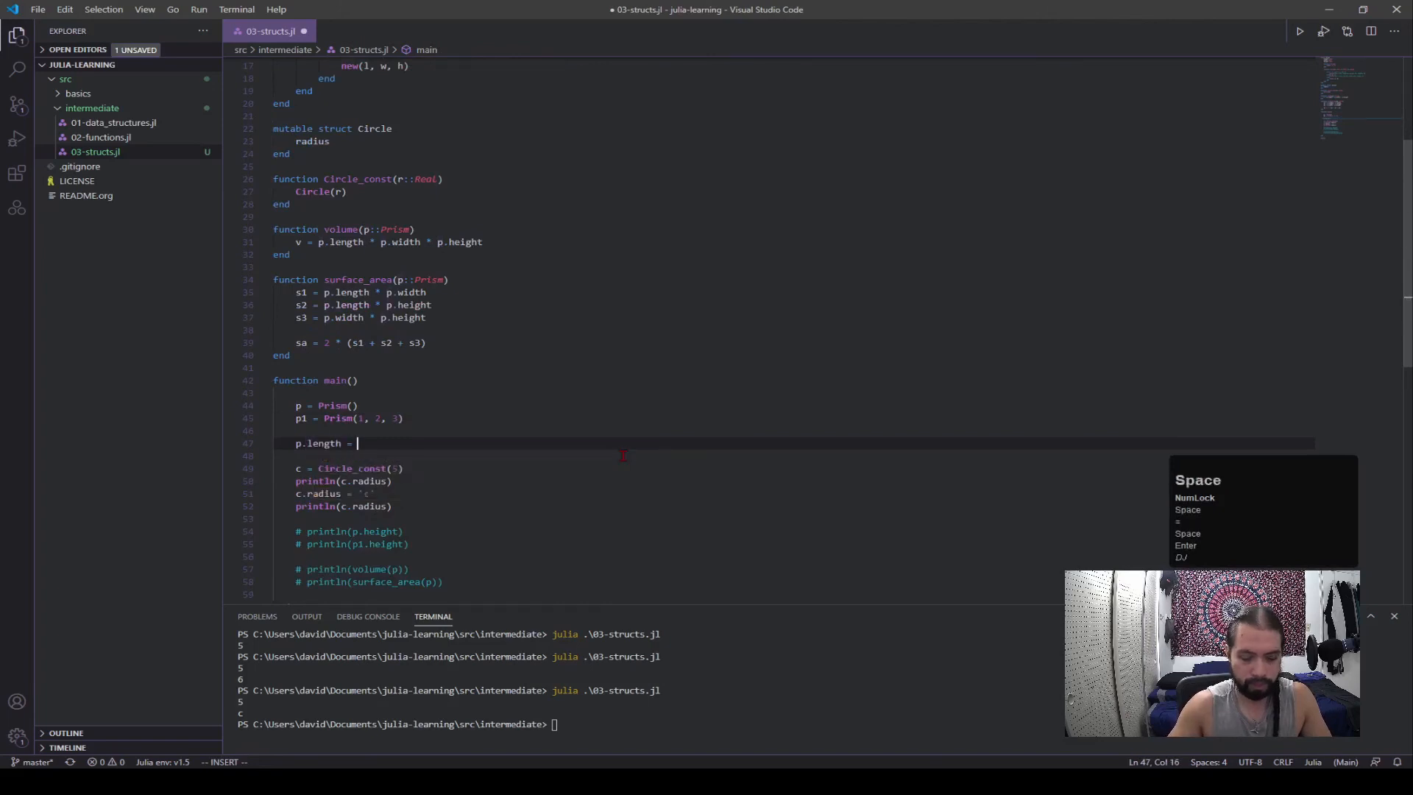
type("5")
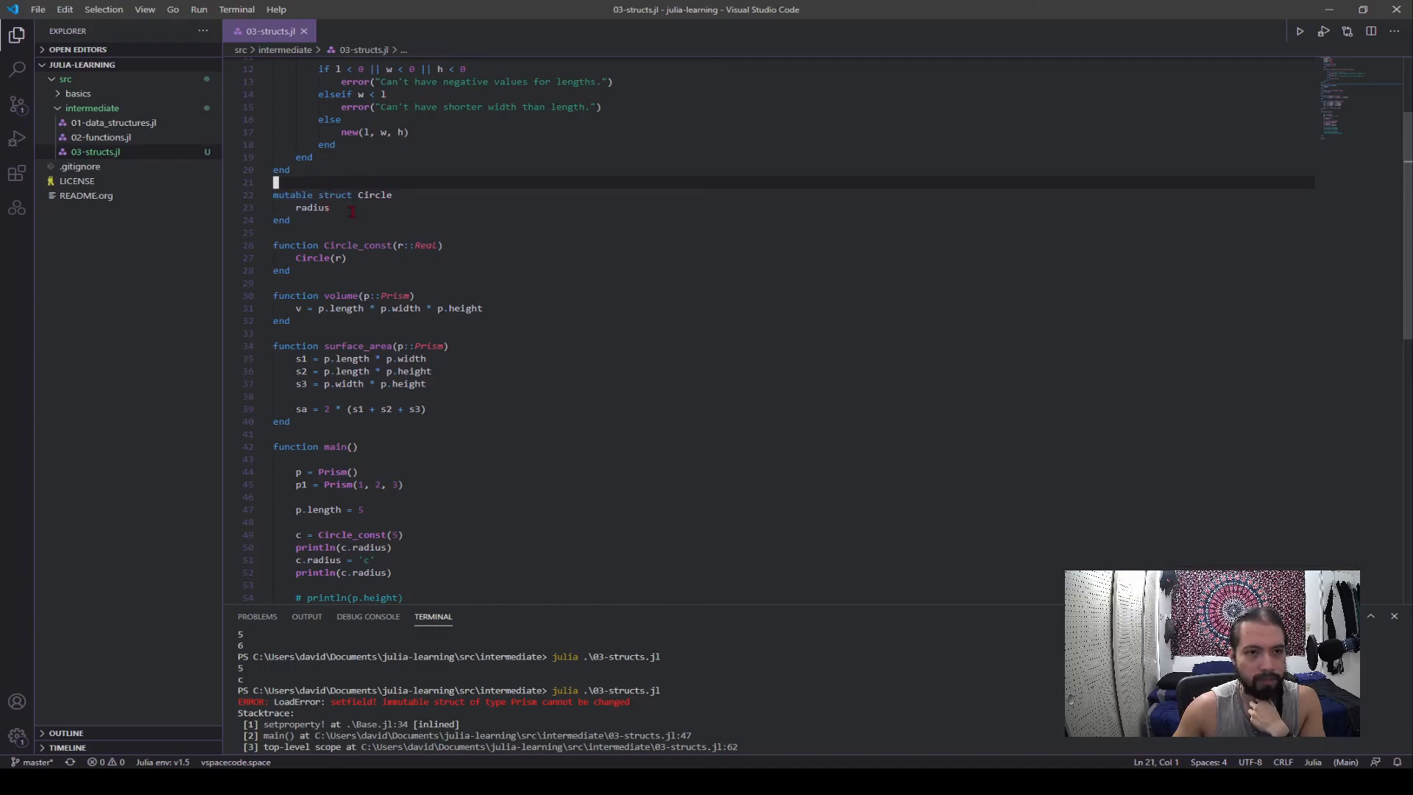
left_click(328, 208)
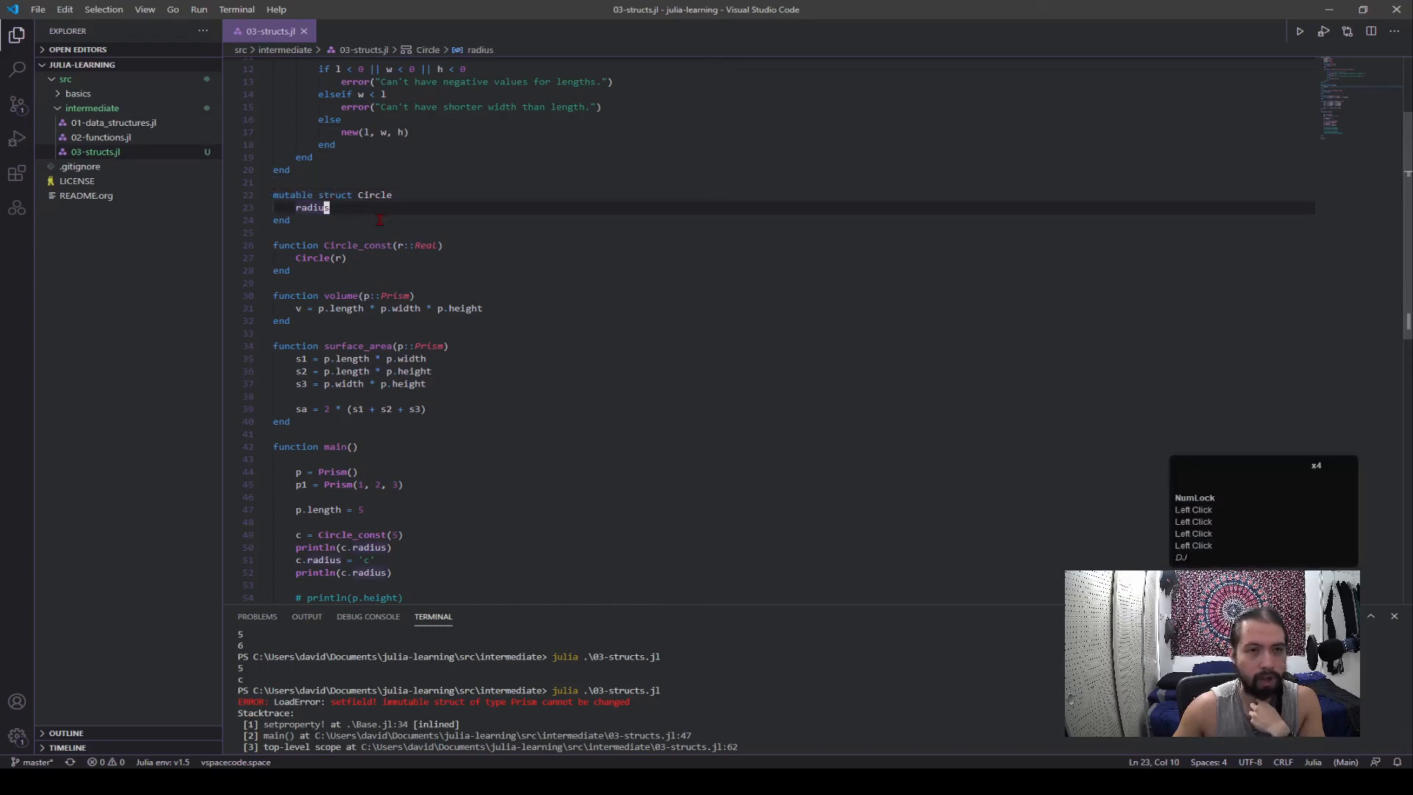
scroll("up", 3)
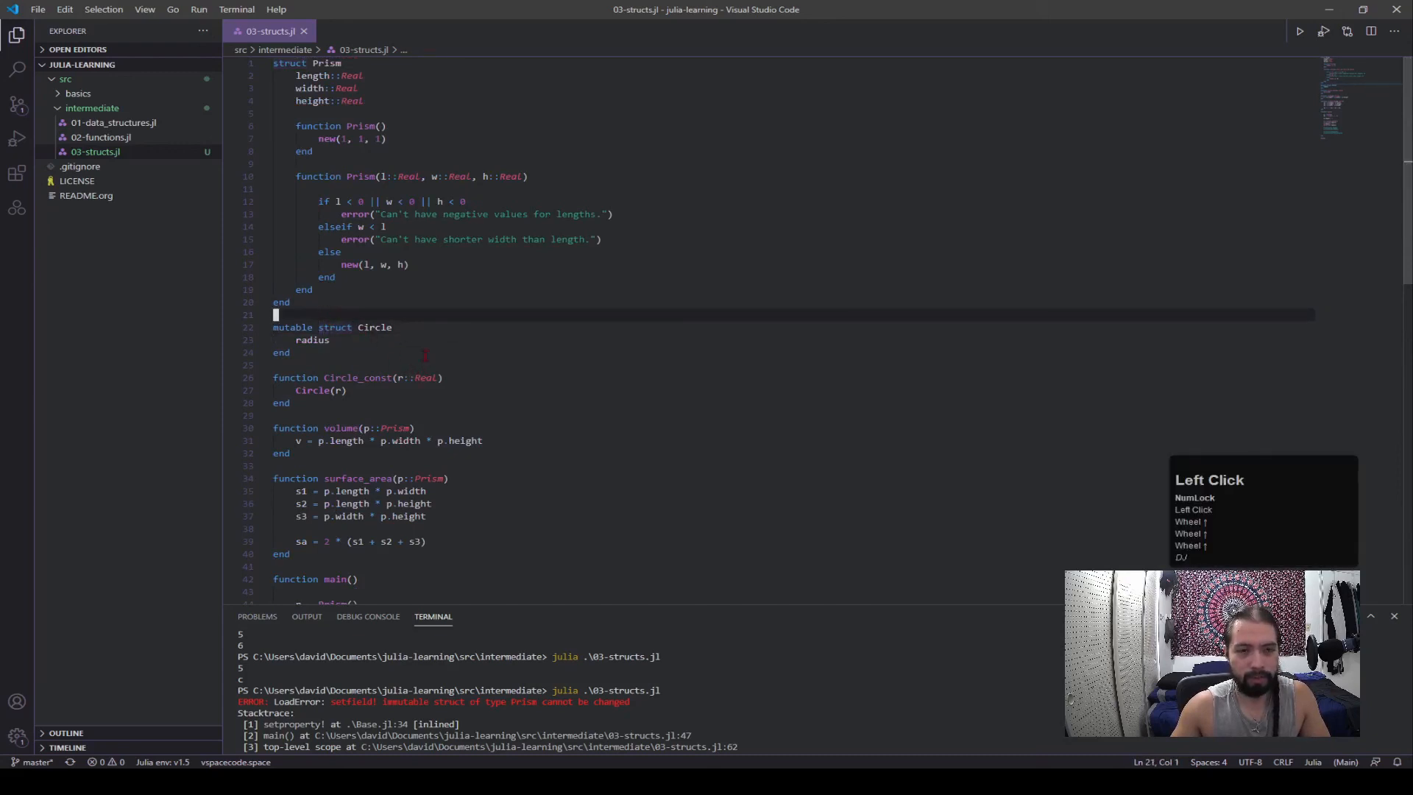
scroll("down", 3)
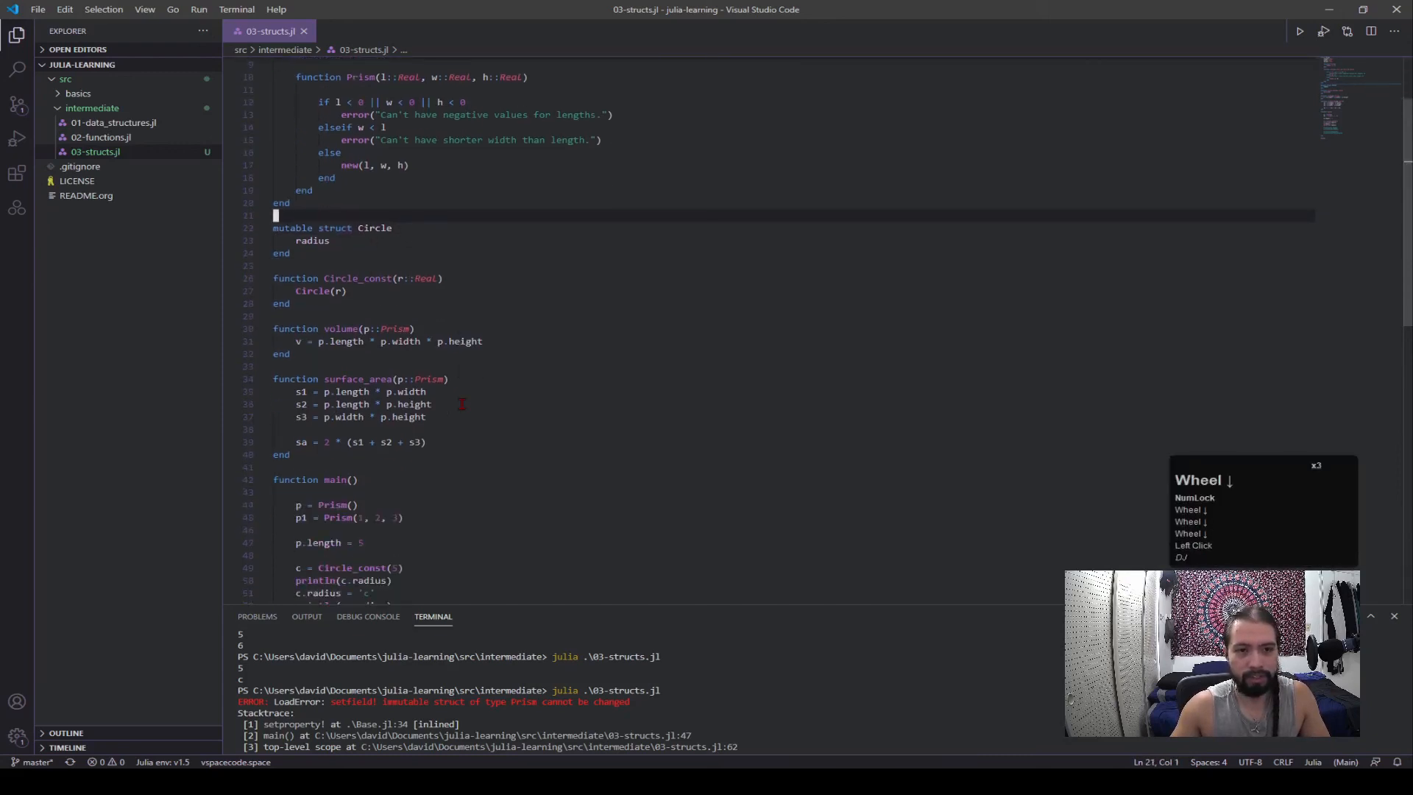